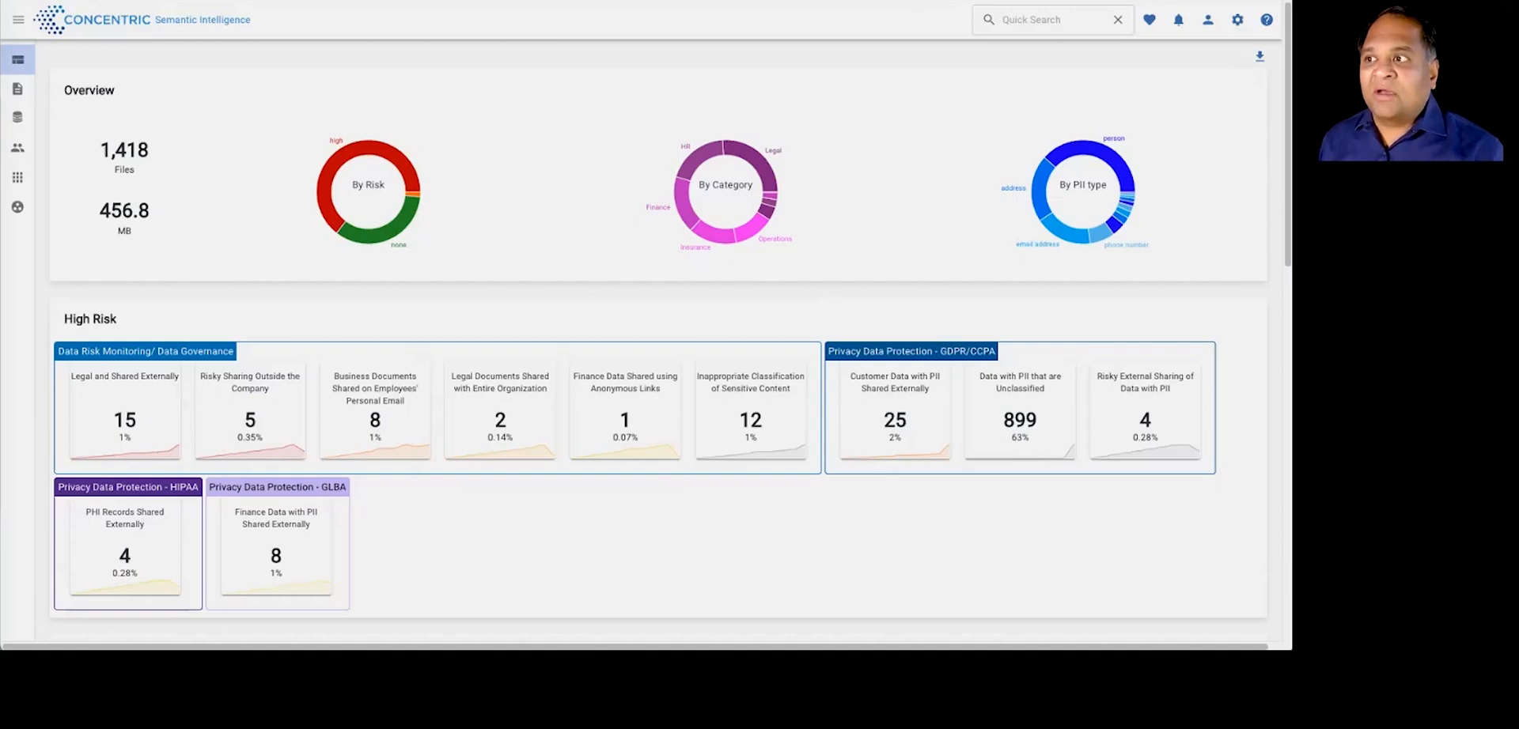
{"action": "mouse_move", "coordinate": [16, 87]}
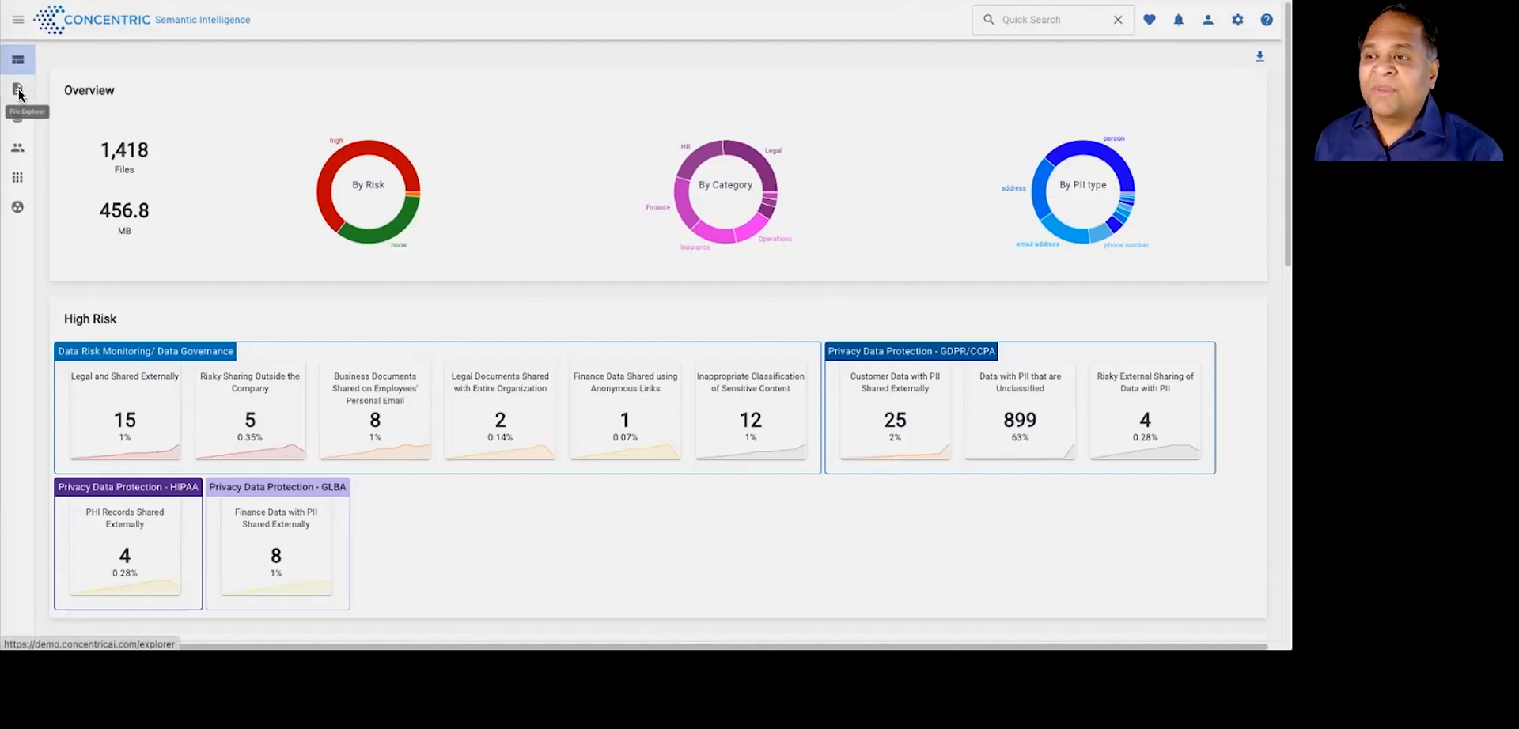
Step: Open File Explorer to see 1,418 files in 11 category bubbles, Legal largest at 242
{"action": "left_click", "coordinate": [18, 87]}
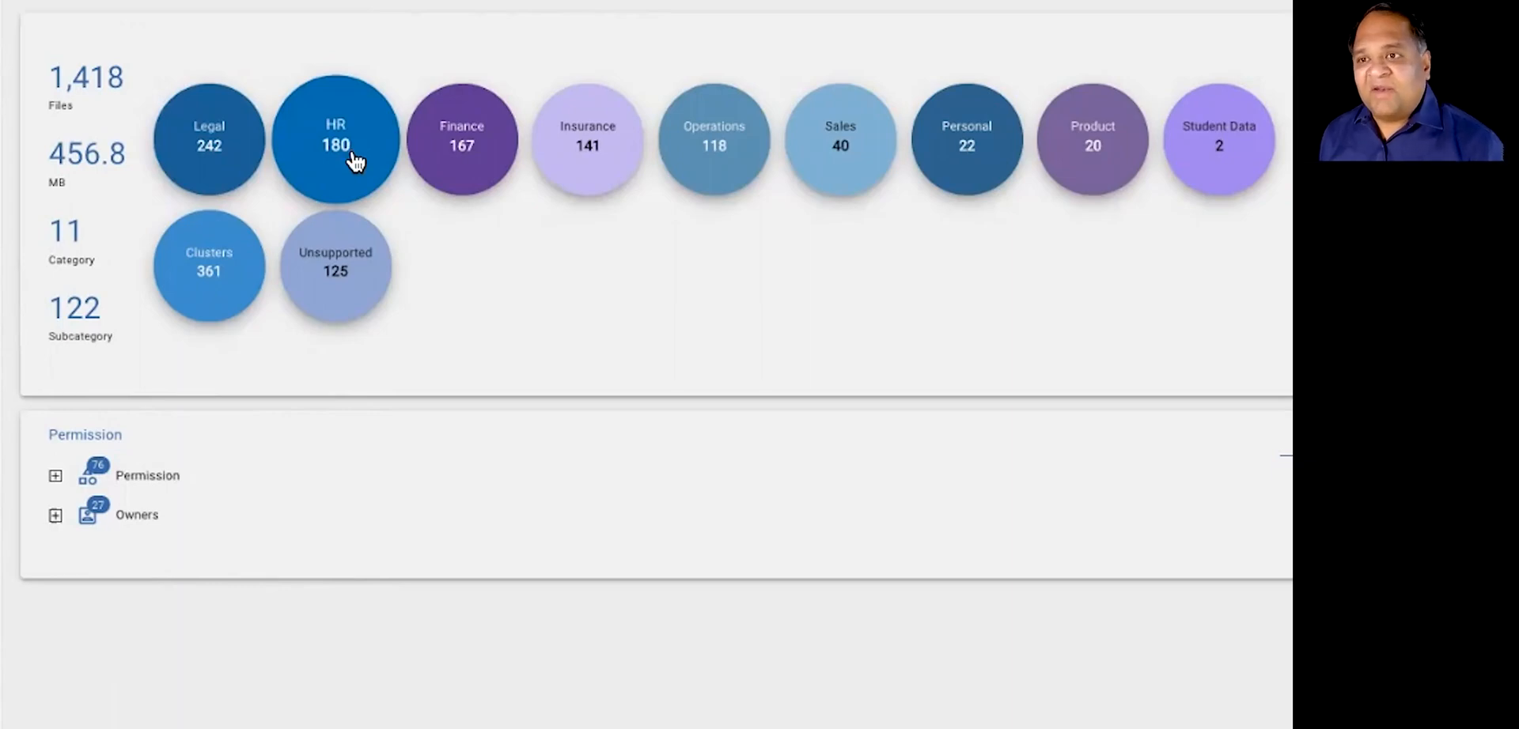
{"action": "mouse_move", "coordinate": [490, 148]}
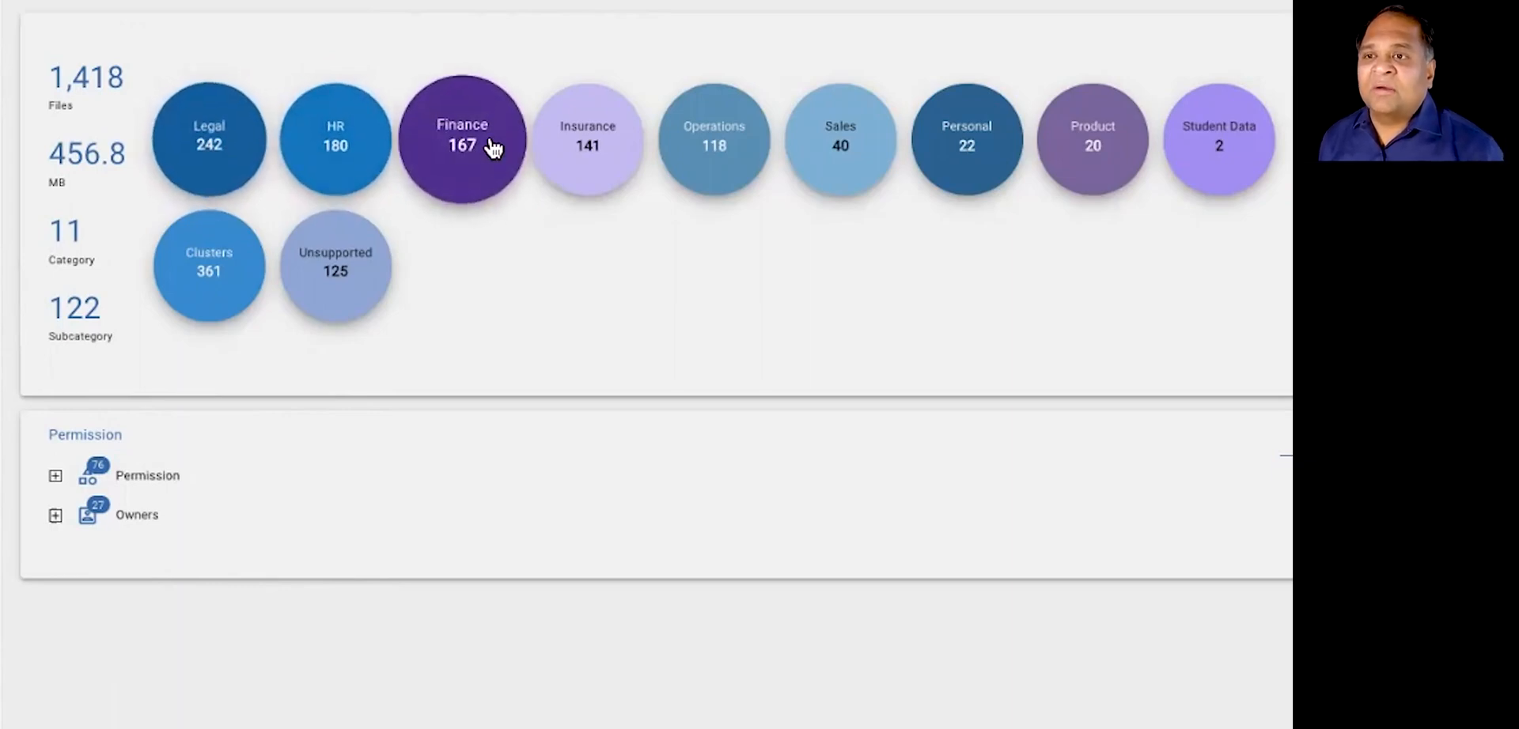
Step: Drill into the Finance bubble and filter its 167 files to the 121 containing PII
{"action": "left_click", "coordinate": [485, 142]}
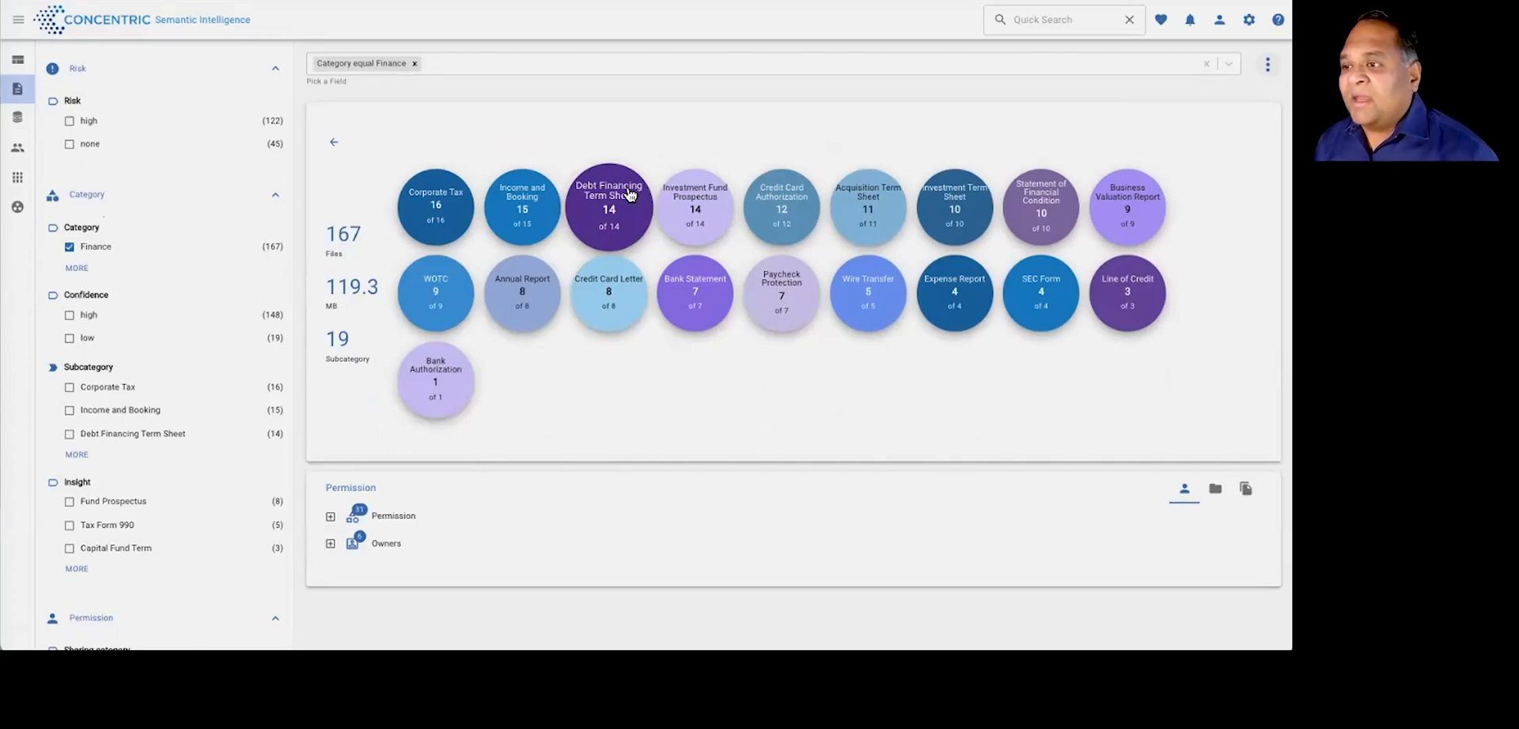
{"action": "scroll", "scroll_direction": "down", "scroll_amount": 3}
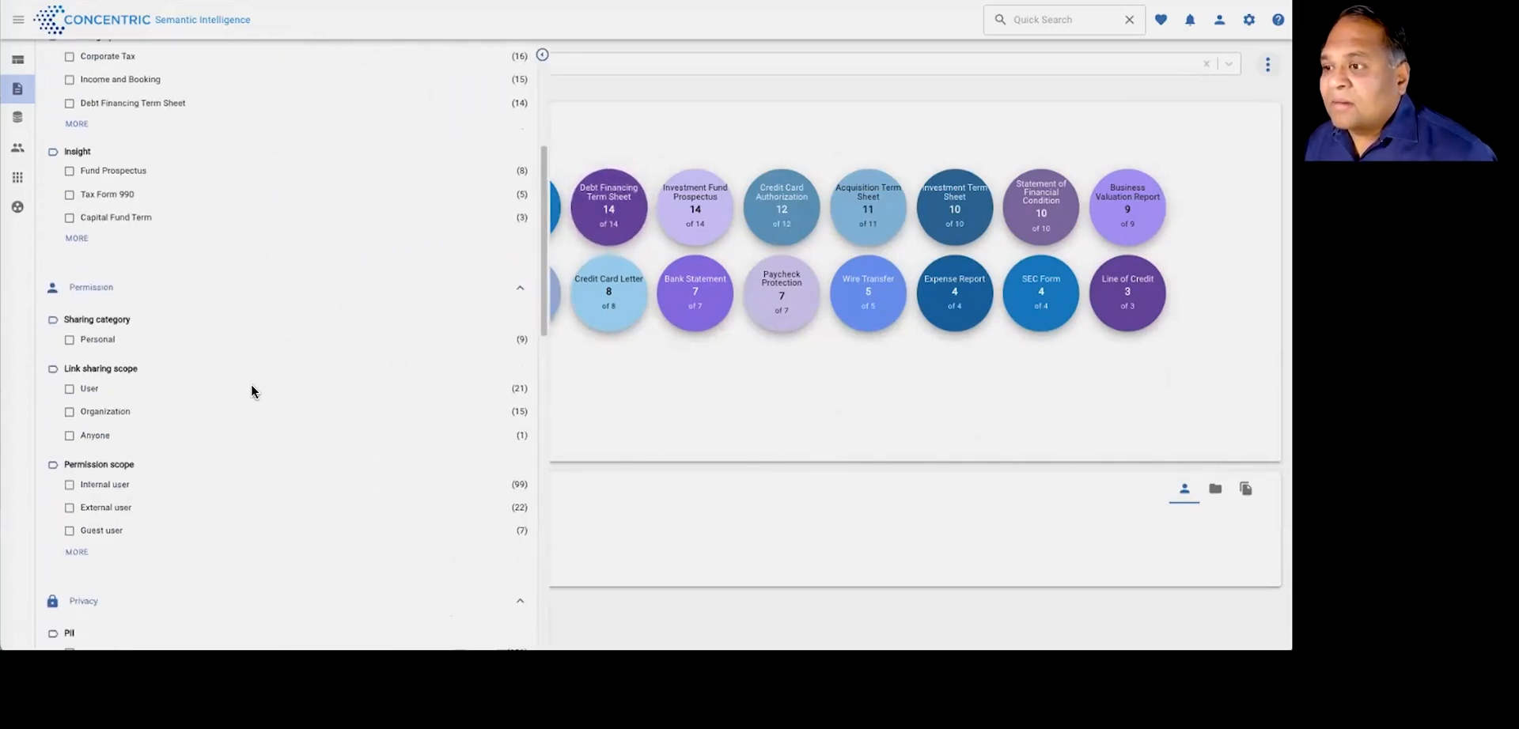
{"action": "scroll", "scroll_direction": "down", "scroll_amount": 3}
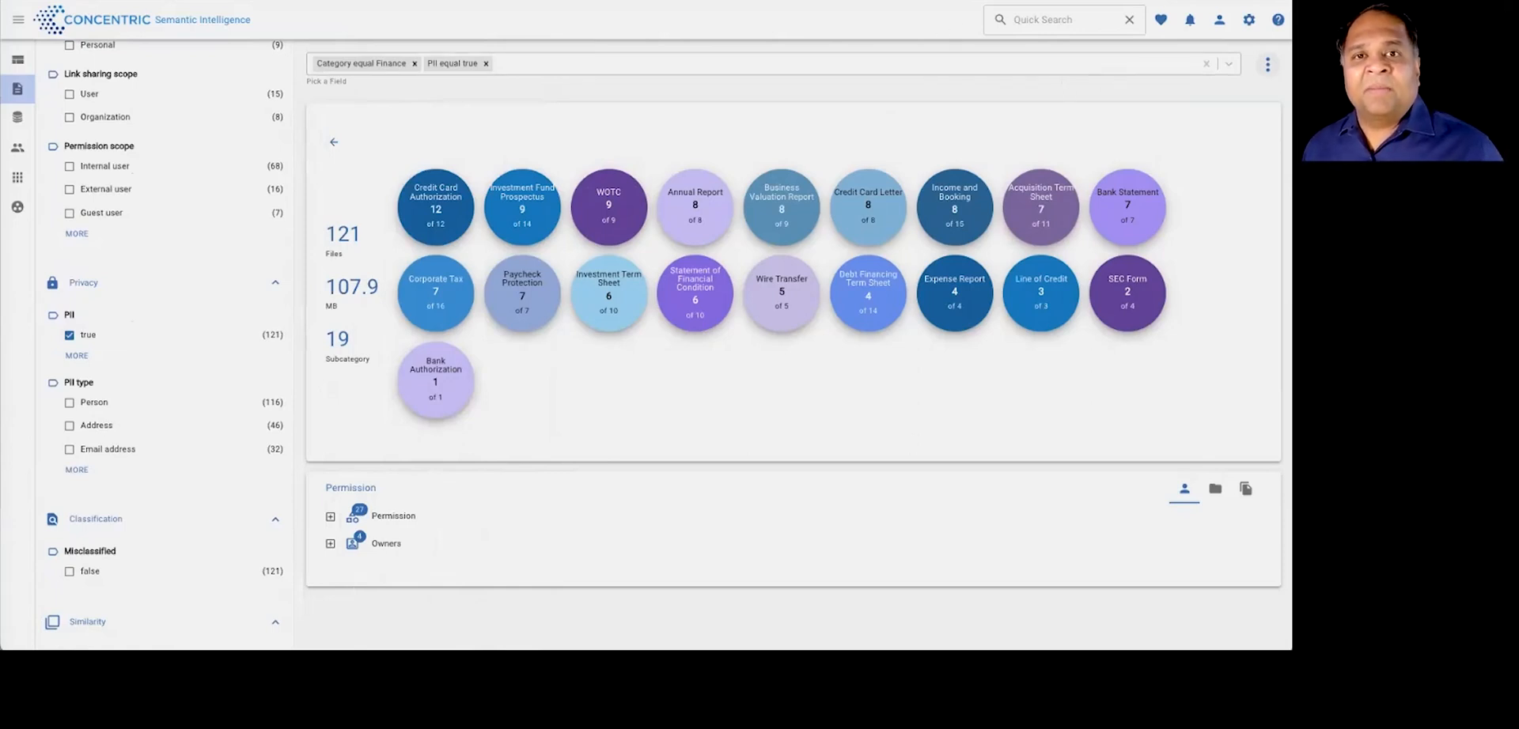
Step: Start a classification label update for the Finance PII files, then cancel it
{"action": "left_click", "coordinate": [1267, 63]}
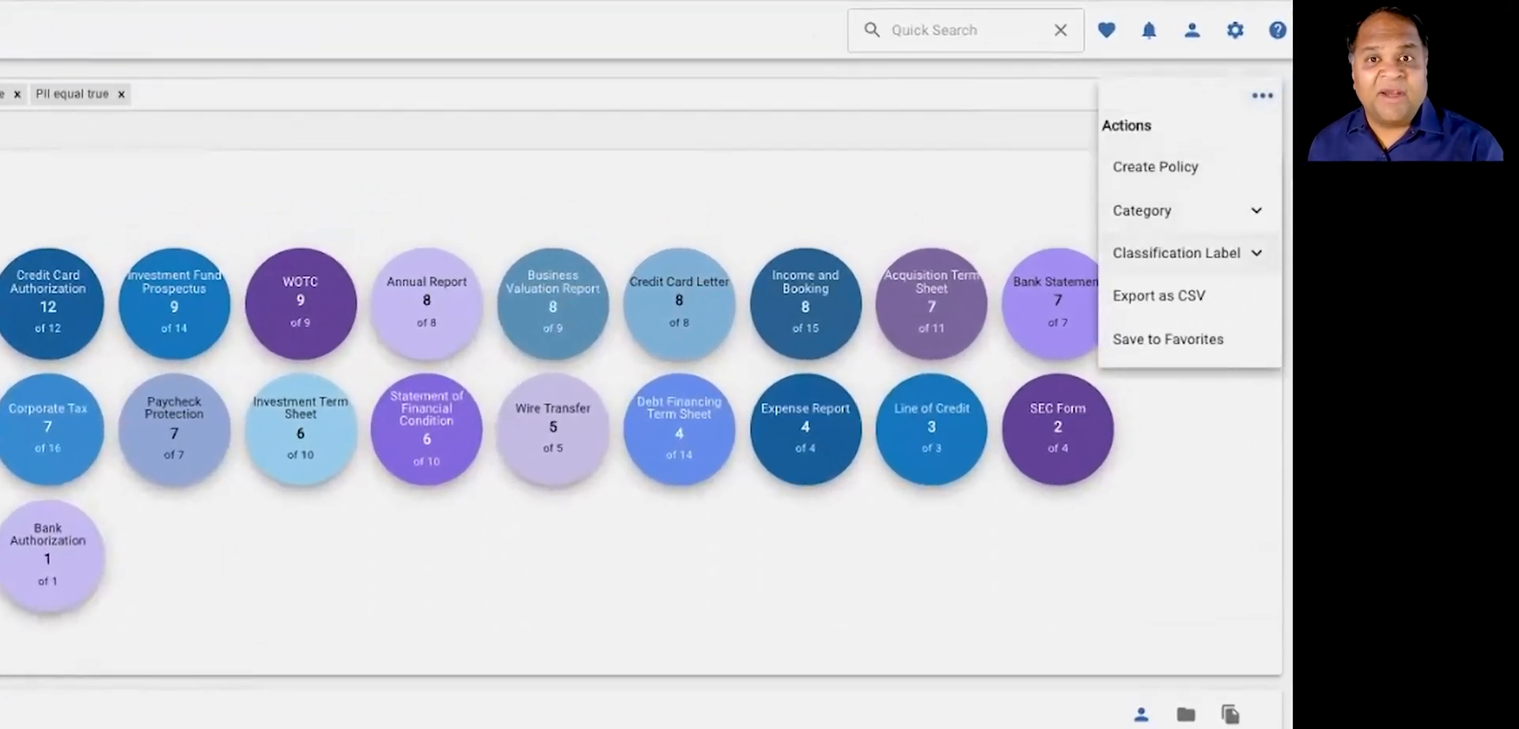
{"action": "left_click", "coordinate": [1179, 253]}
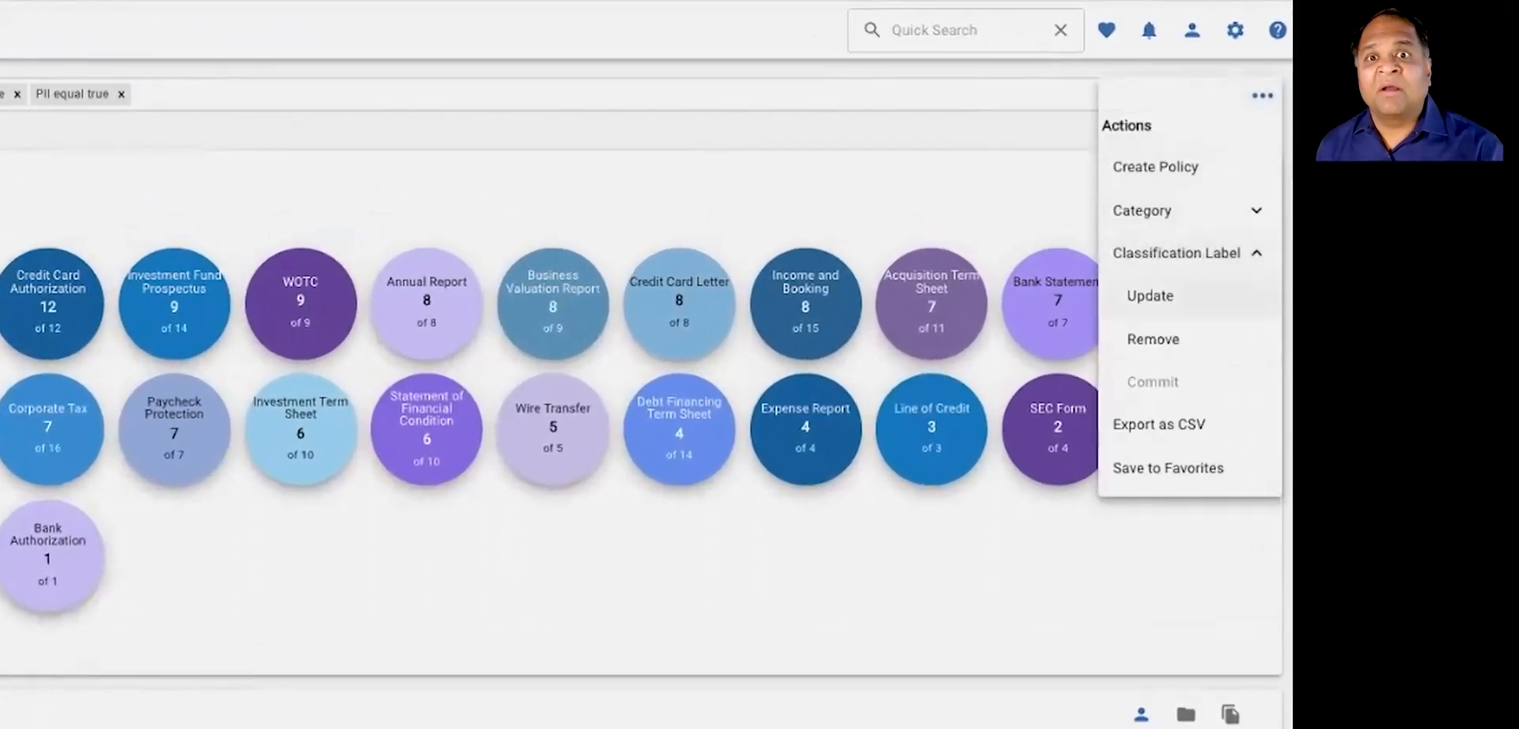
{"action": "left_click", "coordinate": [1149, 296]}
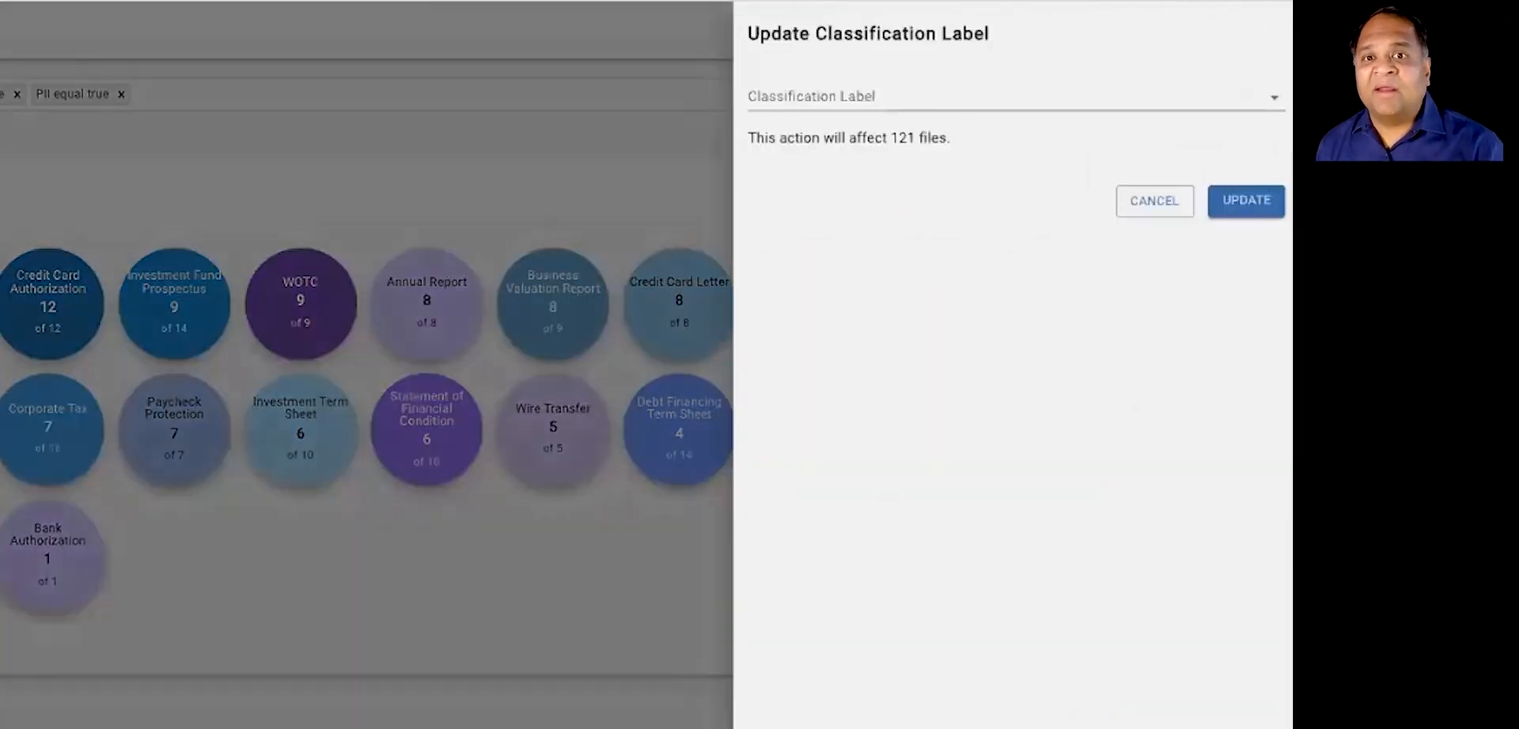
{"action": "left_click", "coordinate": [1155, 201]}
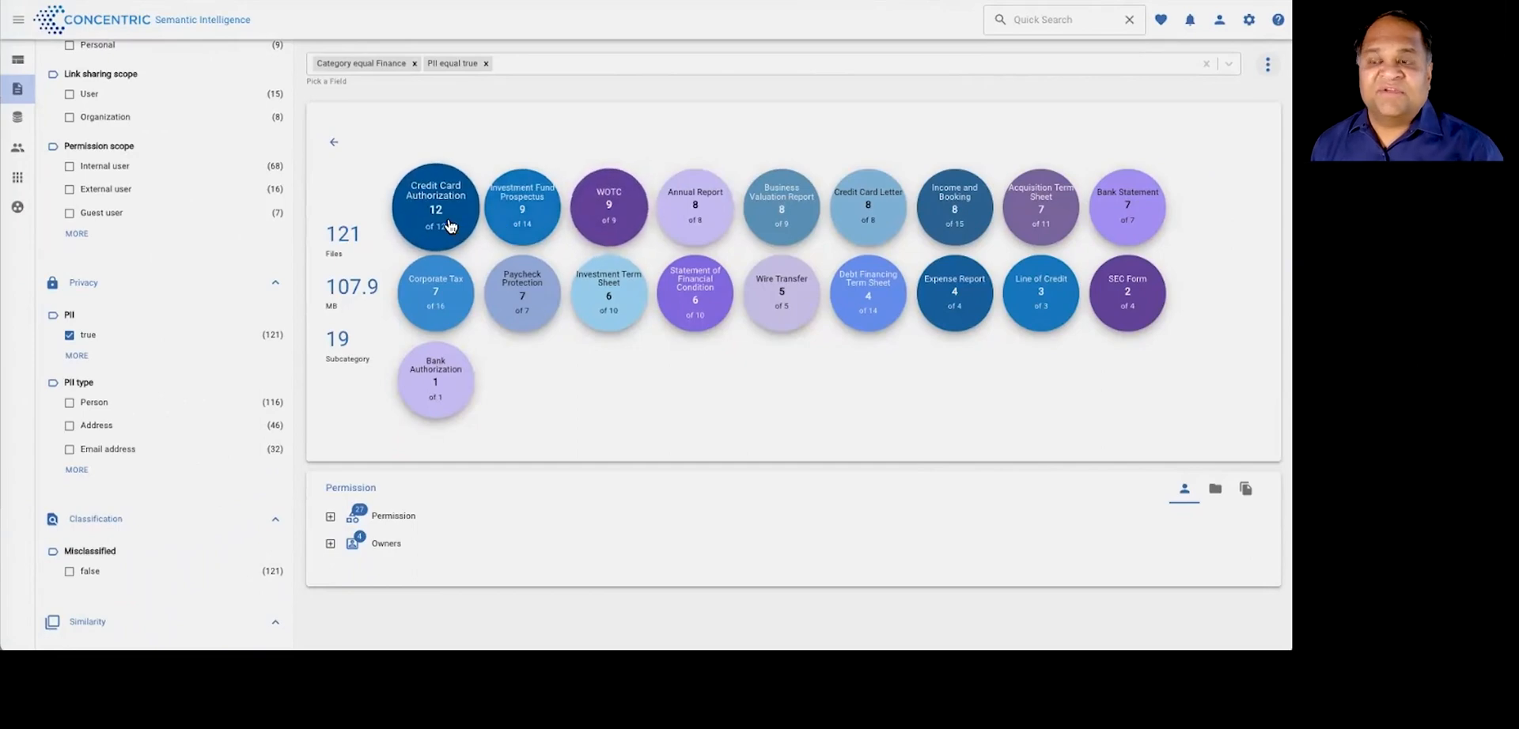
Step: Narrow to the 12 Credit Card Authorization files and start a classification label update
{"action": "left_click", "coordinate": [434, 208]}
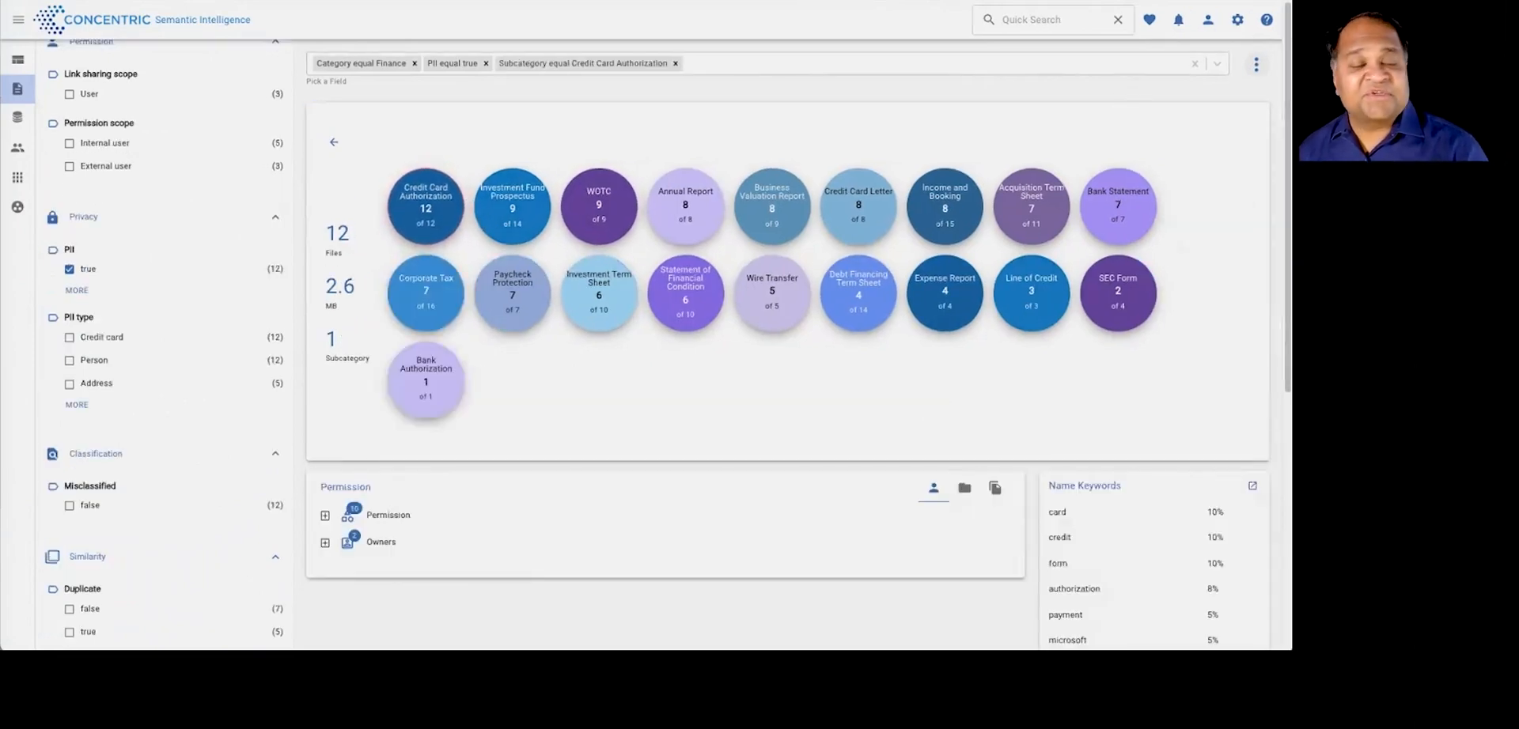
{"action": "left_click", "coordinate": [1257, 64]}
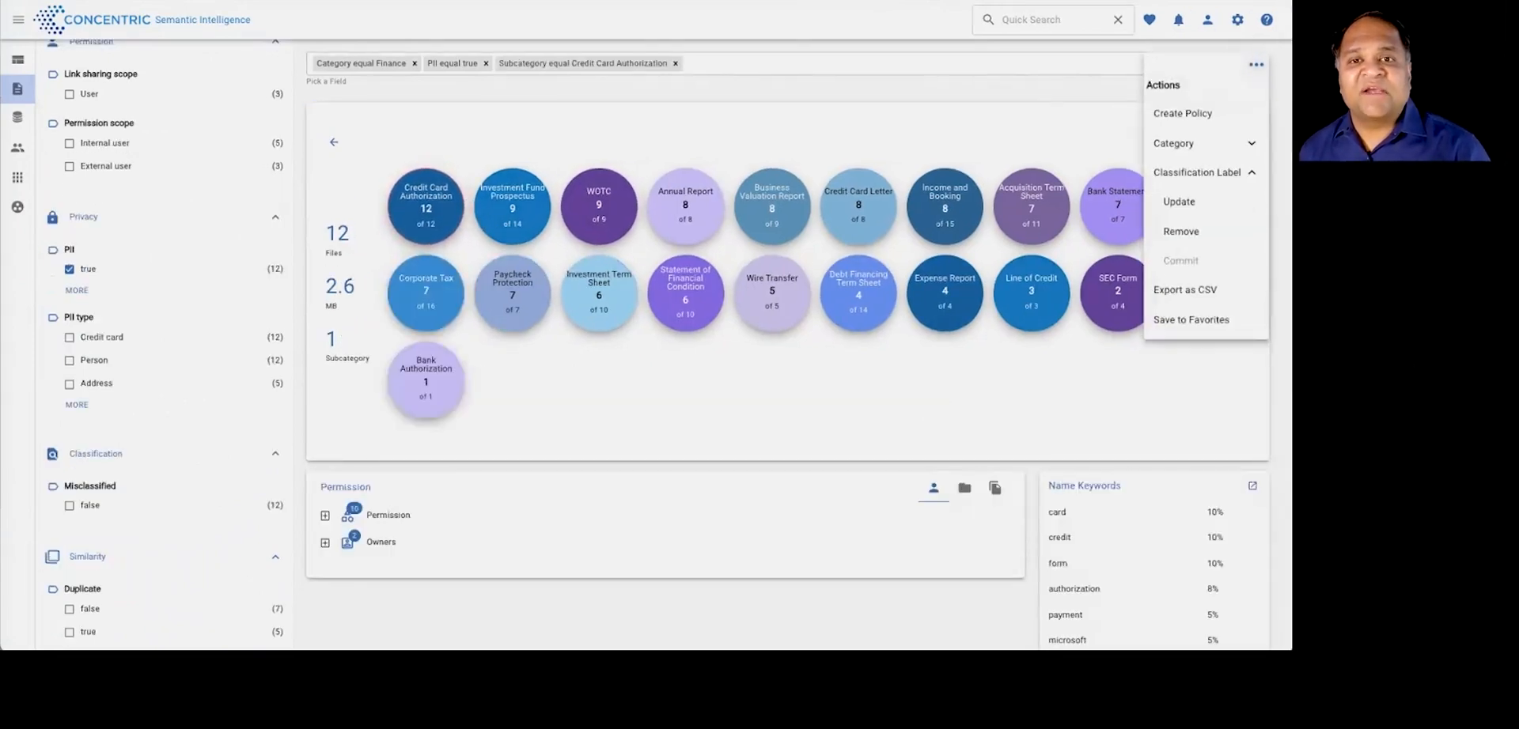
{"action": "left_click", "coordinate": [1178, 201]}
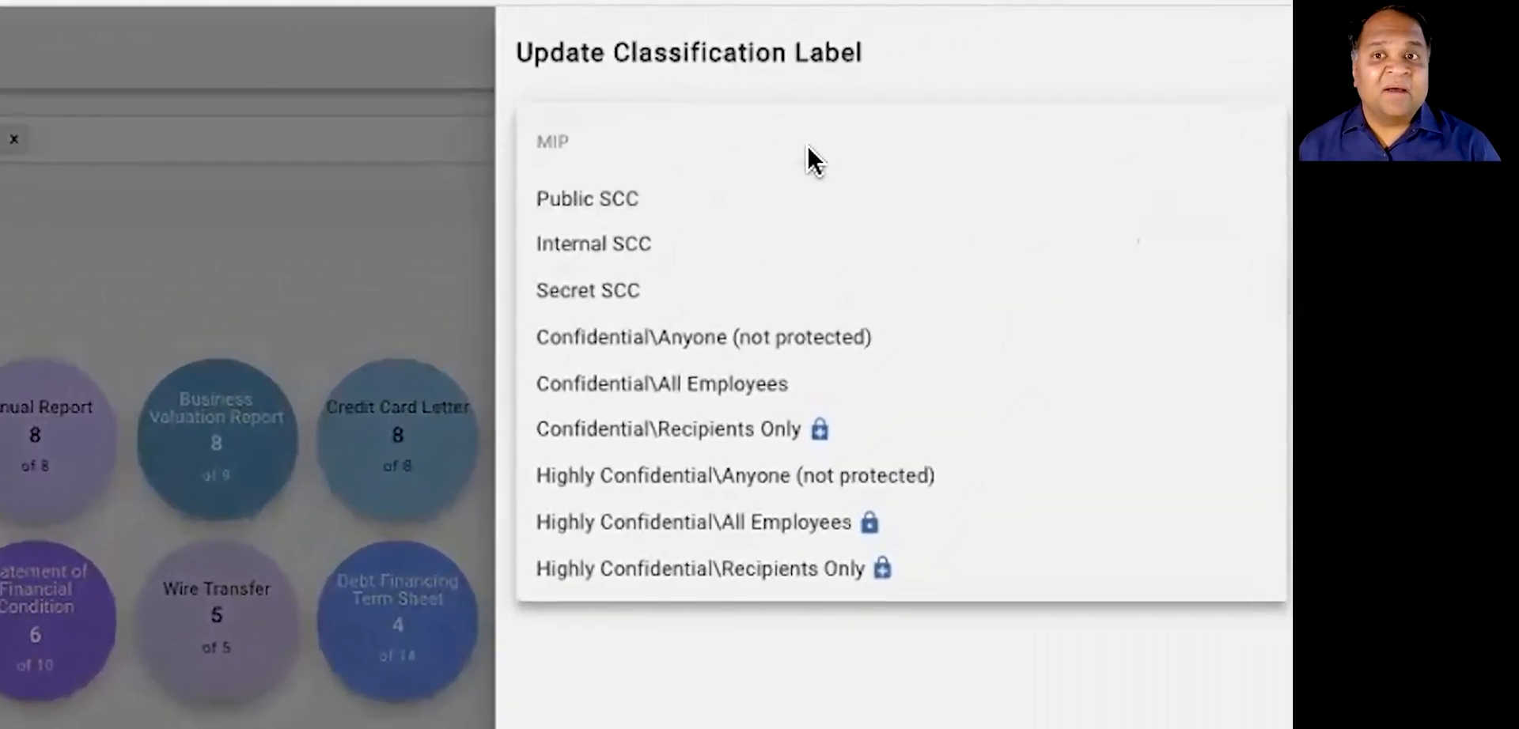
Step: Close the Update Classification Label panel, back on the Credit Card Authorization files
{"action": "left_click", "coordinate": [704, 337]}
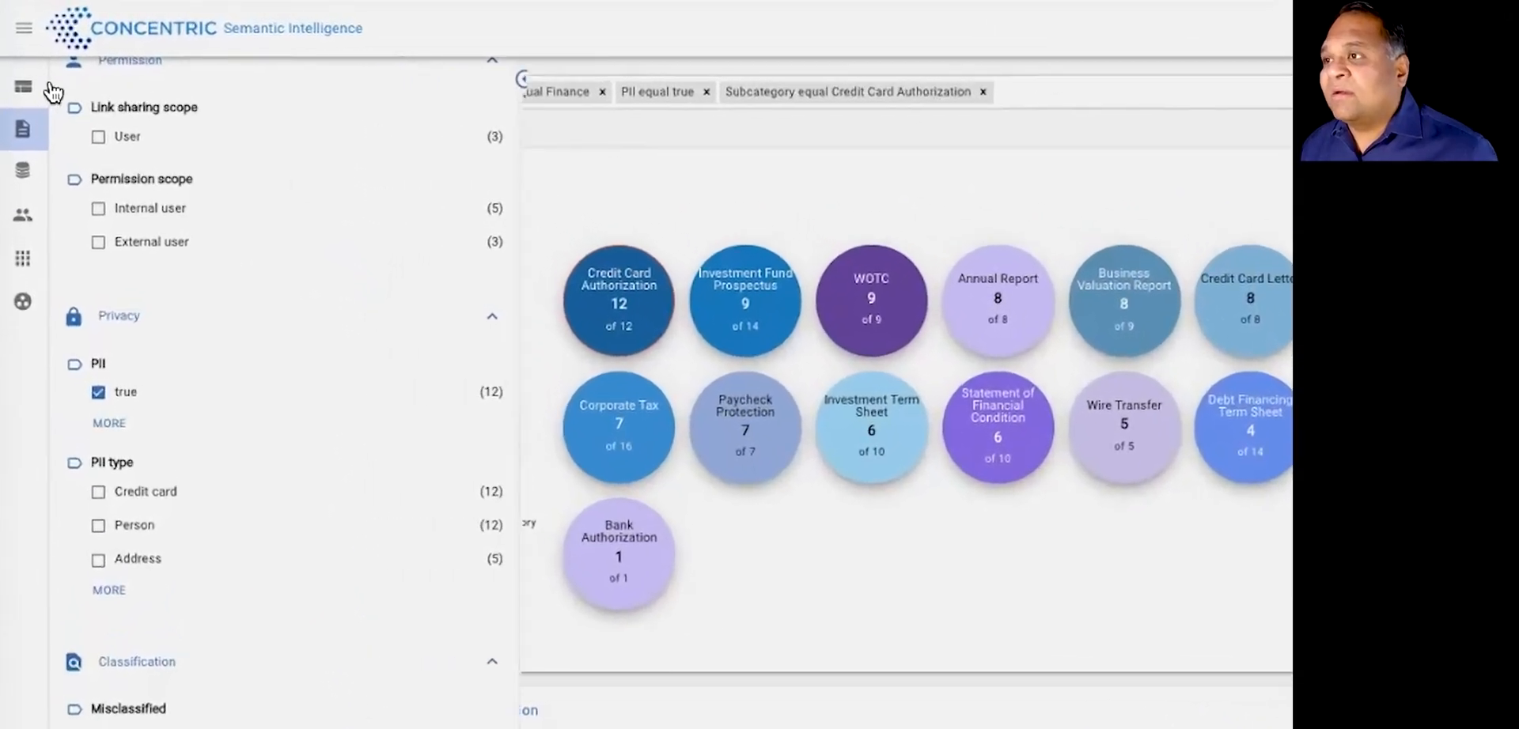
Step: Return to the overview dashboard and scroll to the Risky Sharing Outside the Company widget
{"action": "left_click", "coordinate": [23, 87]}
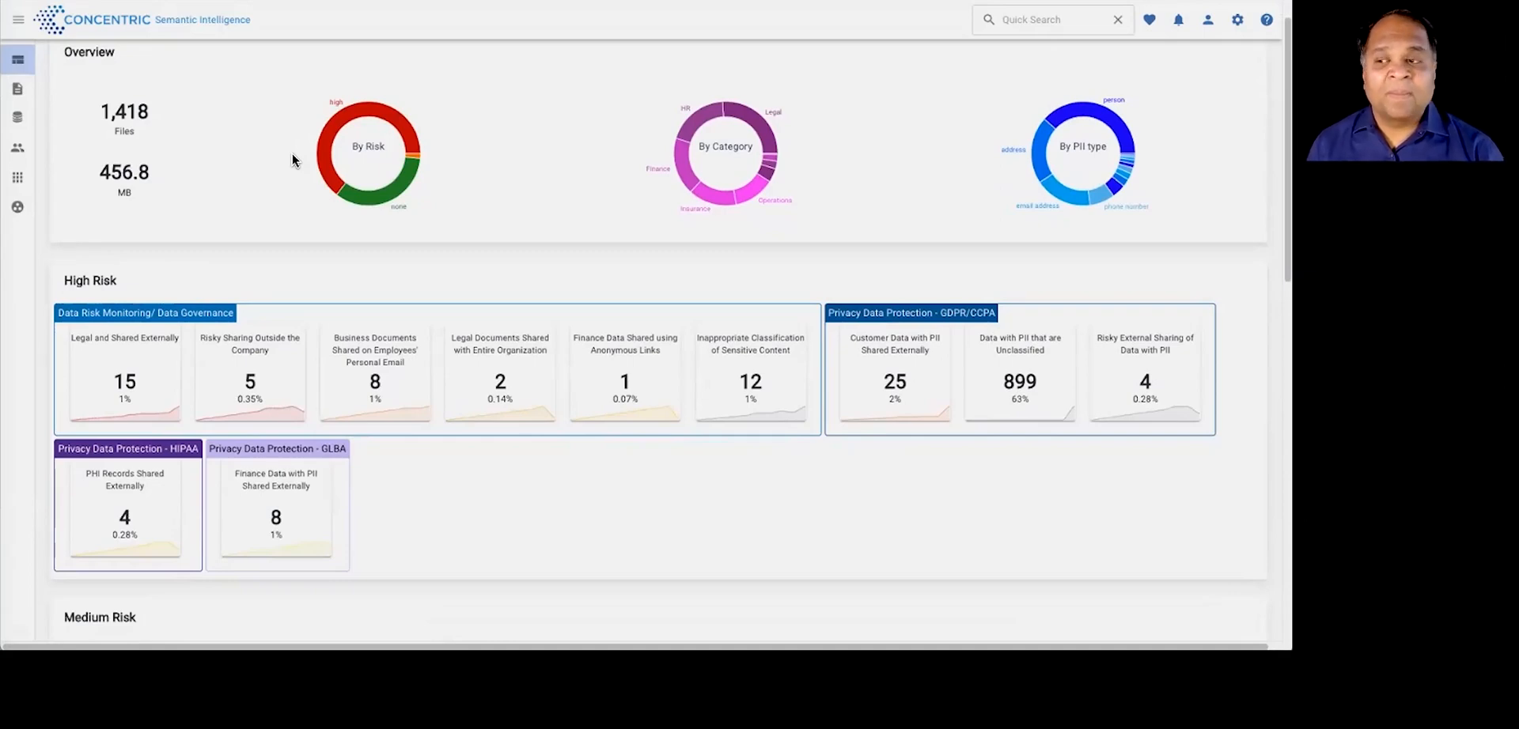
{"action": "scroll", "scroll_direction": "down", "scroll_amount": 3}
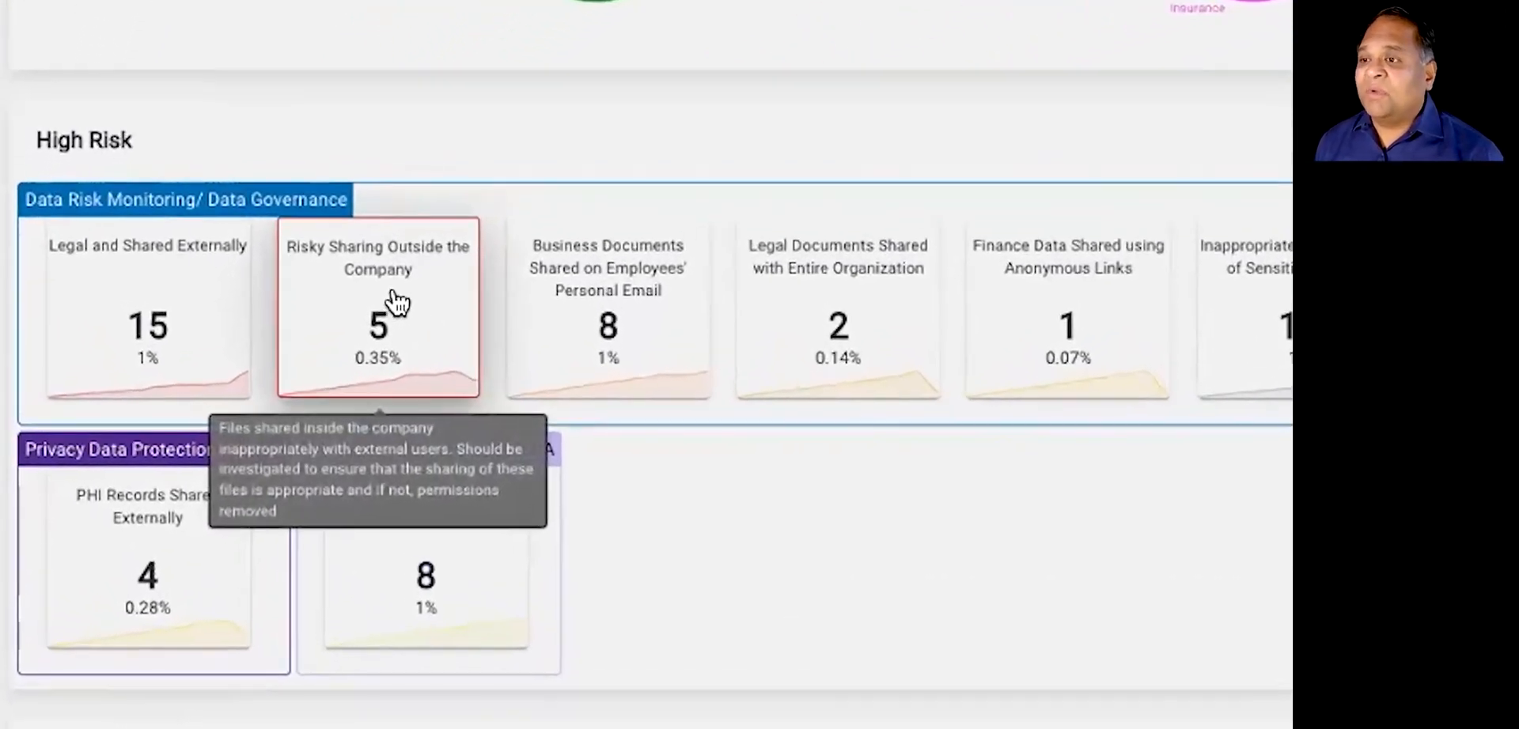
{"action": "mouse_move", "coordinate": [432, 251]}
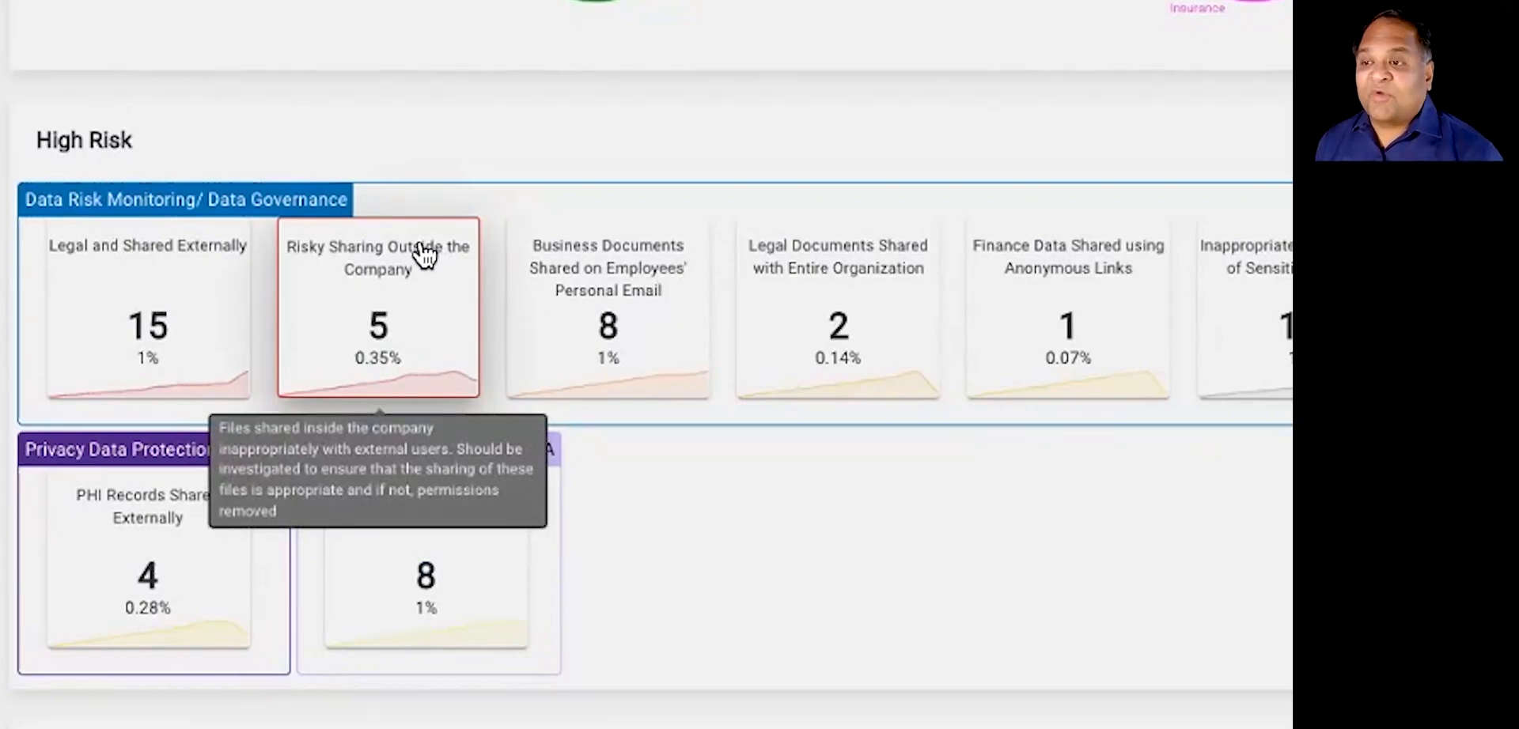
{"action": "mouse_move", "coordinate": [611, 310]}
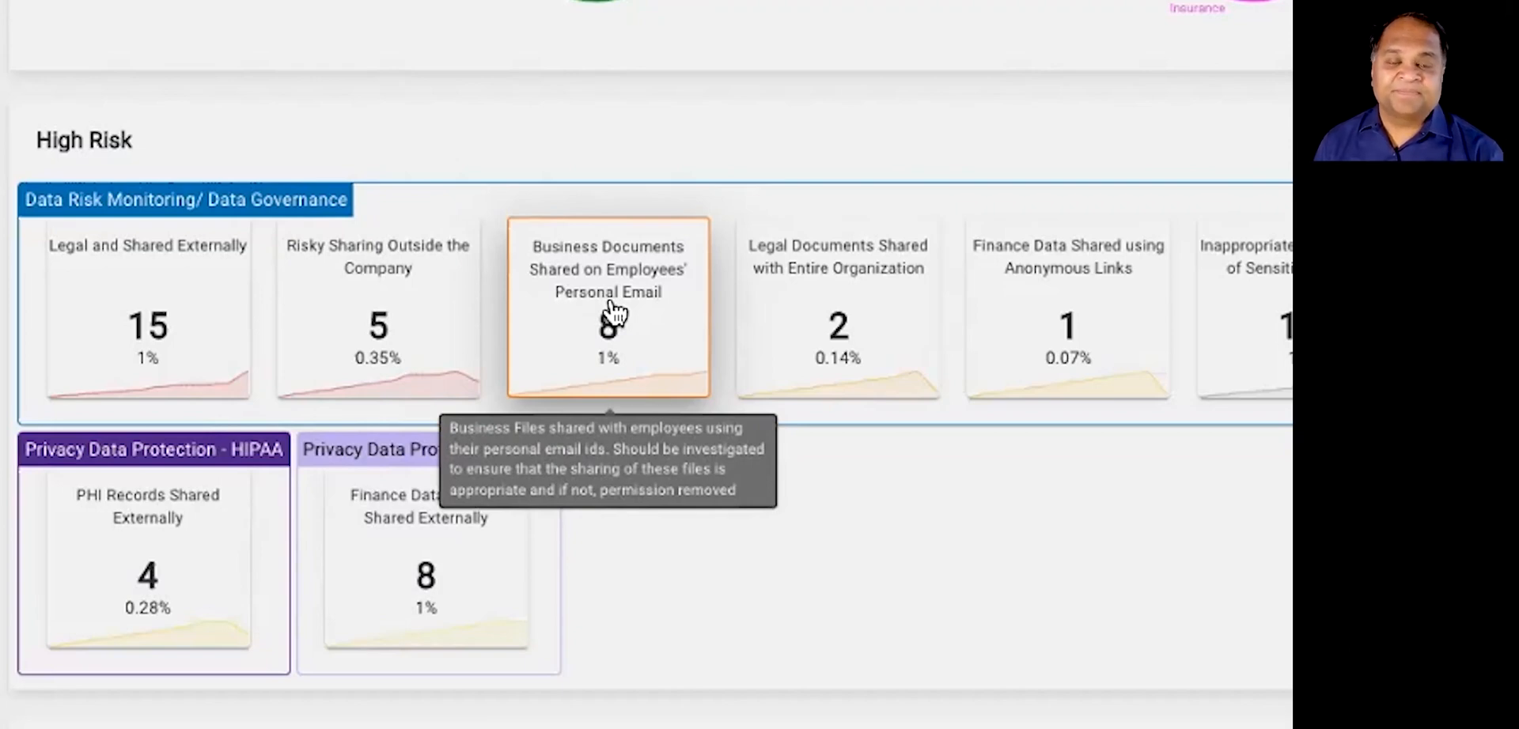
{"action": "mouse_move", "coordinate": [1237, 404]}
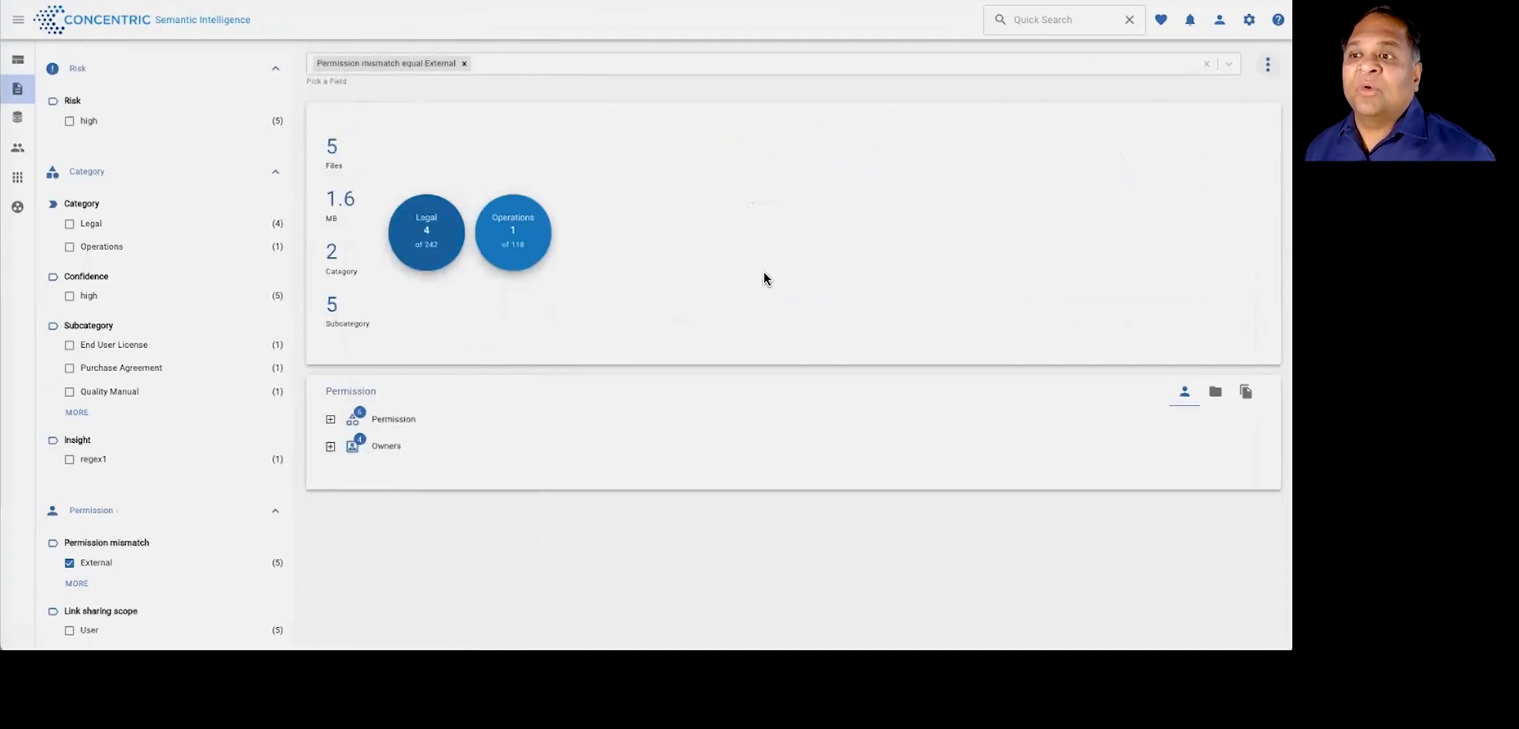
Step: Filter to the five External permission mismatch files and inspect the Award Share Agreement's 360 view
{"action": "left_click", "coordinate": [1245, 391]}
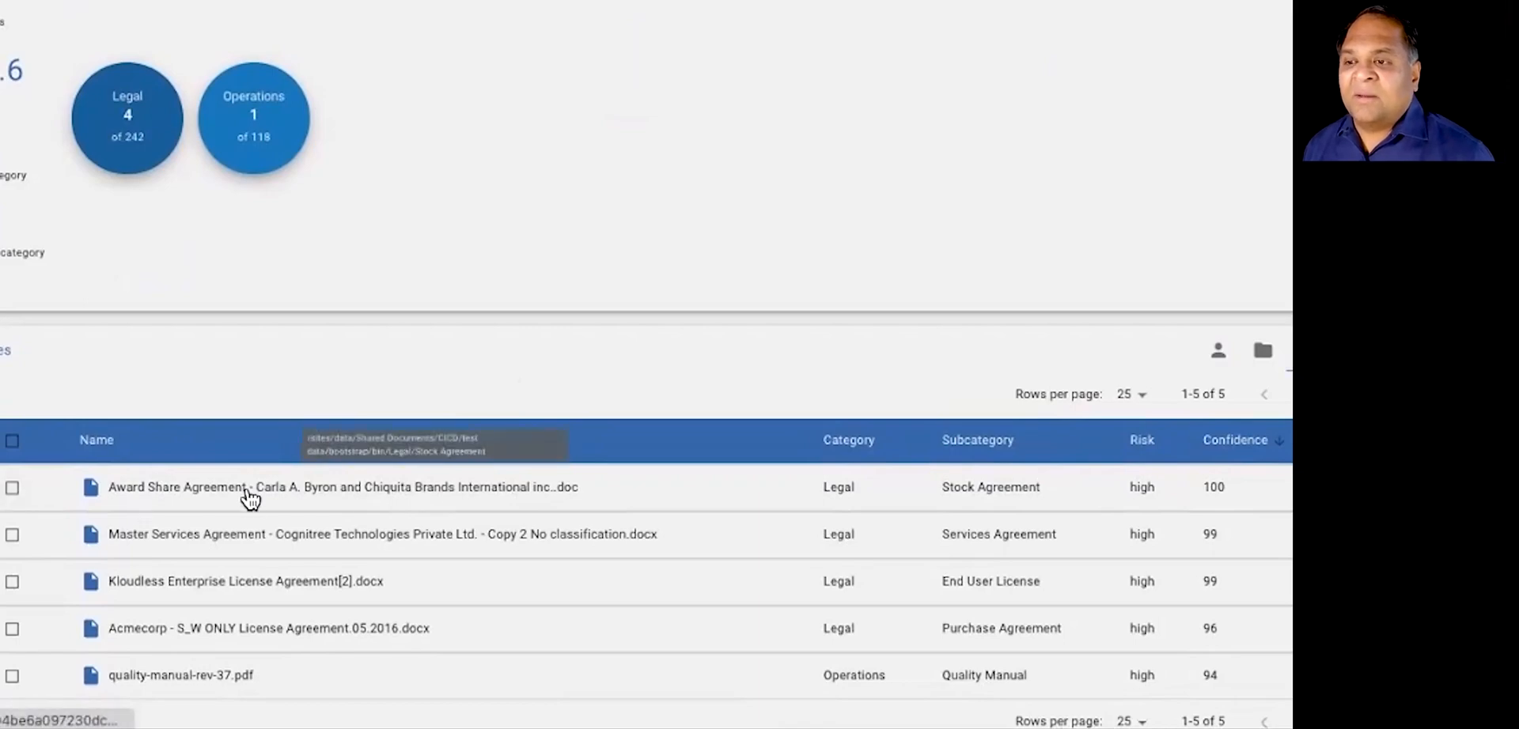
{"action": "left_click", "coordinate": [250, 487]}
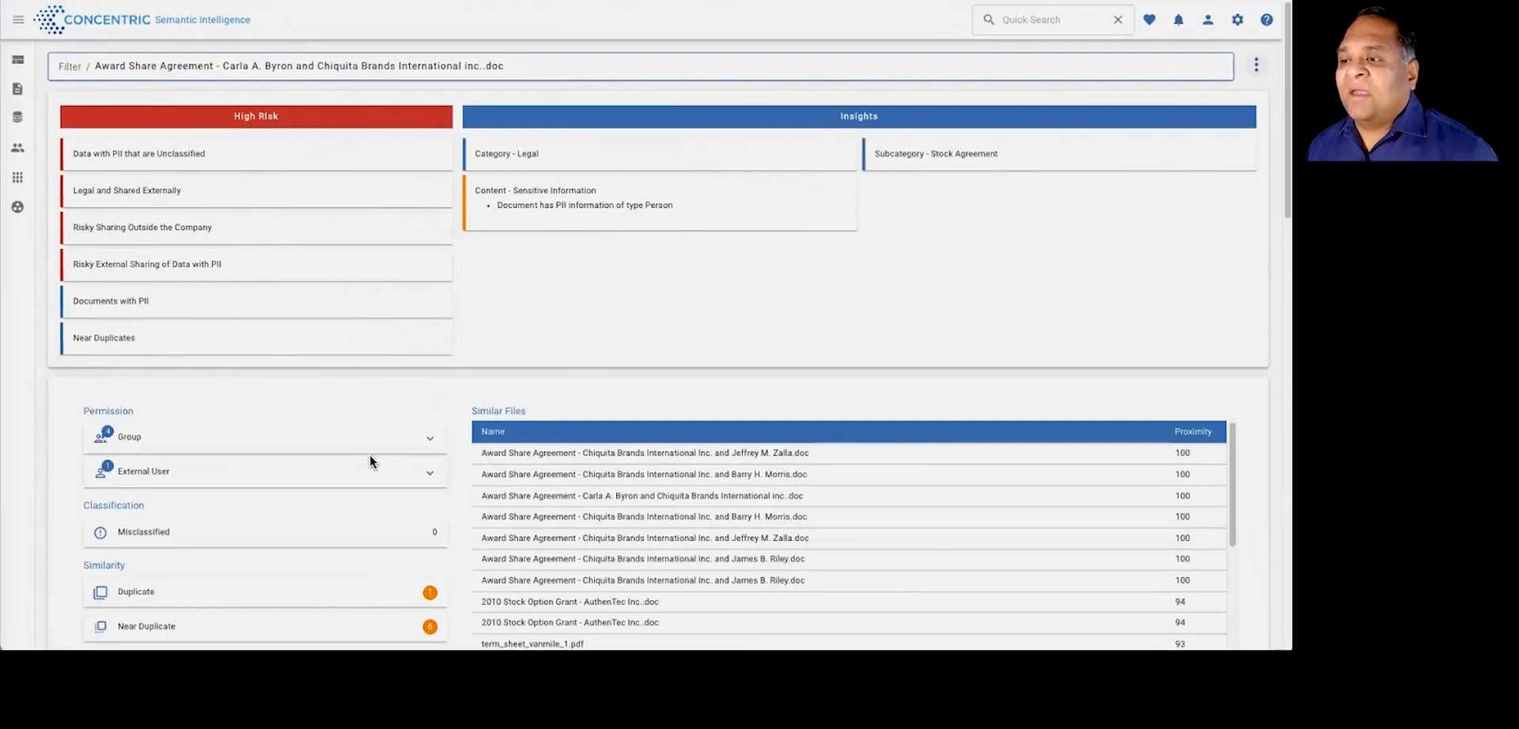
{"action": "scroll", "scroll_direction": "down", "scroll_amount": 3}
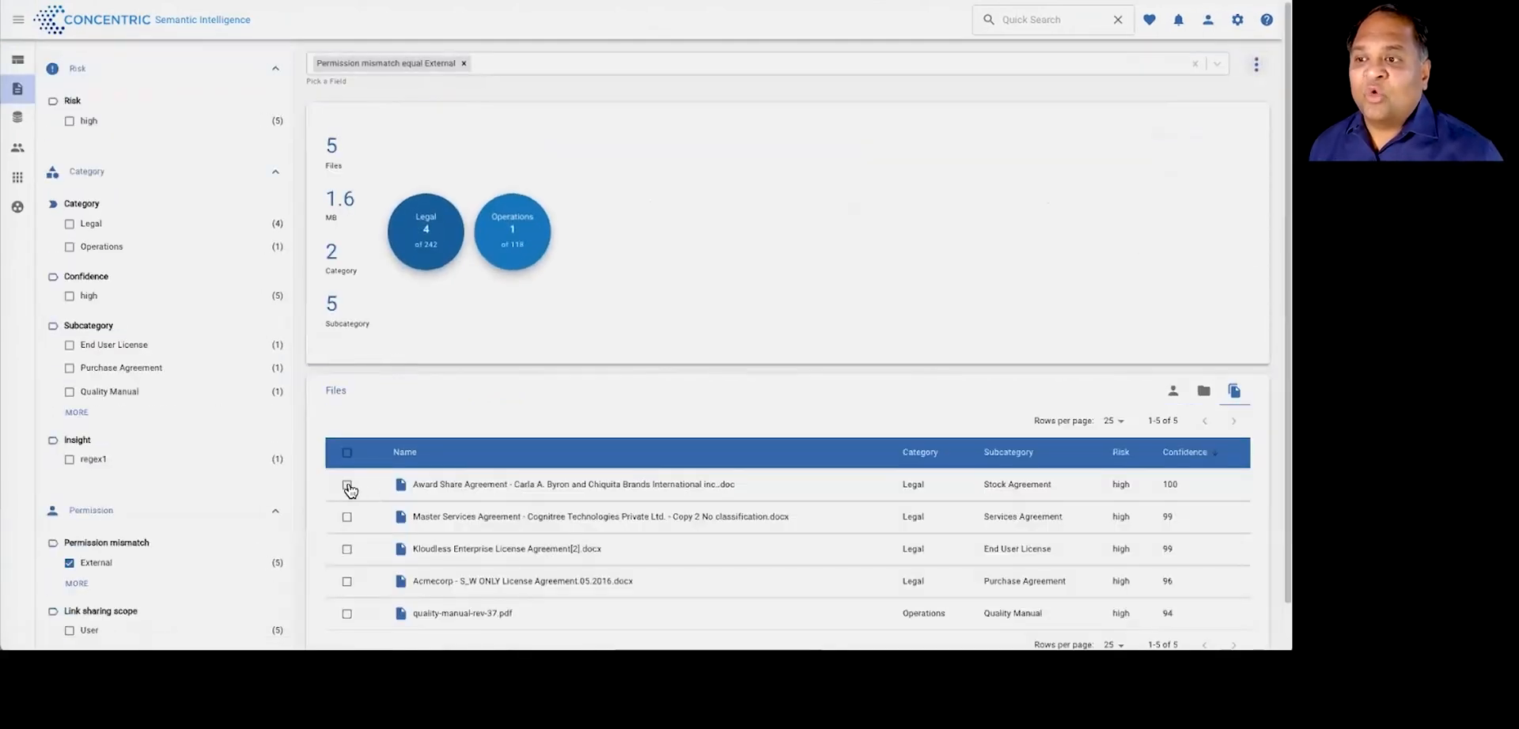
{"action": "left_click", "coordinate": [346, 484]}
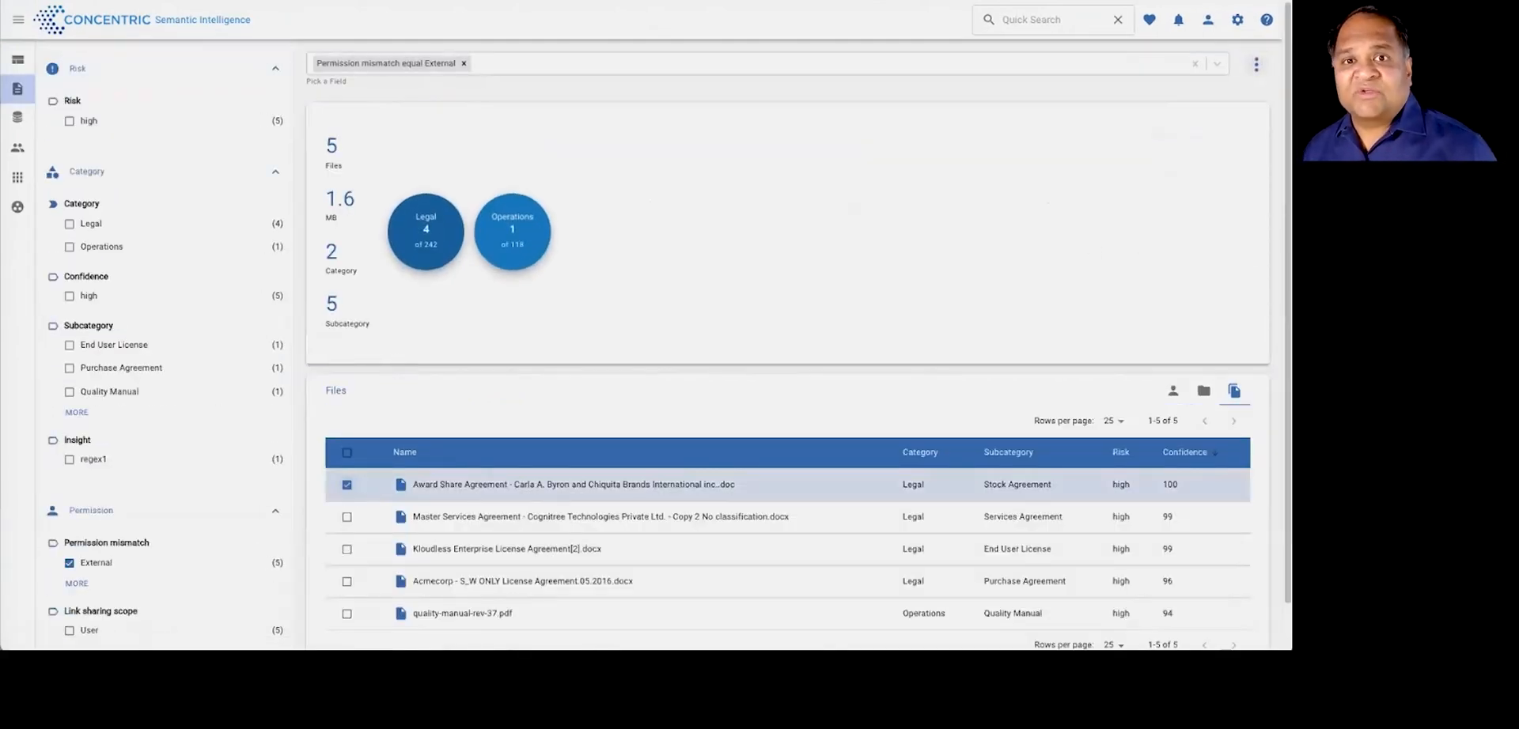
Step: Create a policy with a Define Permission action, reviewing external and internal user access choices
{"action": "left_click", "coordinate": [1257, 63]}
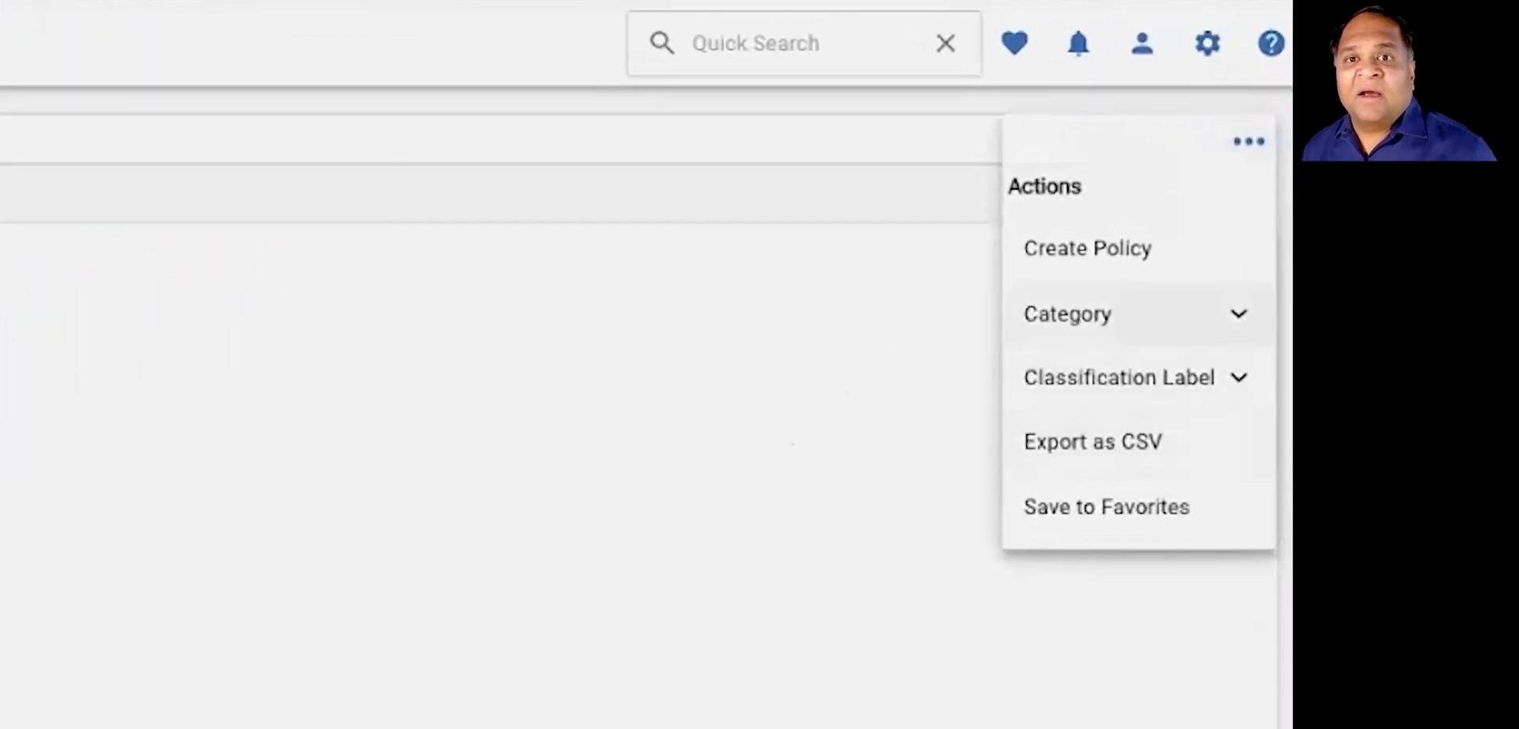
{"action": "left_click", "coordinate": [1087, 248]}
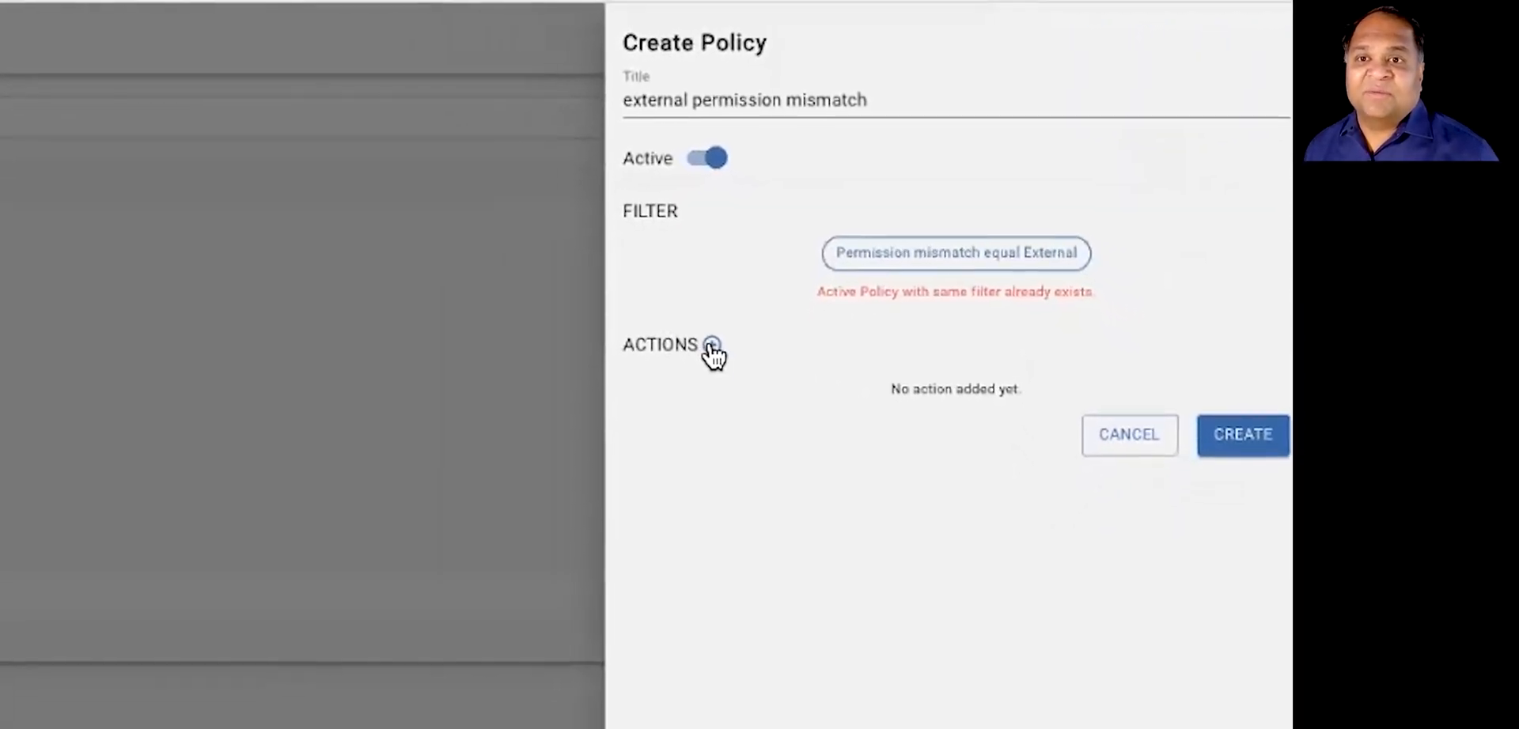
{"action": "left_click", "coordinate": [712, 345]}
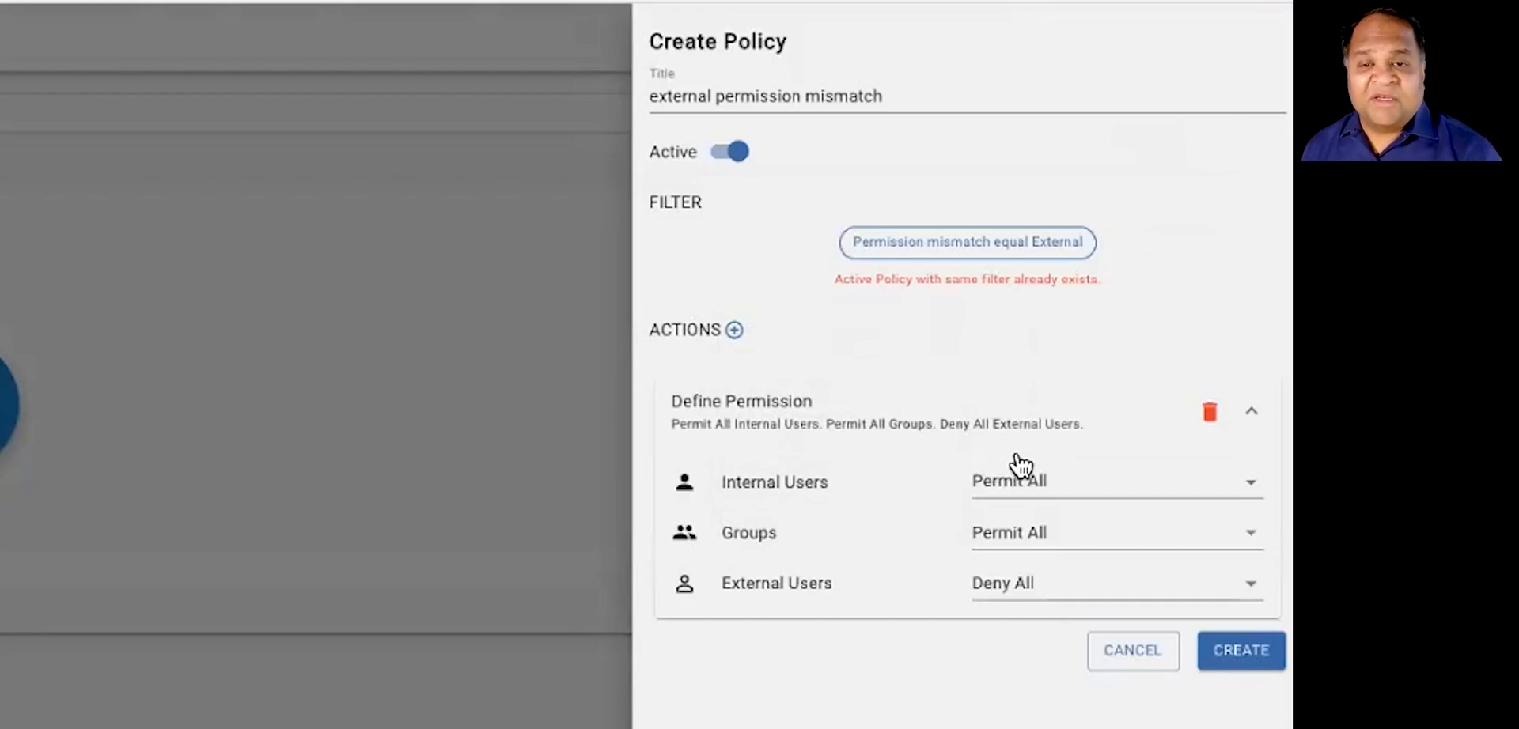
{"action": "mouse_move", "coordinate": [1005, 469]}
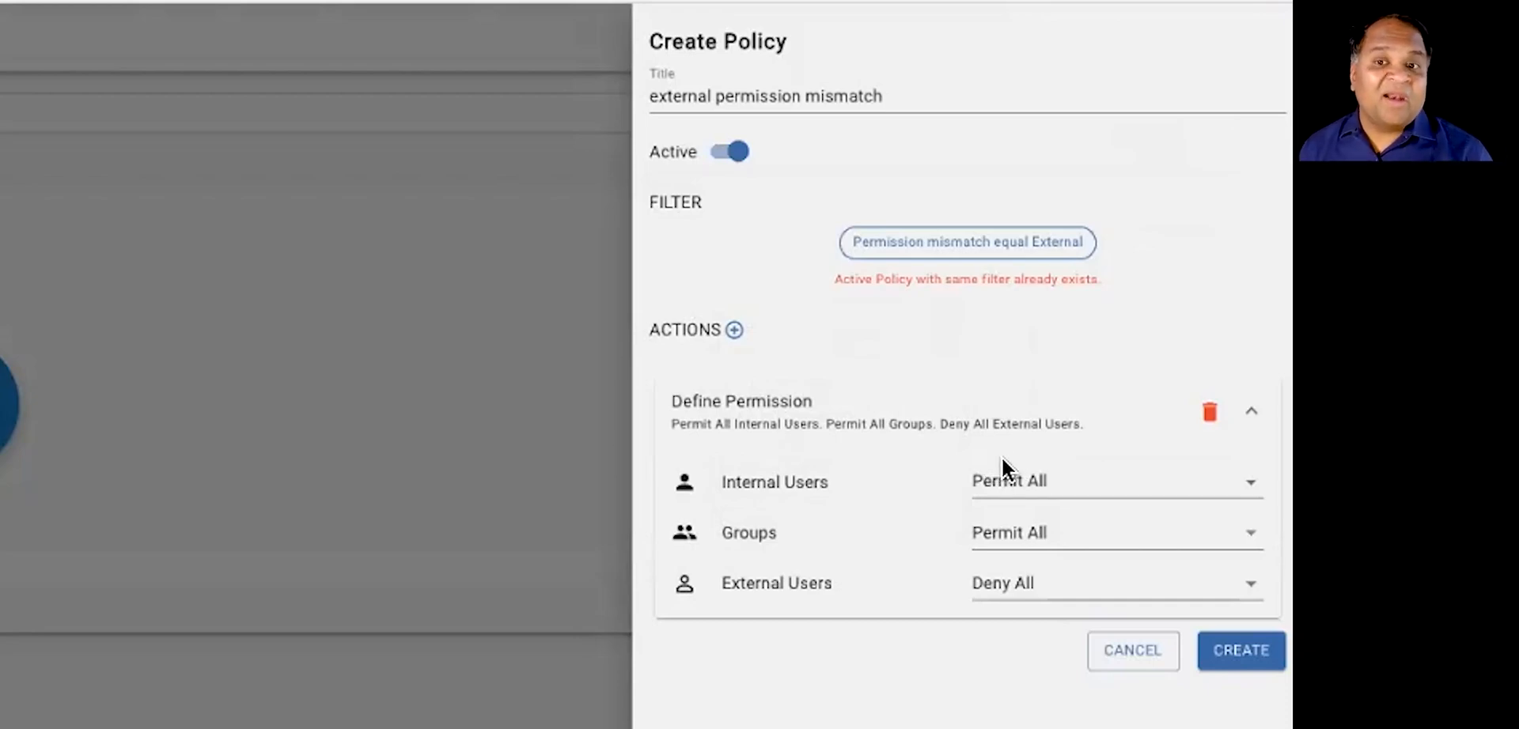
{"action": "mouse_move", "coordinate": [1041, 542]}
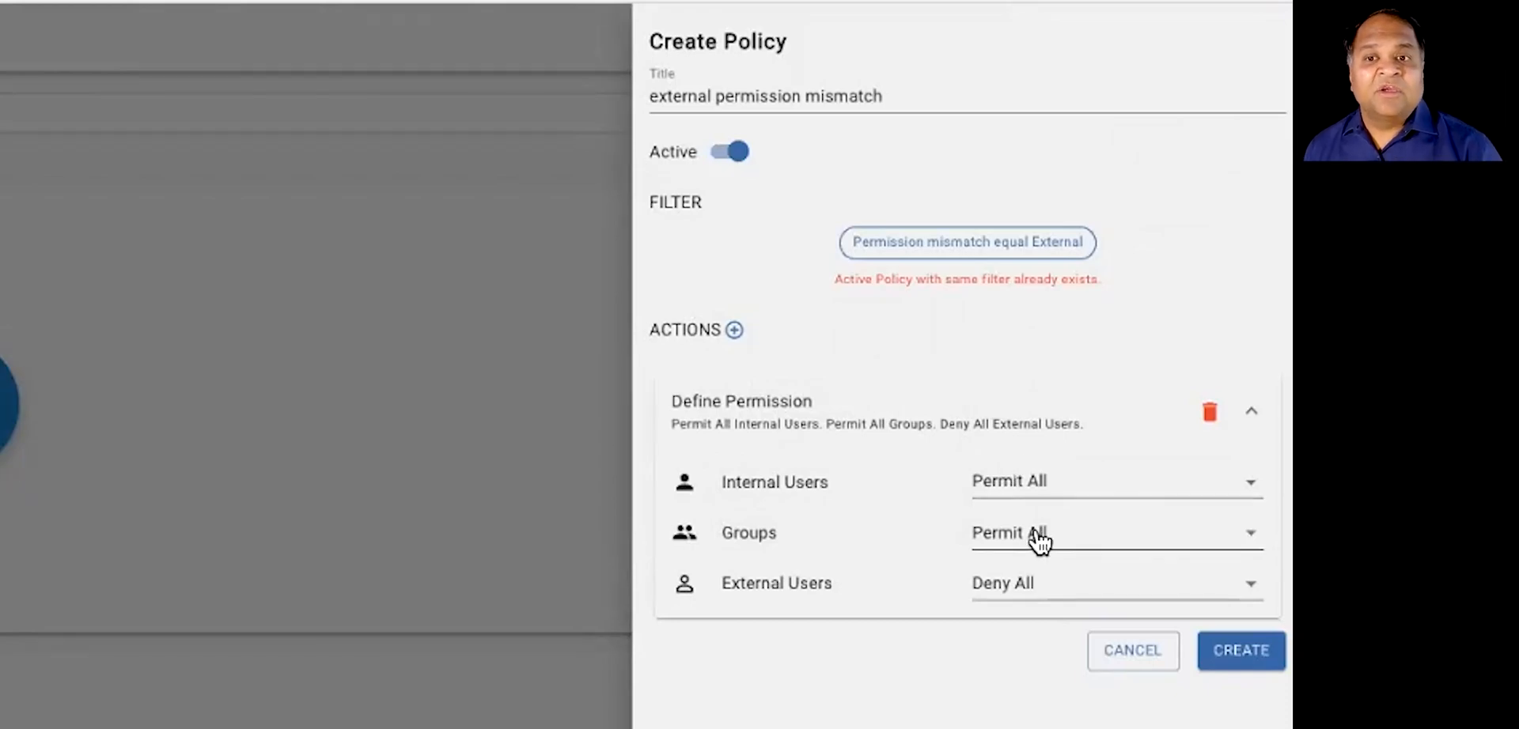
{"action": "left_click", "coordinate": [1116, 583]}
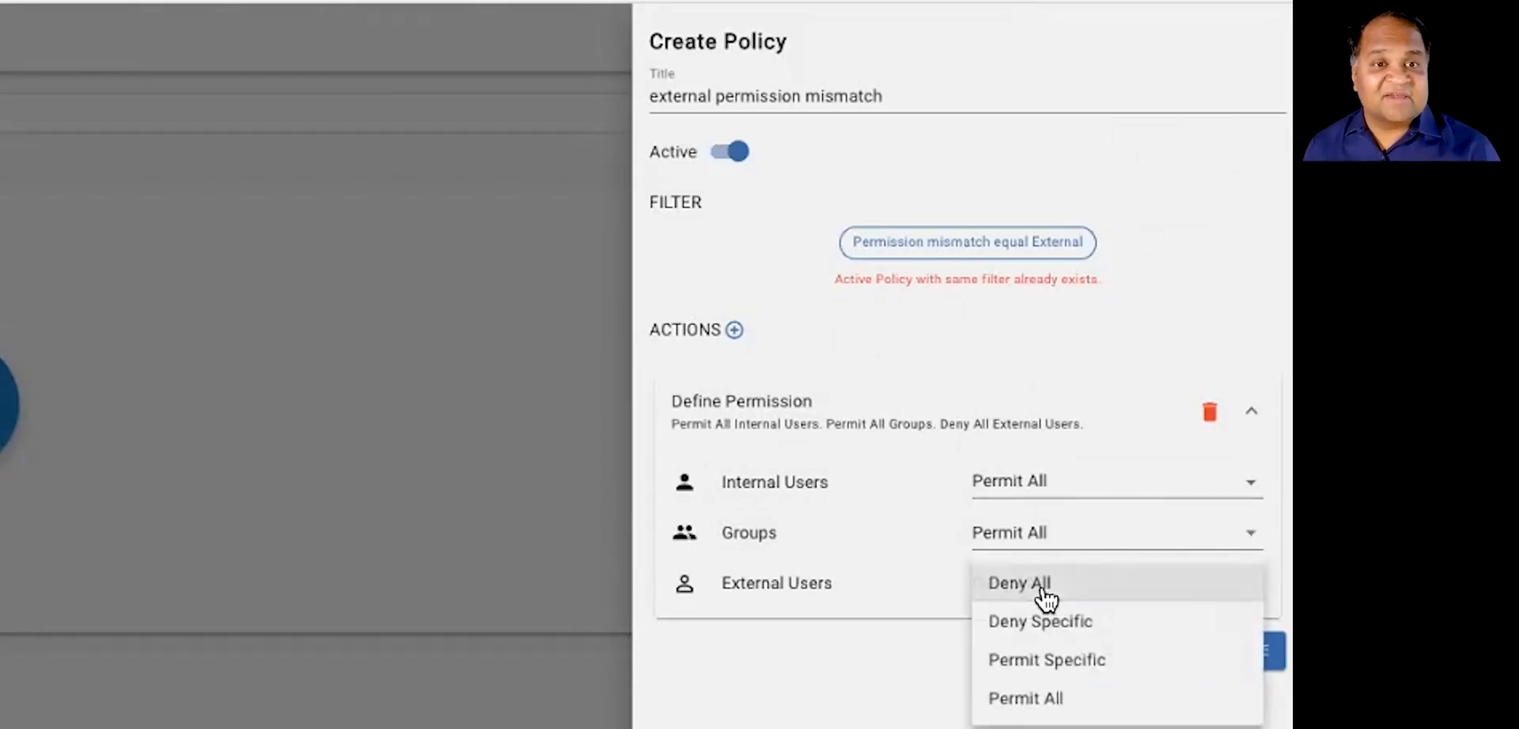
{"action": "mouse_move", "coordinate": [1058, 479]}
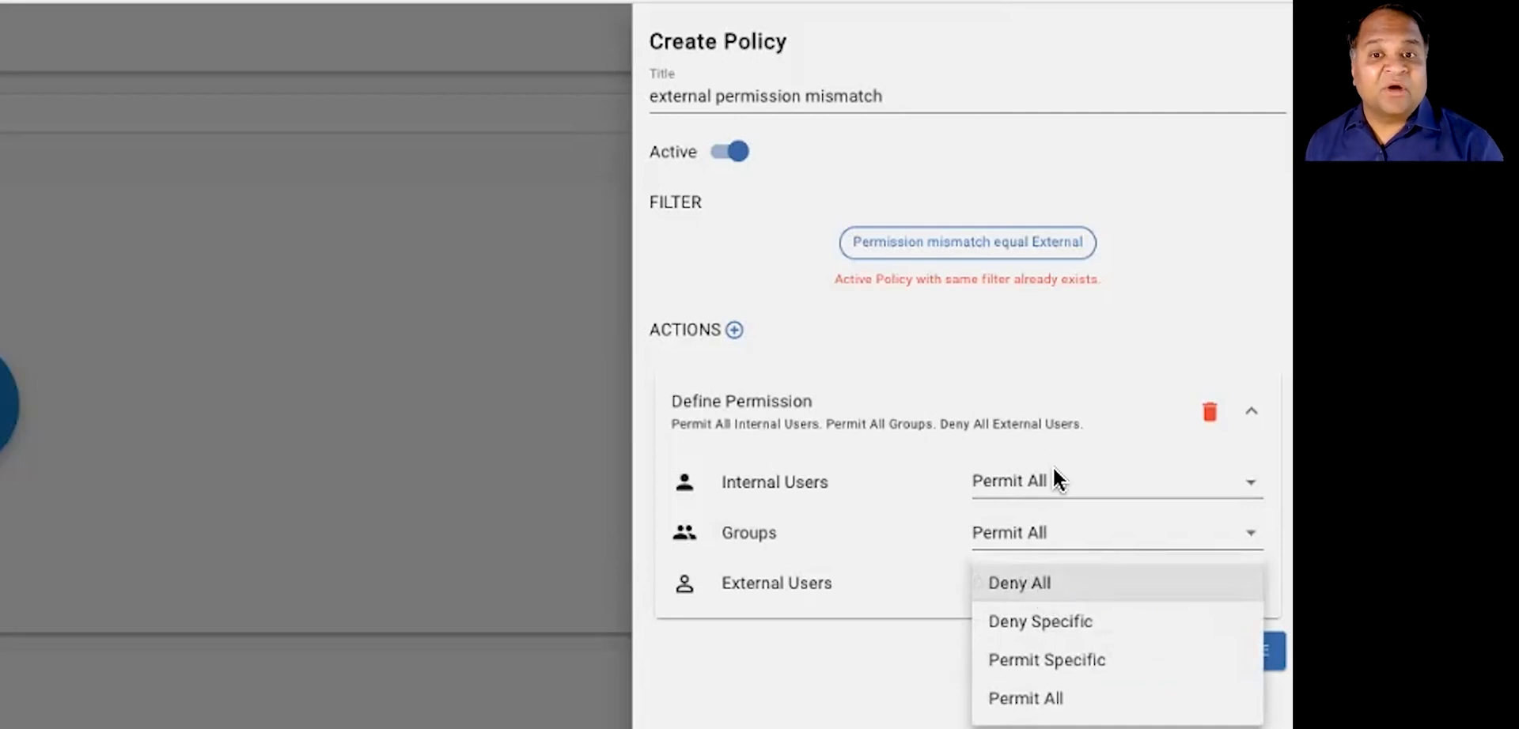
{"action": "left_click", "coordinate": [1019, 583]}
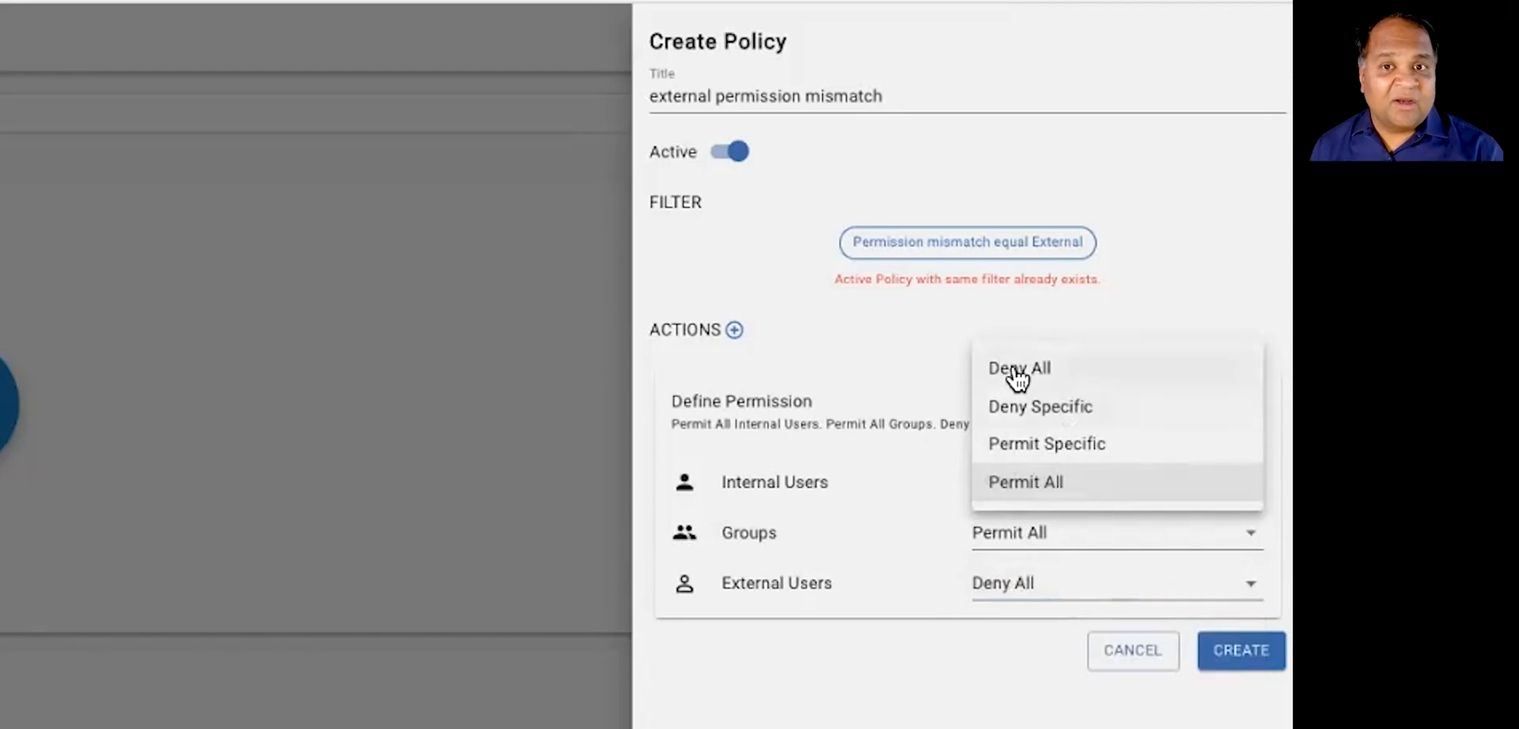
{"action": "left_click", "coordinate": [1025, 483]}
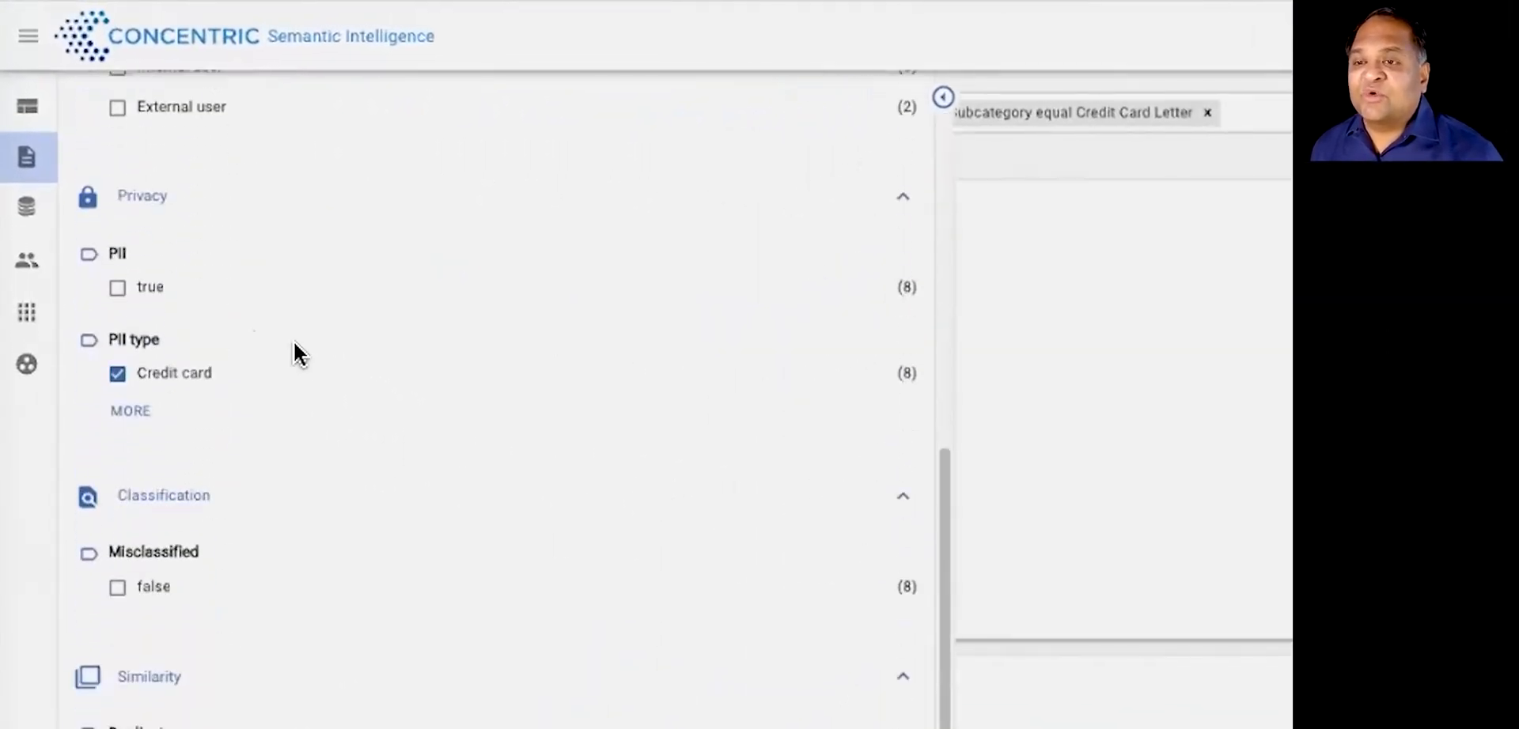
Step: Scroll the filter facets to reach the eight high-risk Credit Card Letter files
{"action": "scroll", "scroll_direction": "down", "scroll_amount": 3}
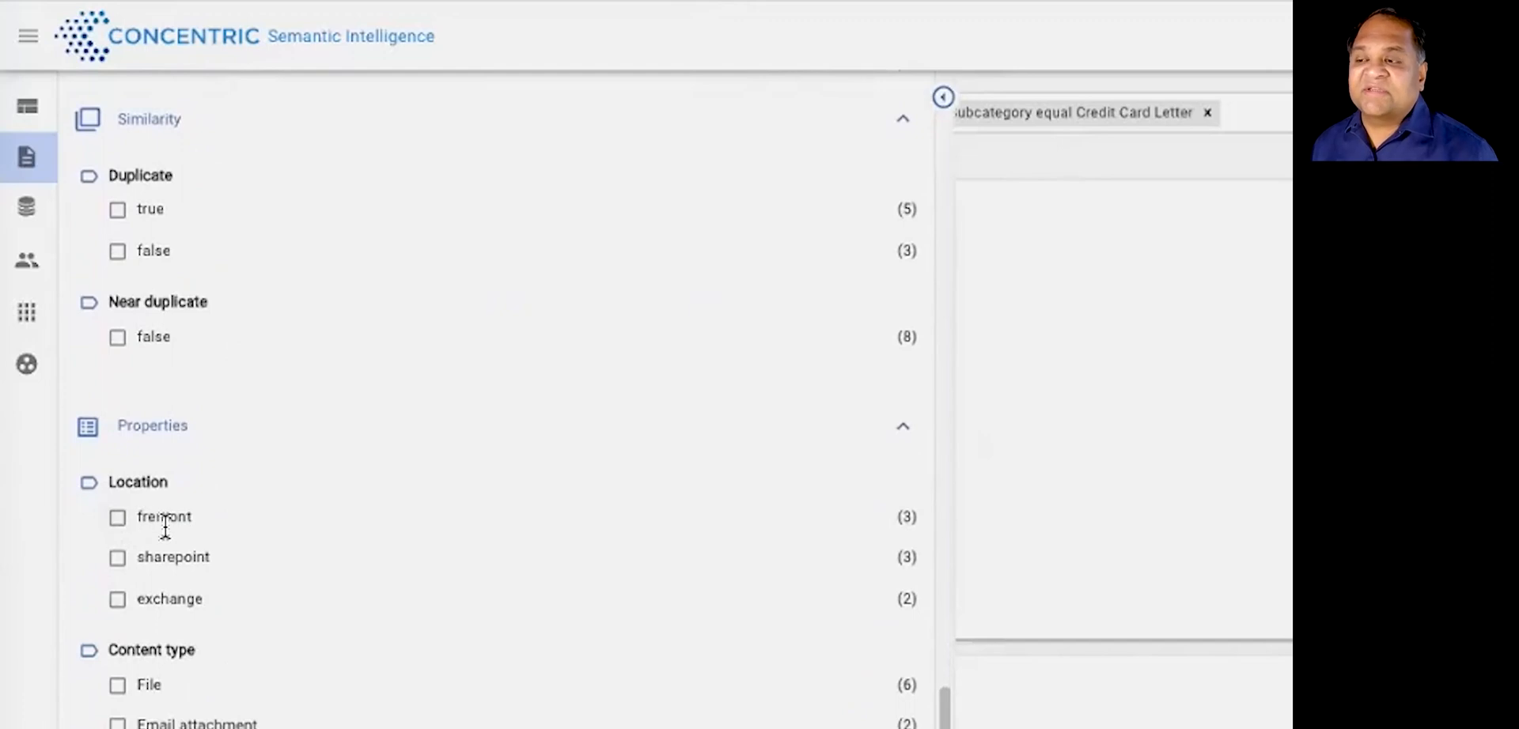
{"action": "double_click", "coordinate": [162, 518]}
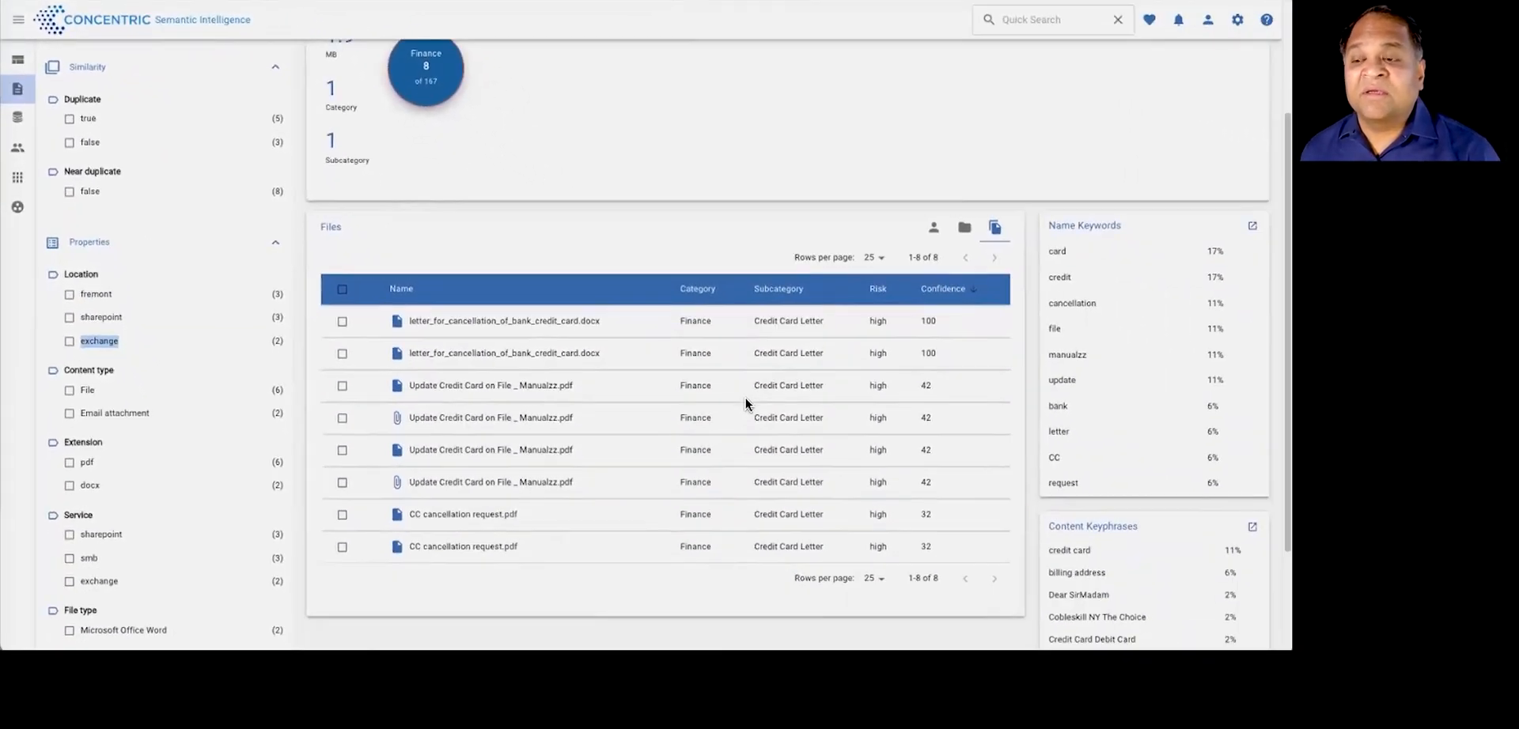
{"action": "mouse_move", "coordinate": [756, 405]}
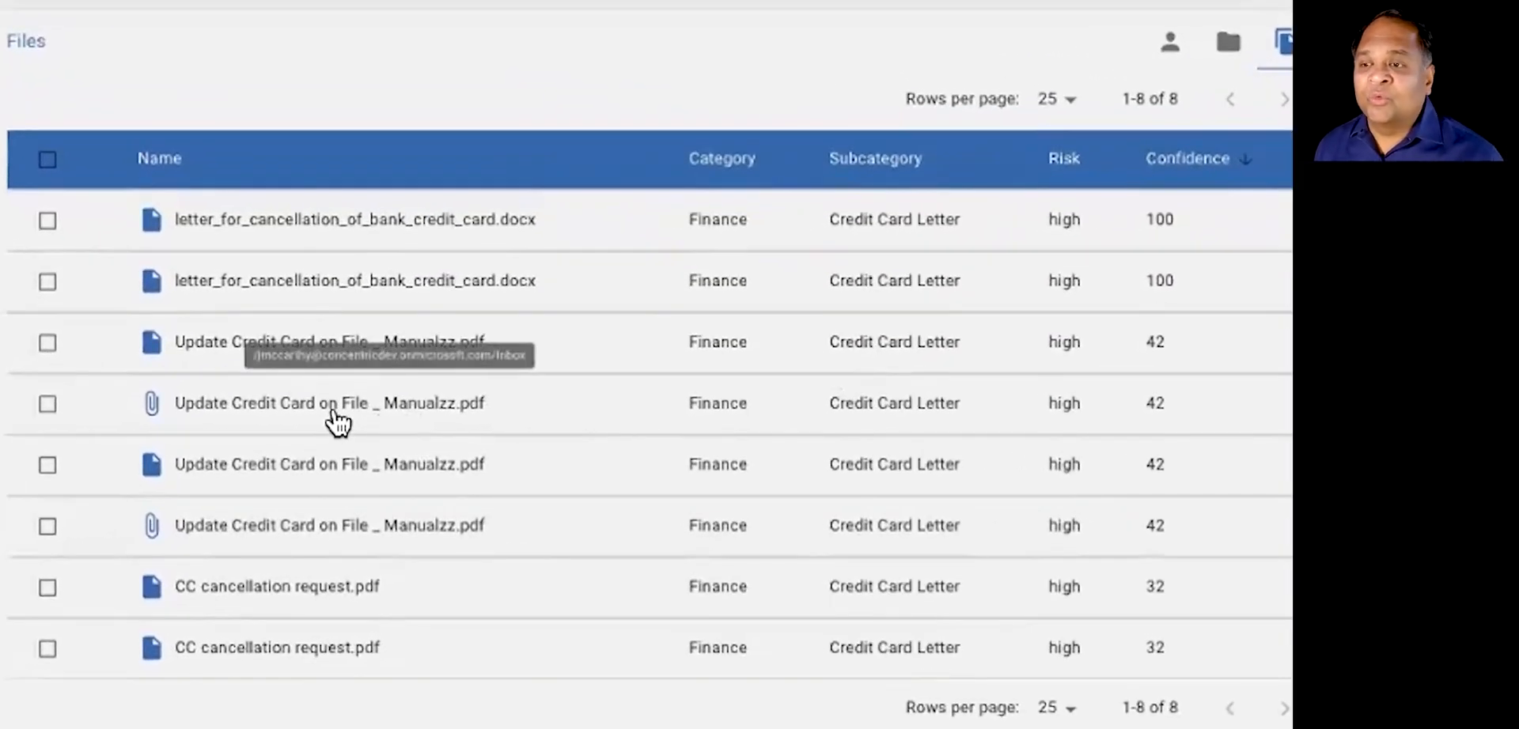
{"action": "mouse_move", "coordinate": [158, 424]}
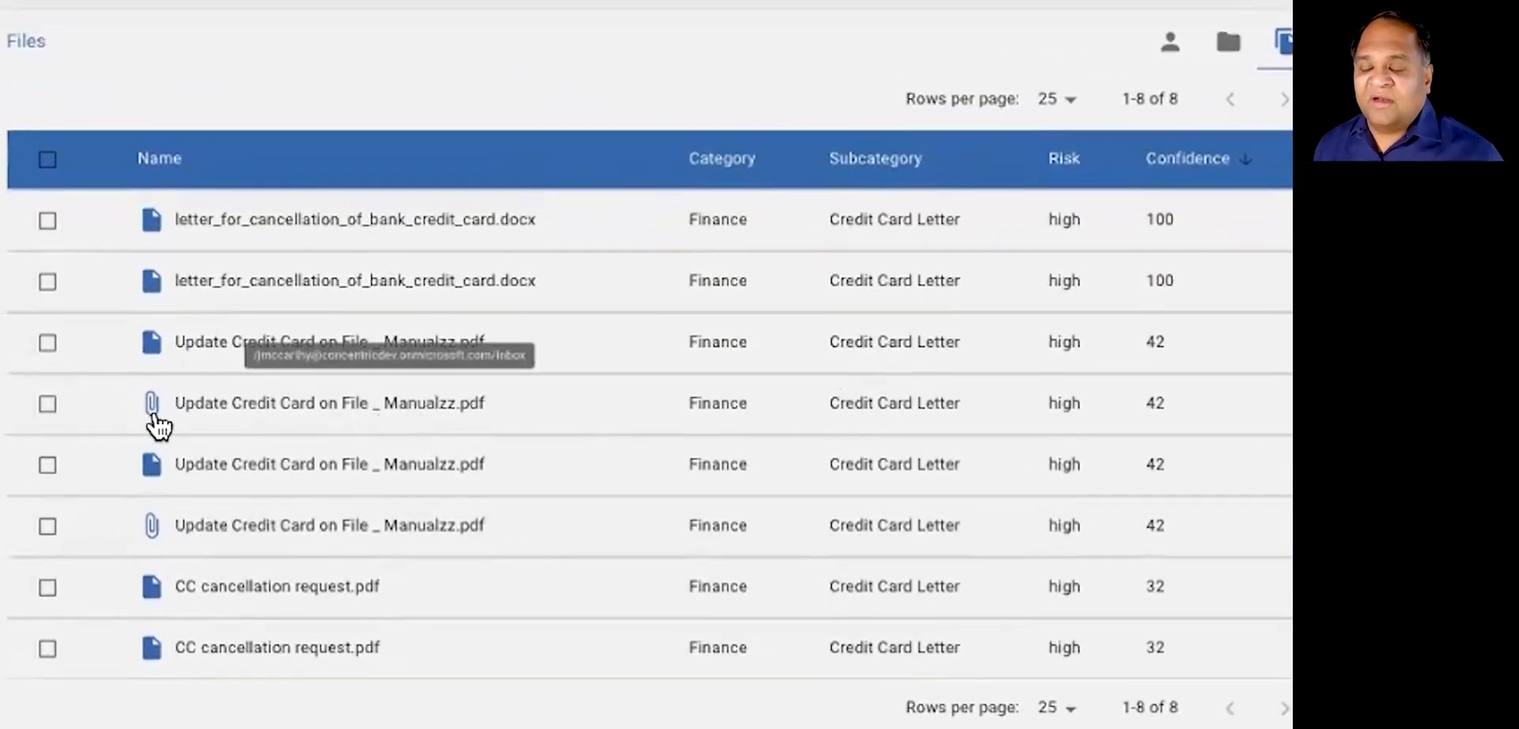
{"action": "mouse_move", "coordinate": [202, 415]}
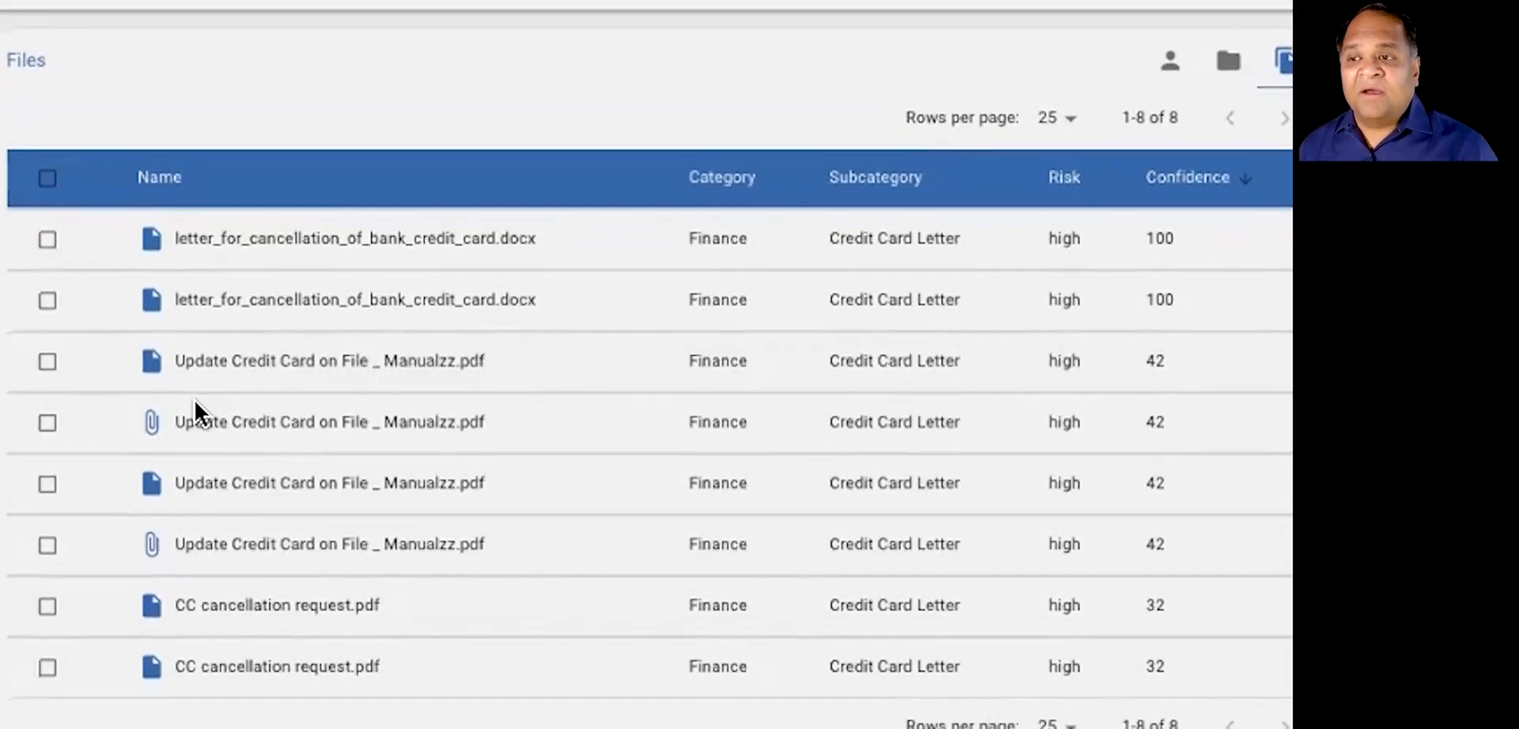
{"action": "mouse_move", "coordinate": [271, 436]}
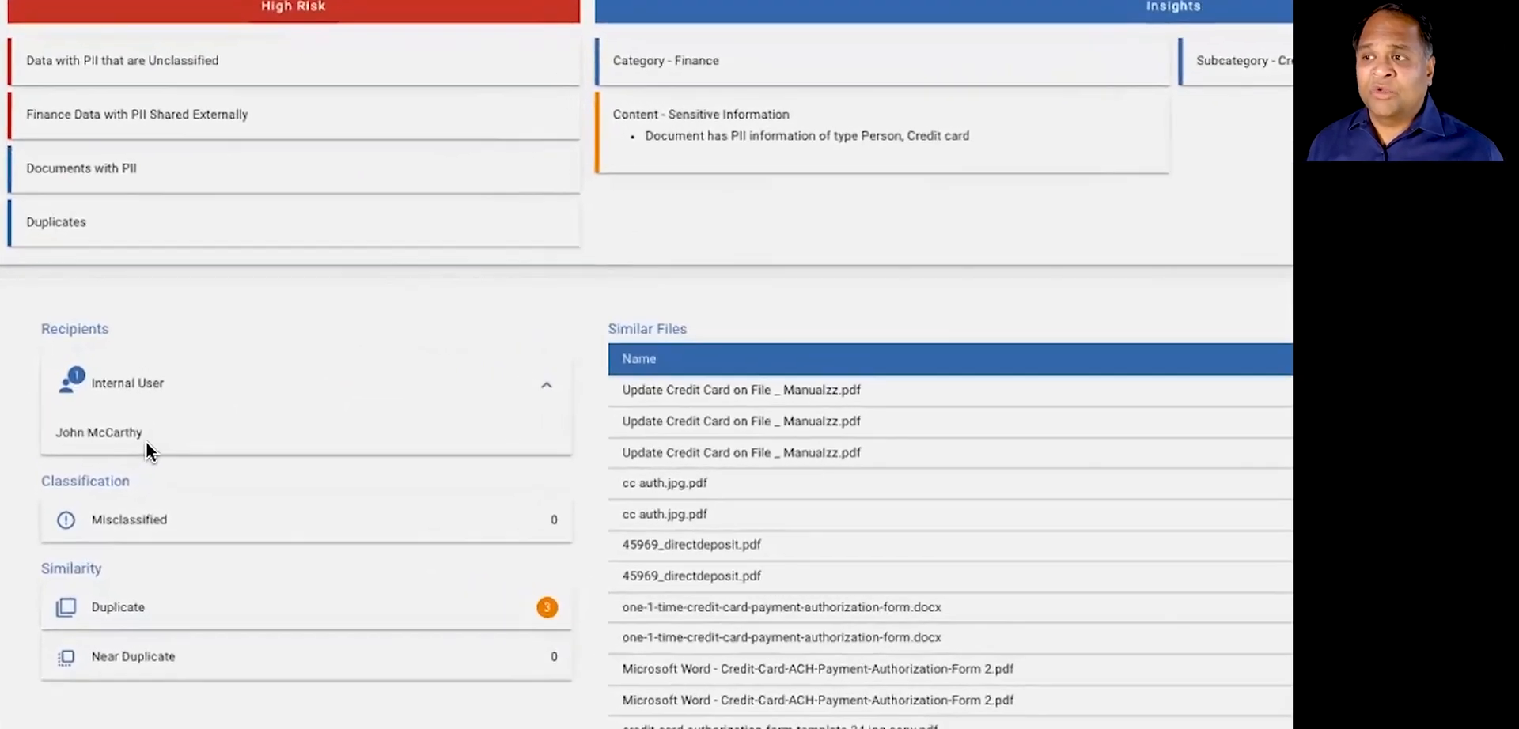
Step: Scroll the Update Credit Card on File _ Manualzz.pdf 360 view through risks, recipients and similar files
{"action": "scroll", "scroll_direction": "down", "scroll_amount": 3}
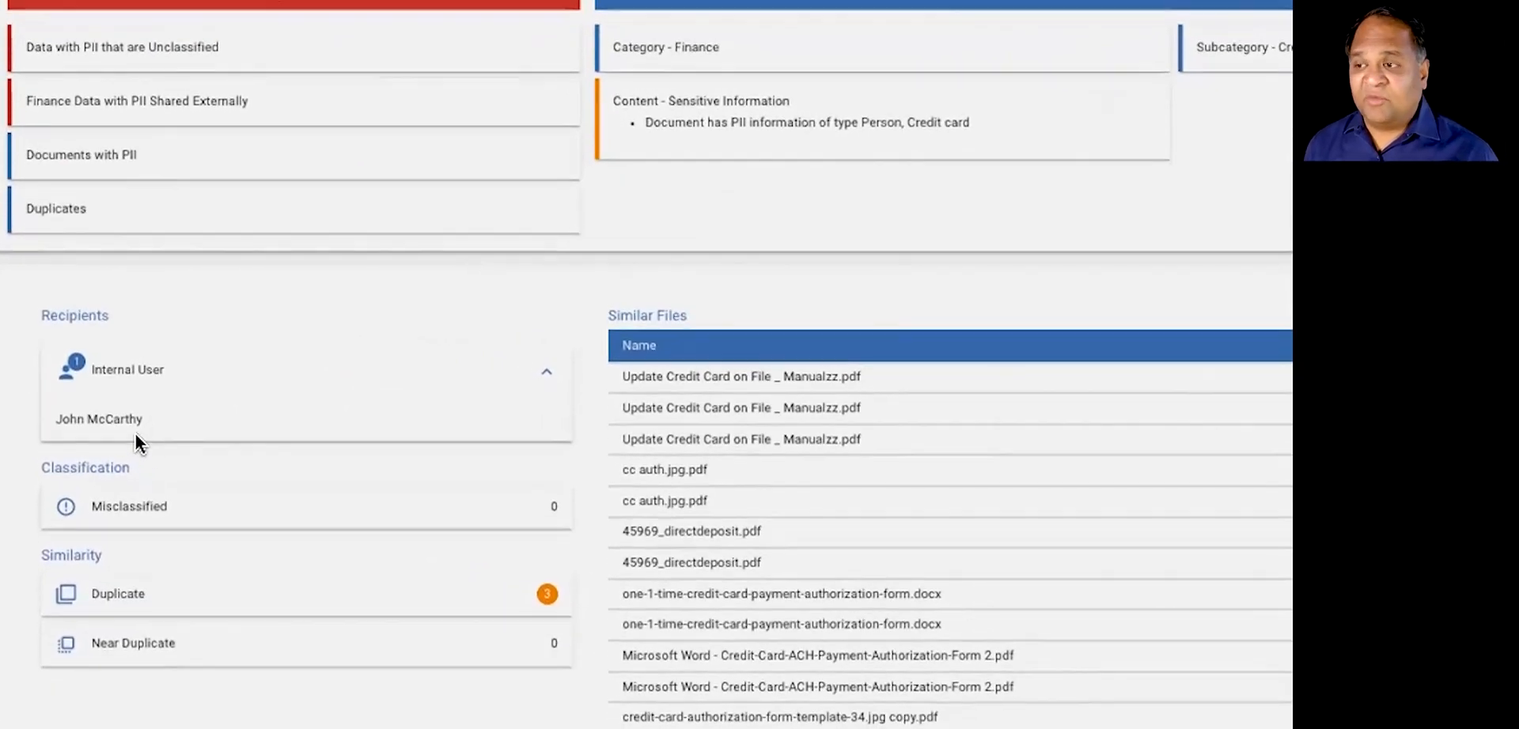
{"action": "scroll", "scroll_direction": "down", "scroll_amount": 3}
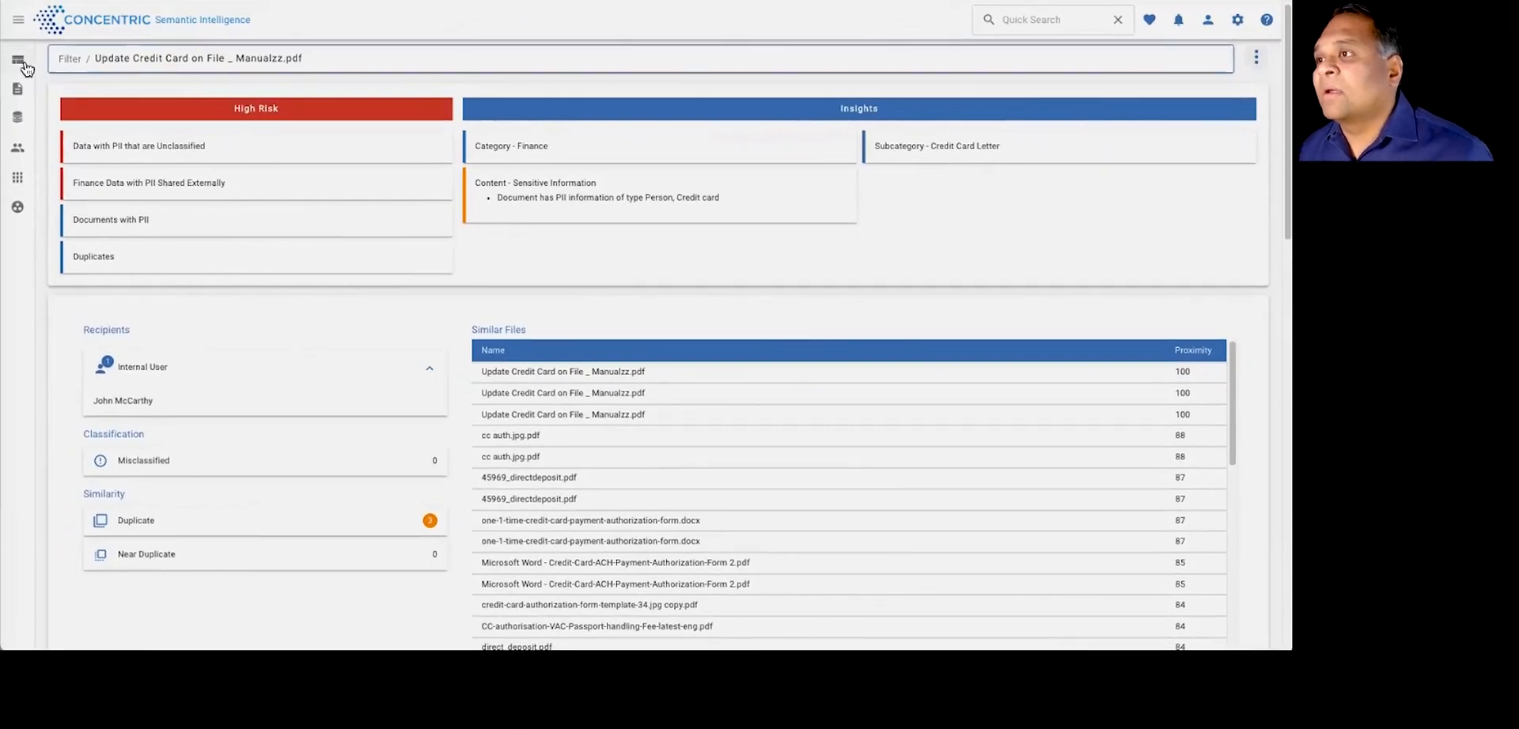
Step: Return to the overview dashboard and open business documents shared on personal email
{"action": "left_click", "coordinate": [15, 59]}
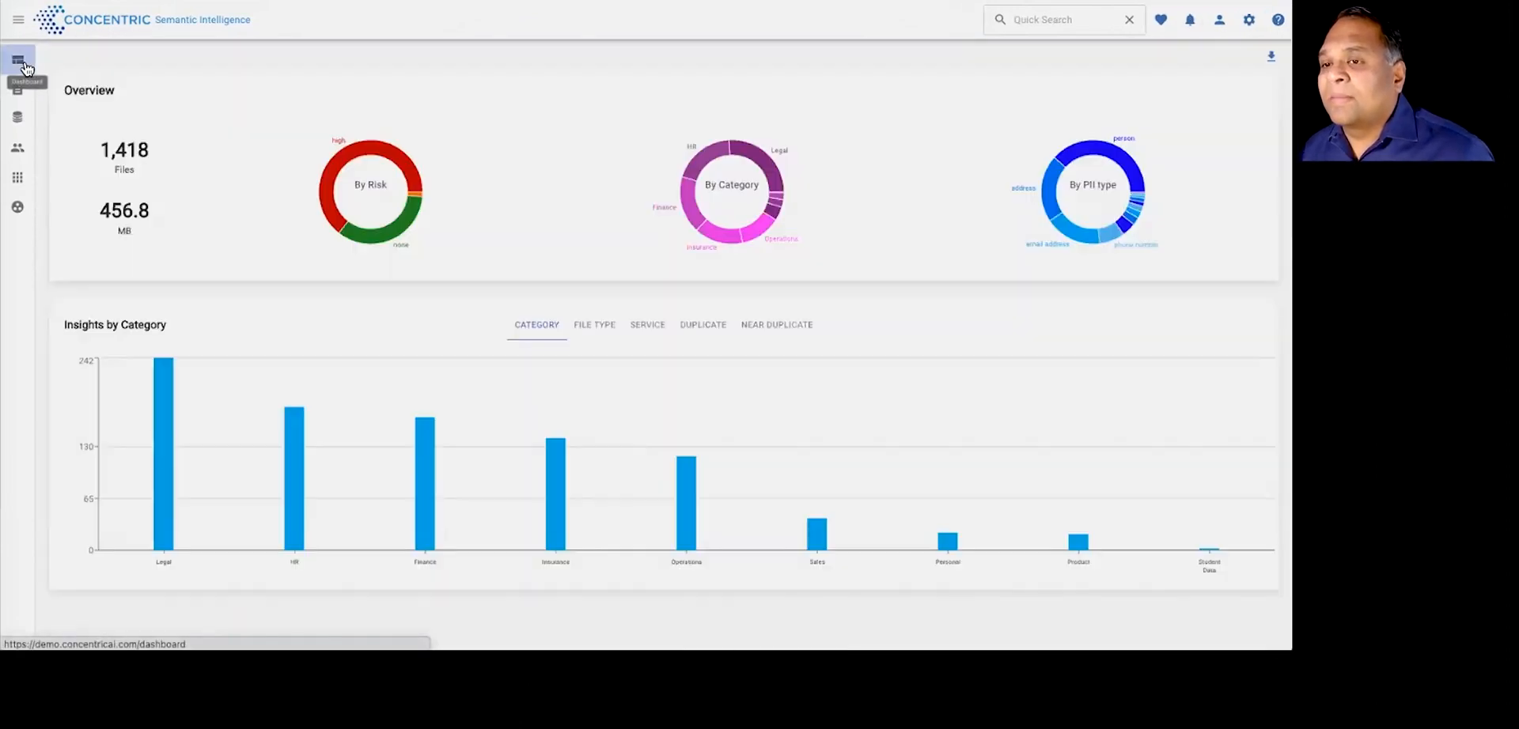
{"action": "scroll", "scroll_direction": "down", "scroll_amount": 3}
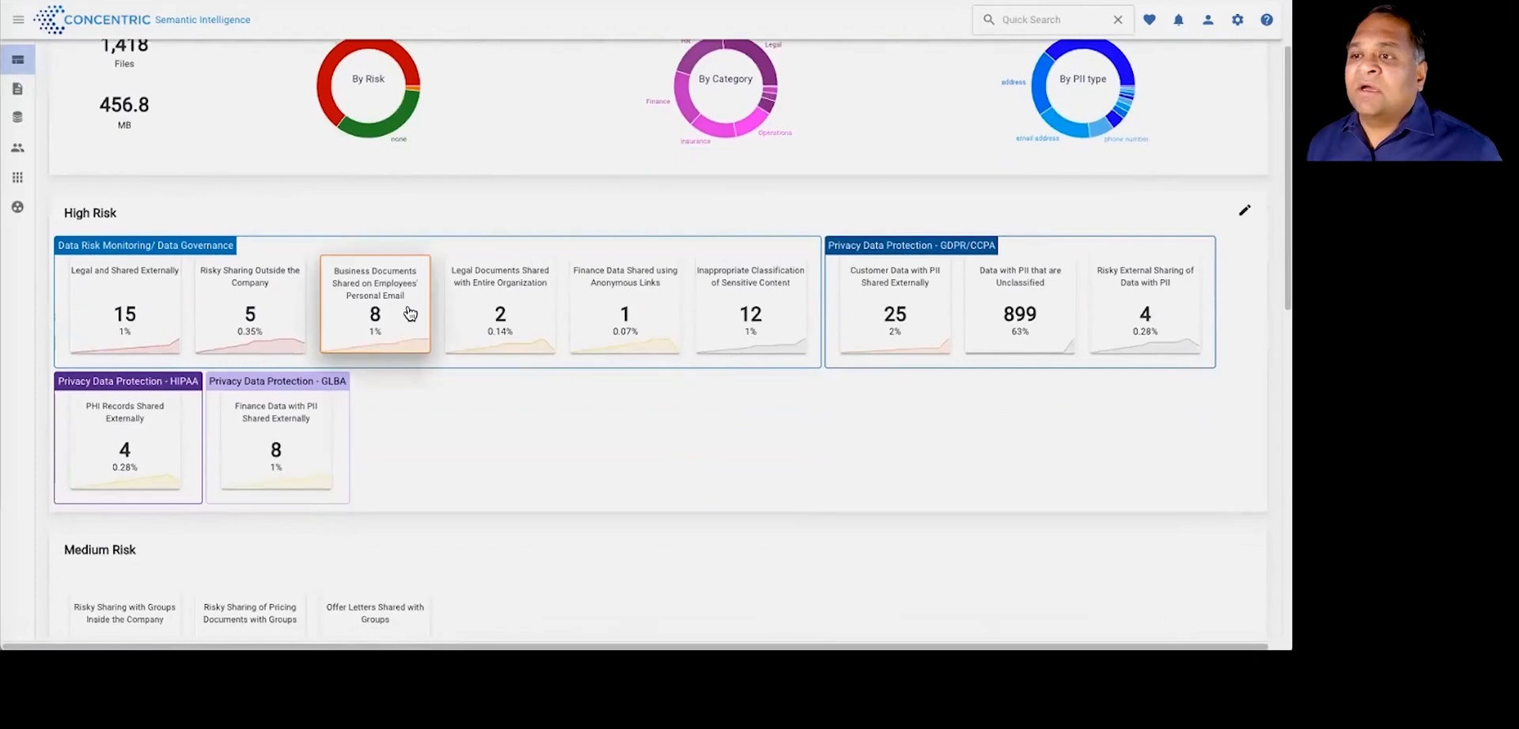
{"action": "mouse_move", "coordinate": [409, 314]}
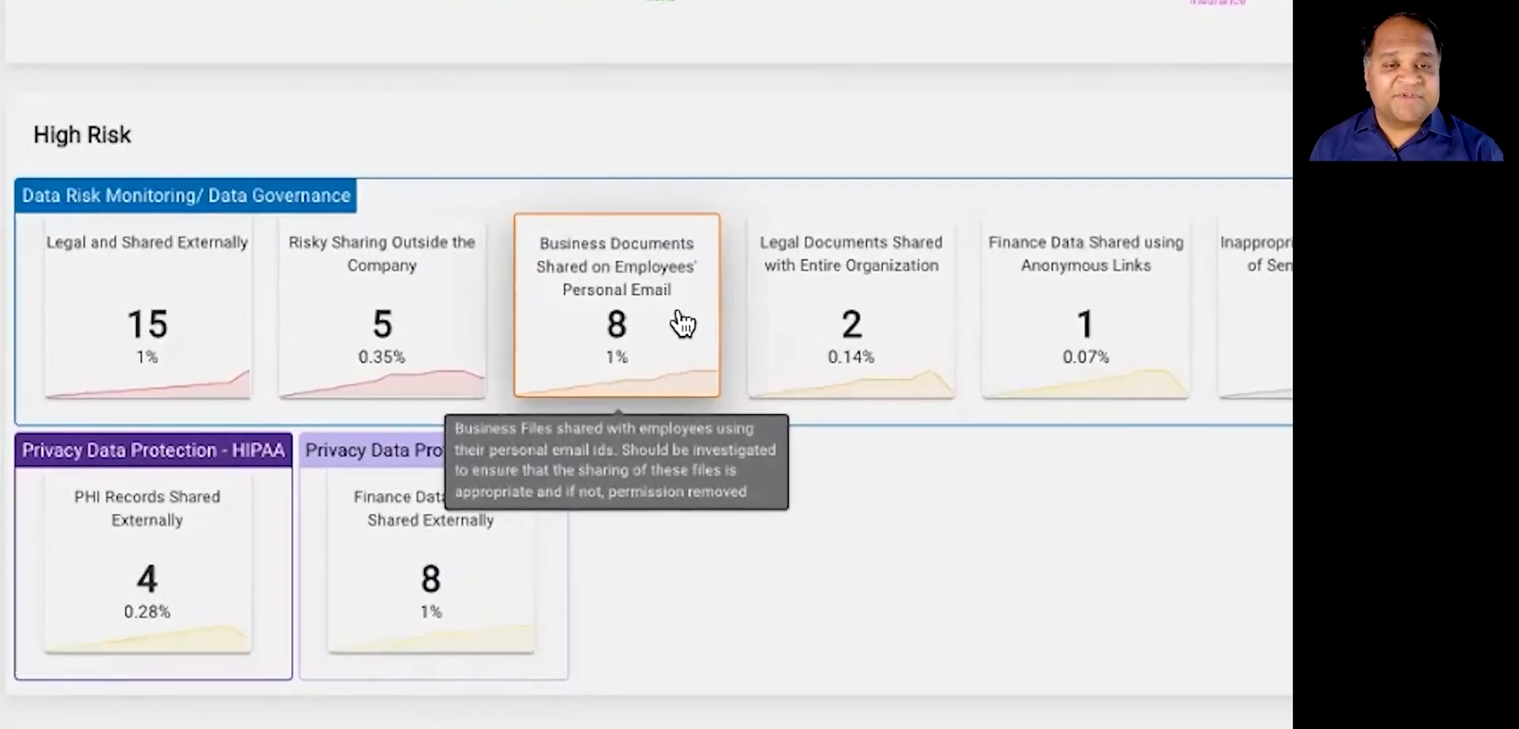
{"action": "left_click", "coordinate": [615, 323]}
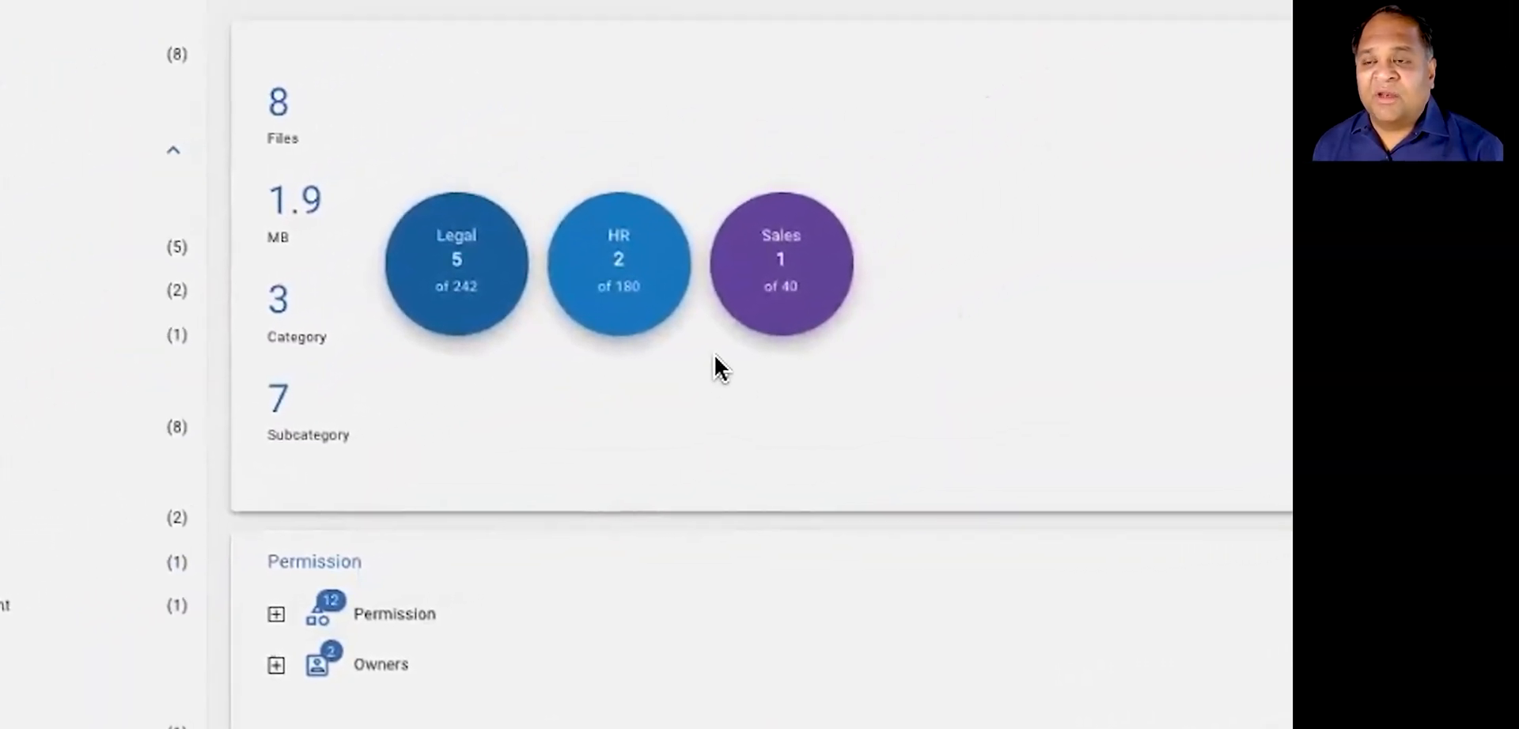
{"action": "mouse_move", "coordinate": [562, 223]}
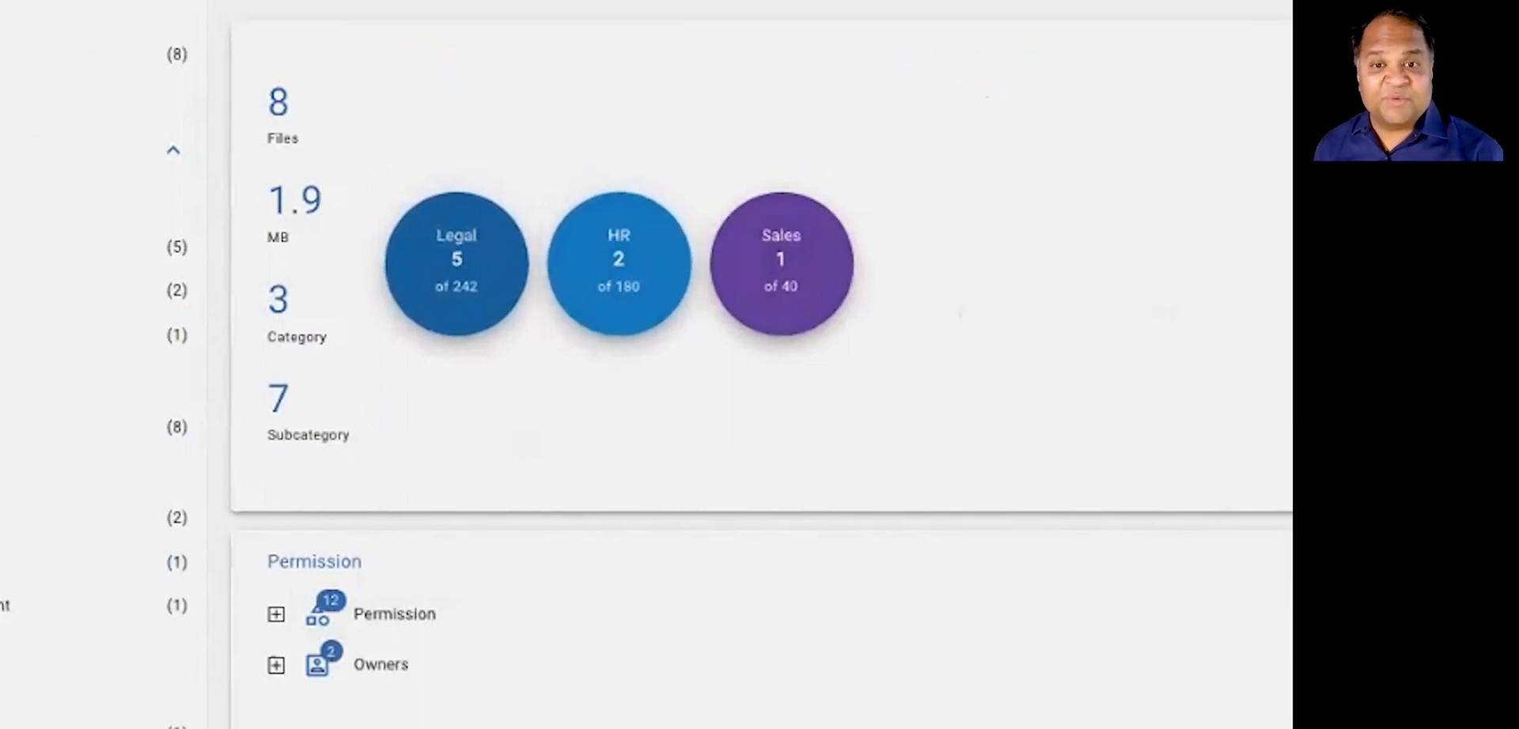
Step: Scroll through the stock option grant file's permissions, activity events and file details
{"action": "scroll", "scroll_direction": "down", "scroll_amount": 3}
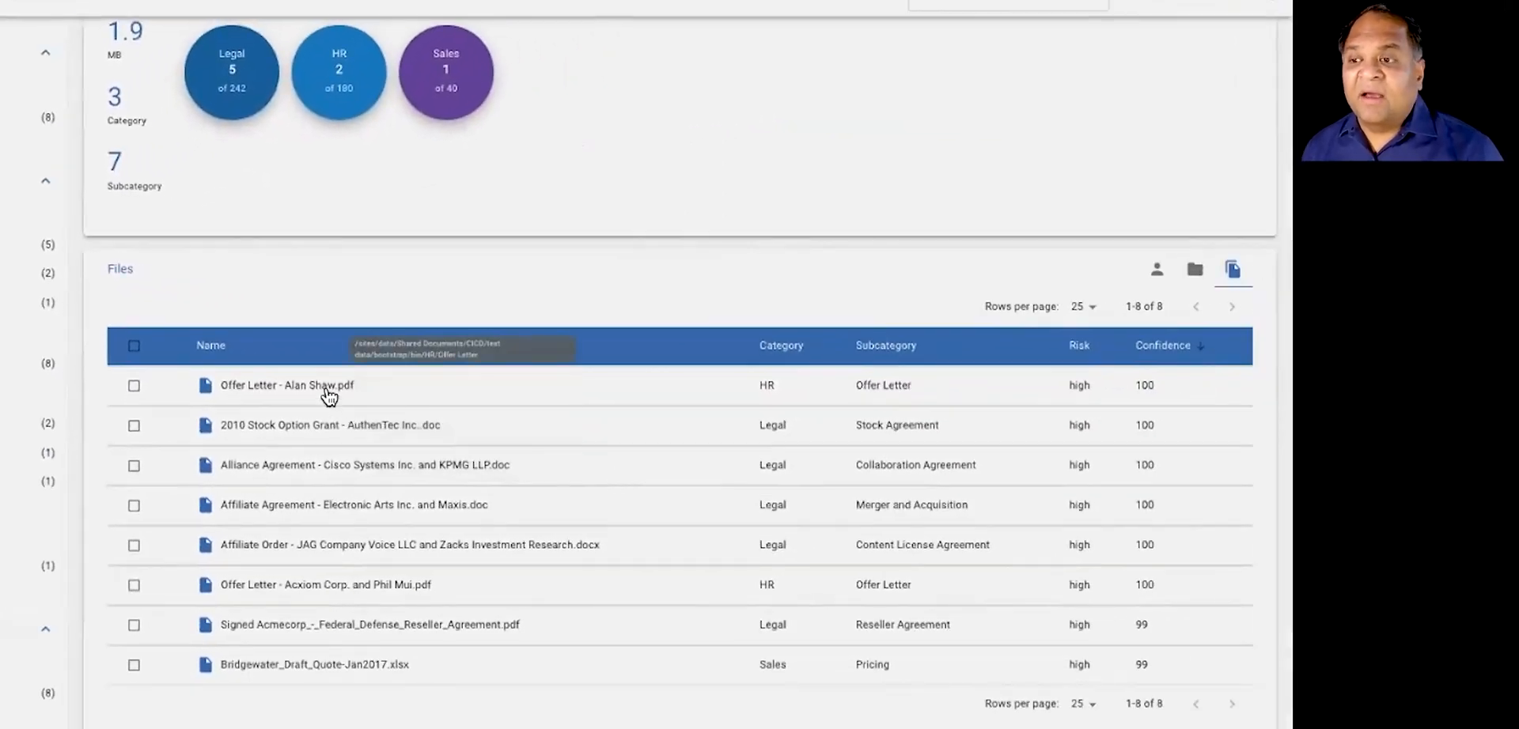
{"action": "mouse_move", "coordinate": [320, 423]}
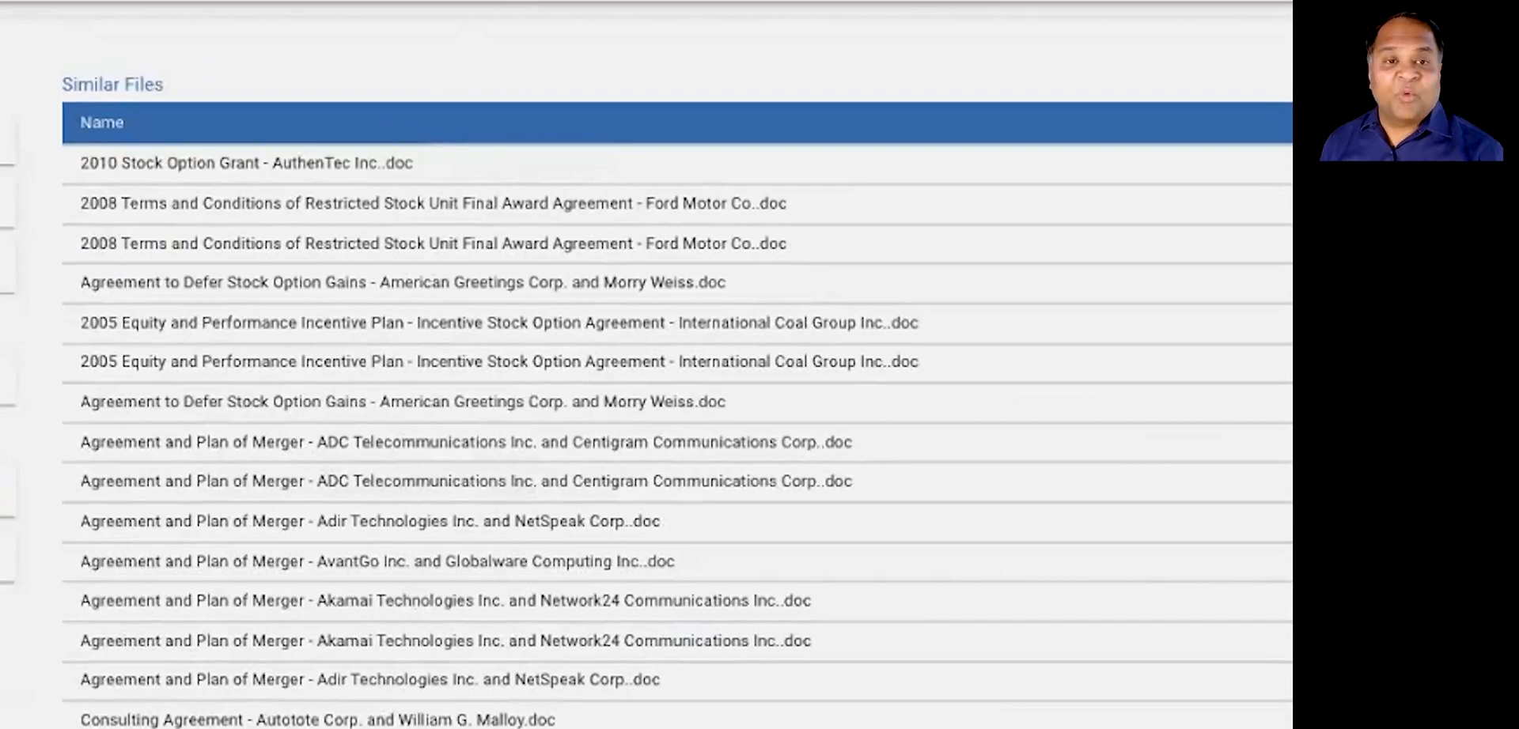
{"action": "scroll", "scroll_direction": "down", "scroll_amount": 3}
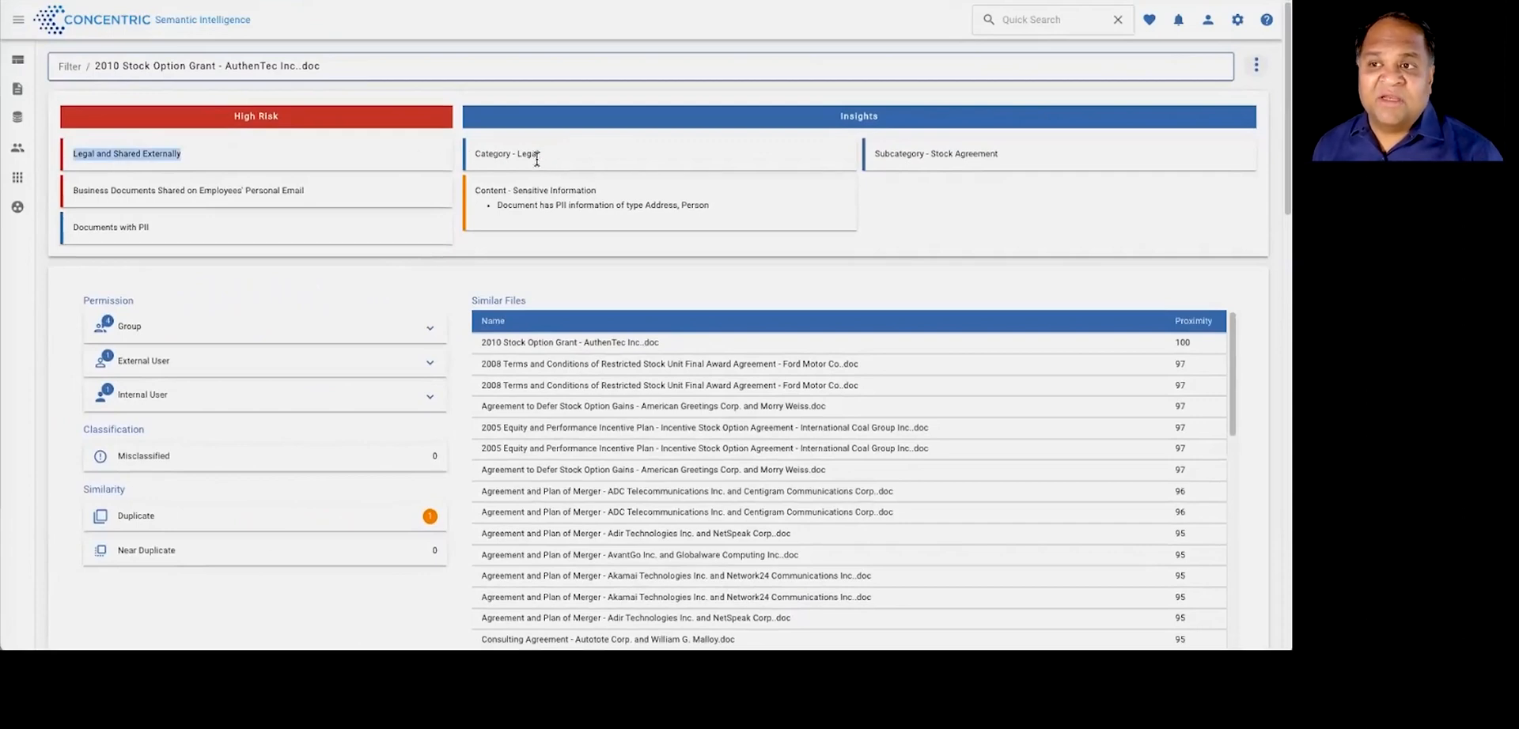
{"action": "mouse_move", "coordinate": [533, 217]}
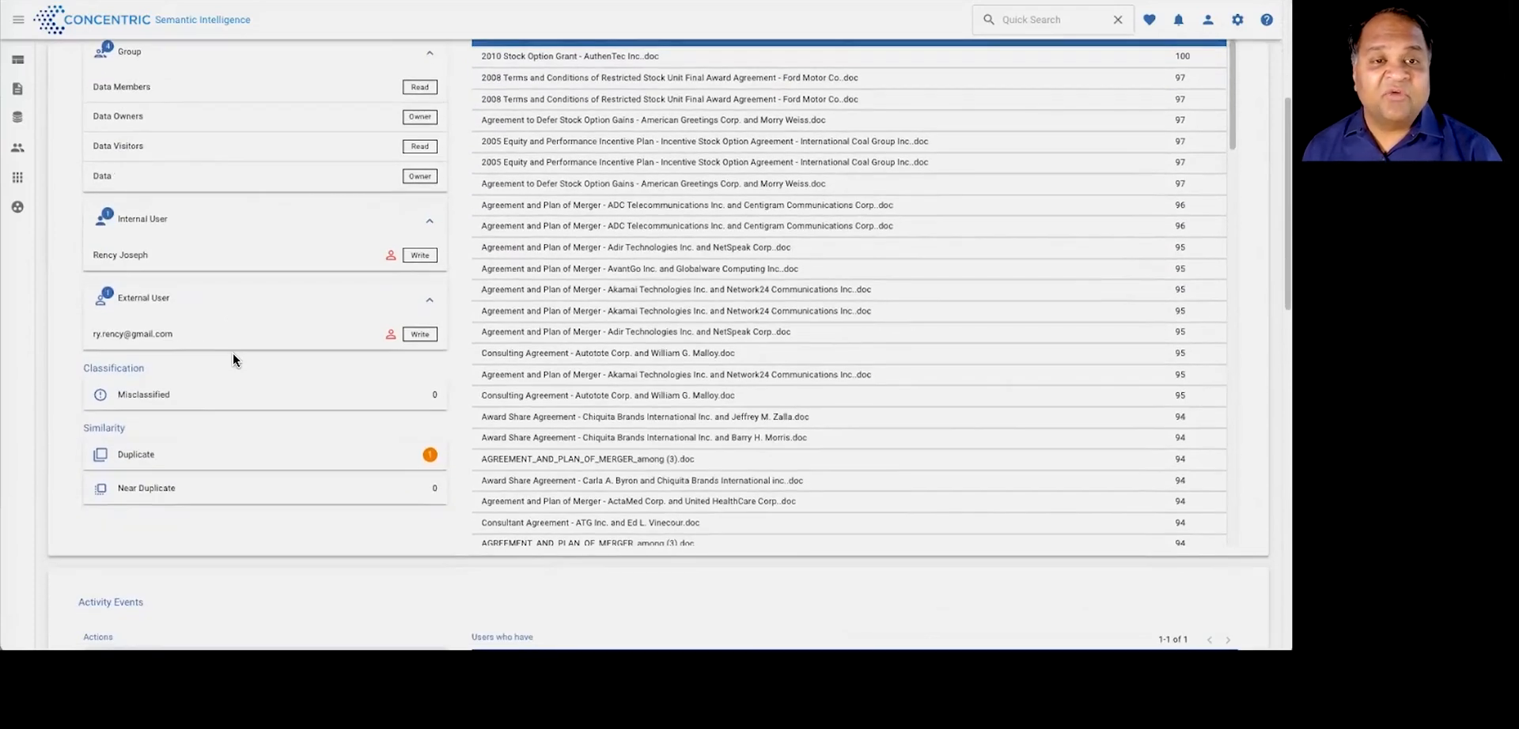
{"action": "scroll", "scroll_direction": "down", "scroll_amount": 3}
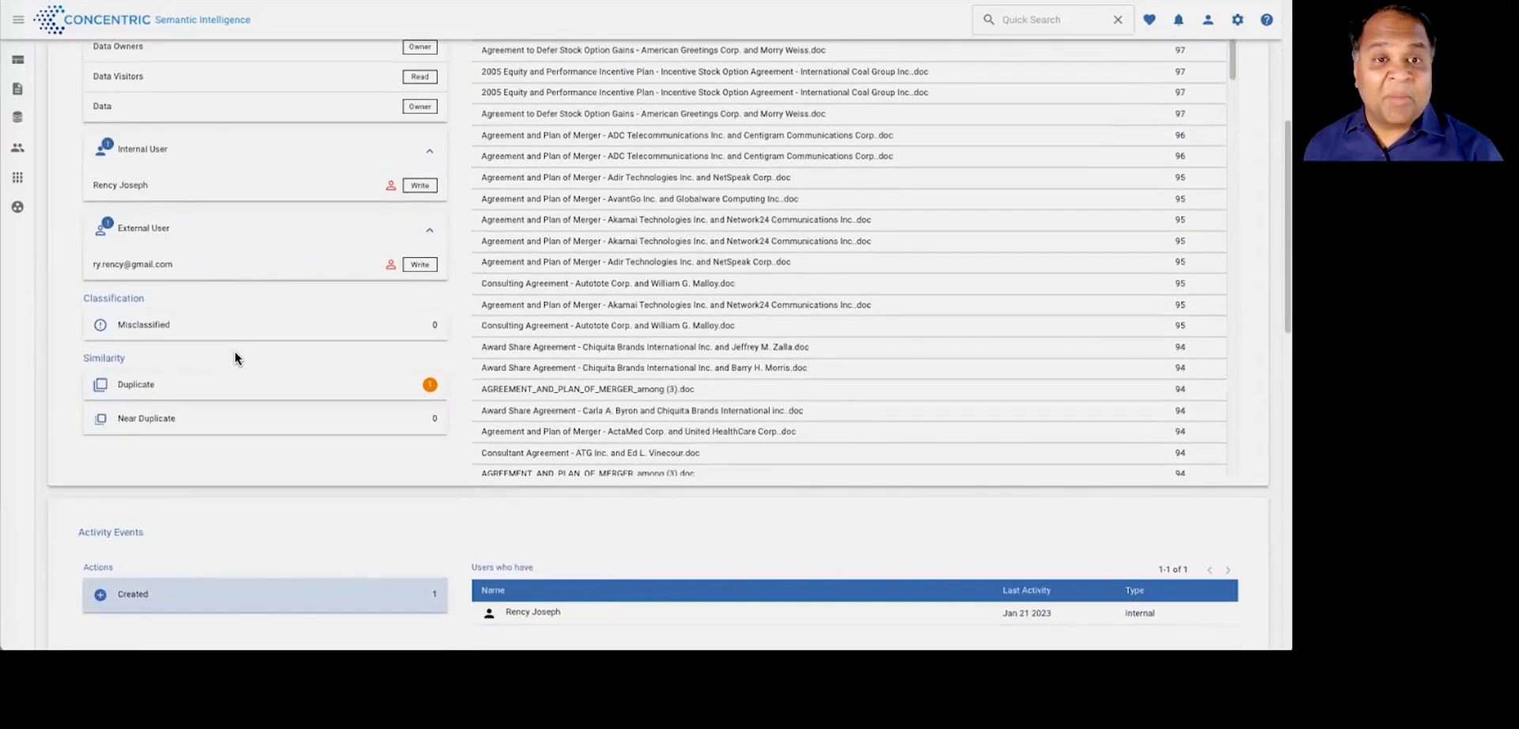
{"action": "scroll", "scroll_direction": "down", "scroll_amount": 3}
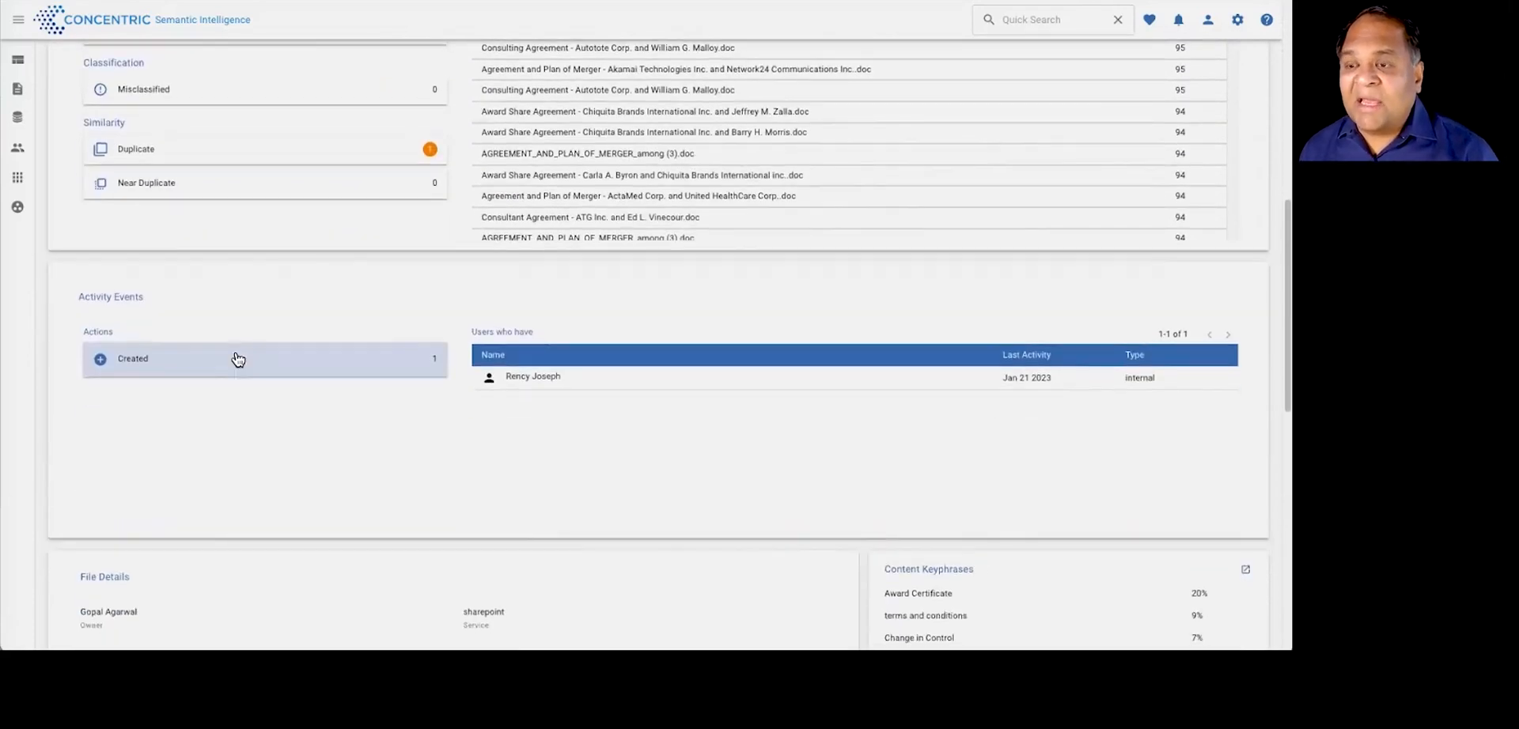
{"action": "scroll", "scroll_direction": "down", "scroll_amount": 3}
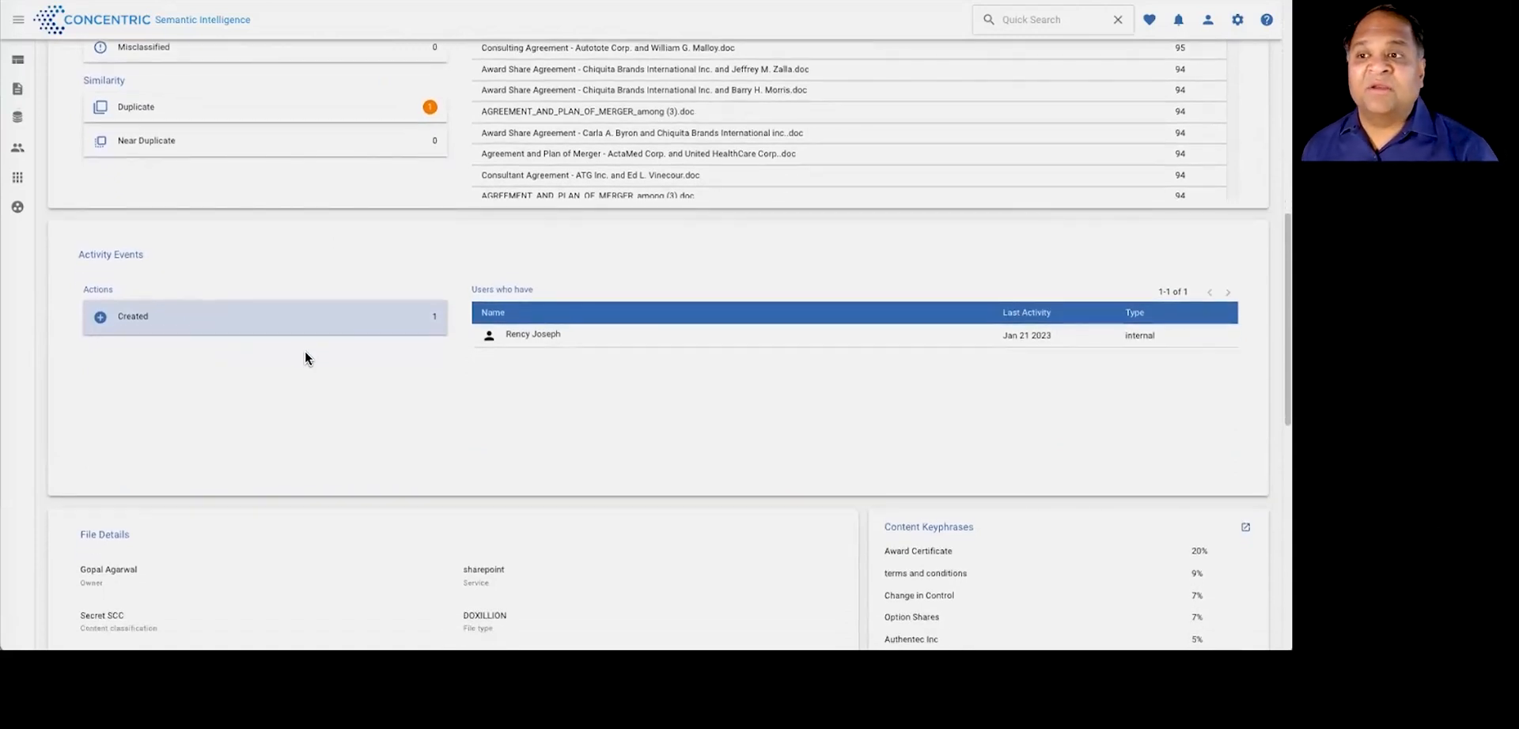
{"action": "scroll", "scroll_direction": "down", "scroll_amount": 3}
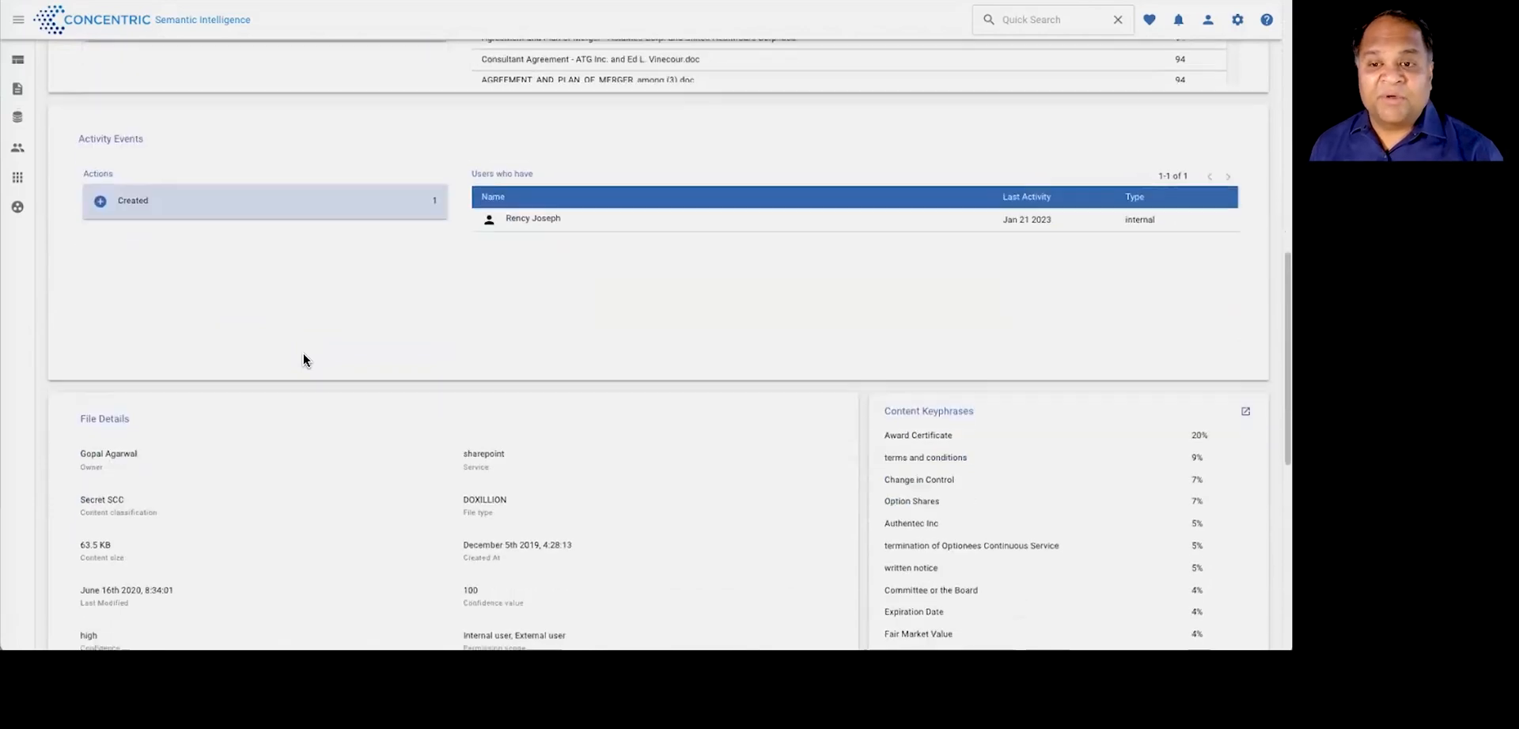
{"action": "scroll", "scroll_direction": "down", "scroll_amount": 3}
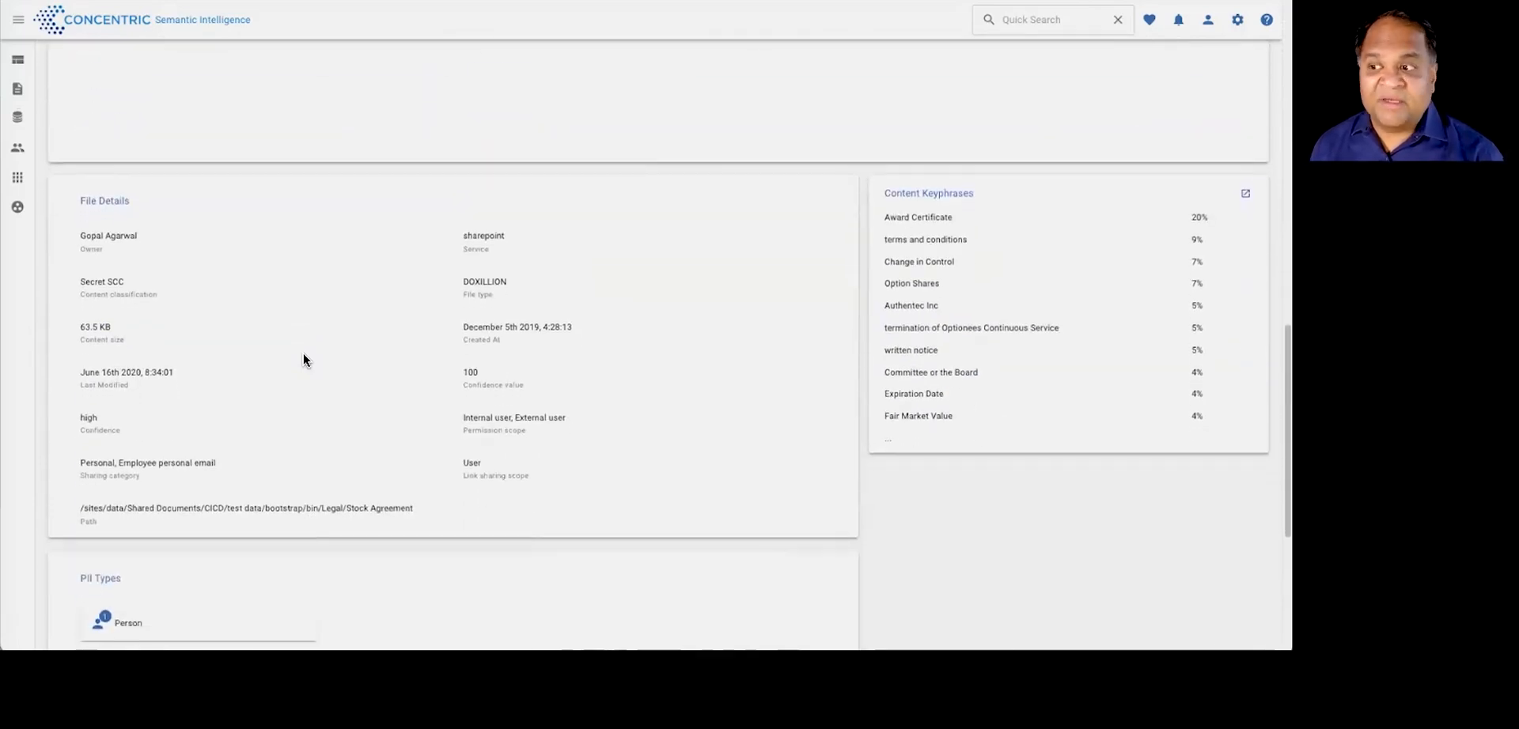
{"action": "scroll", "scroll_direction": "down", "scroll_amount": 3}
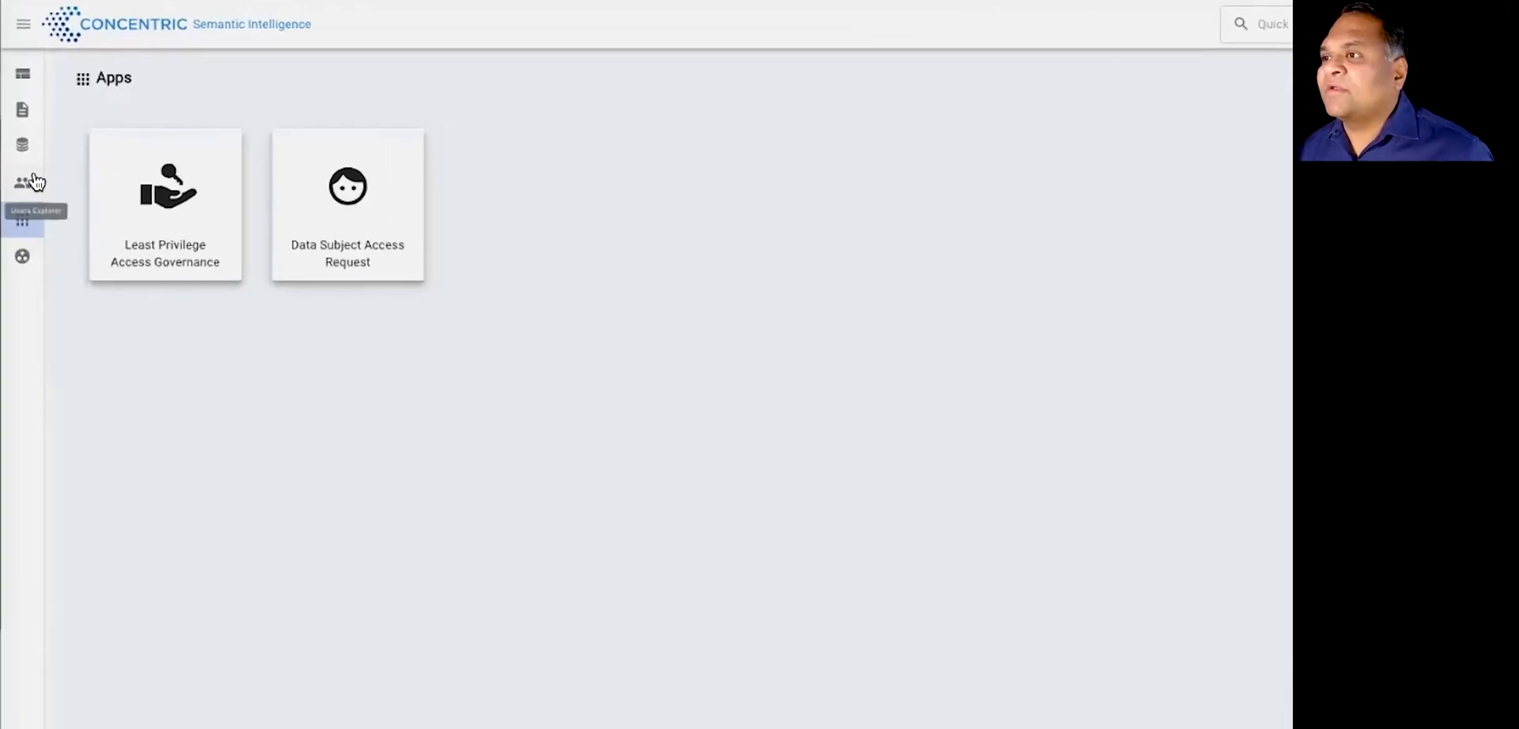
Step: Open Users Explorer and scroll to the table of 568 users with titles, types and reach
{"action": "left_click", "coordinate": [22, 182]}
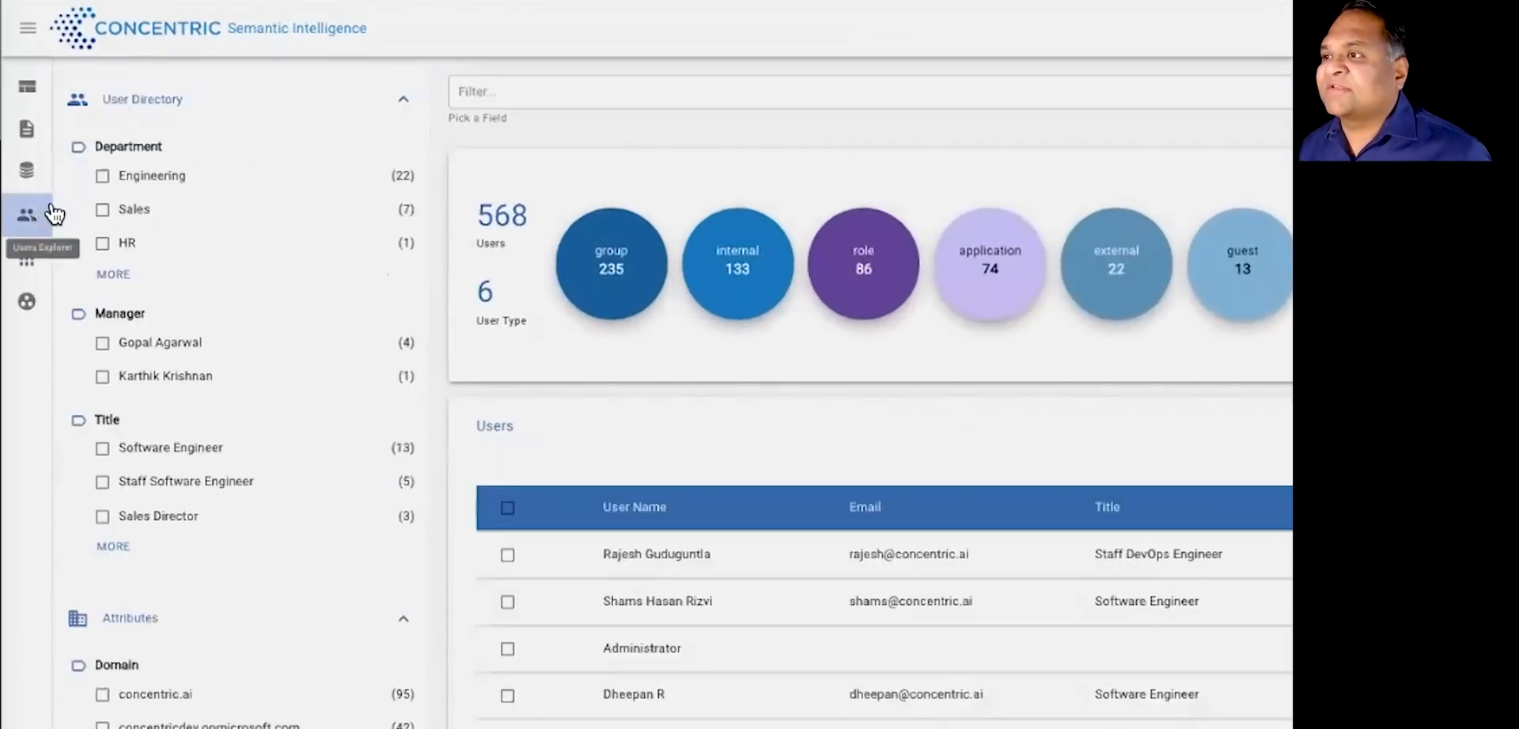
{"action": "mouse_move", "coordinate": [36, 188]}
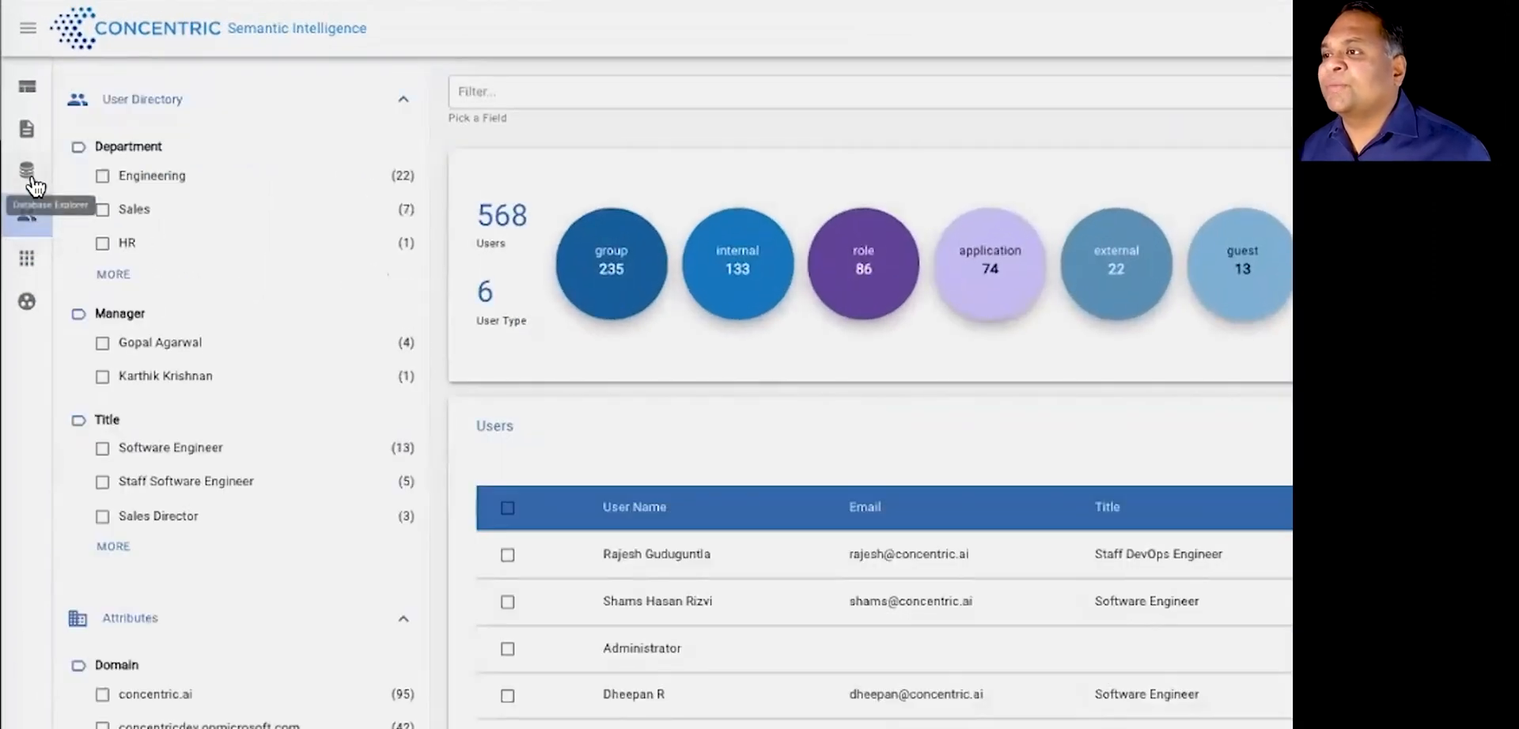
{"action": "scroll", "scroll_direction": "down", "scroll_amount": 3}
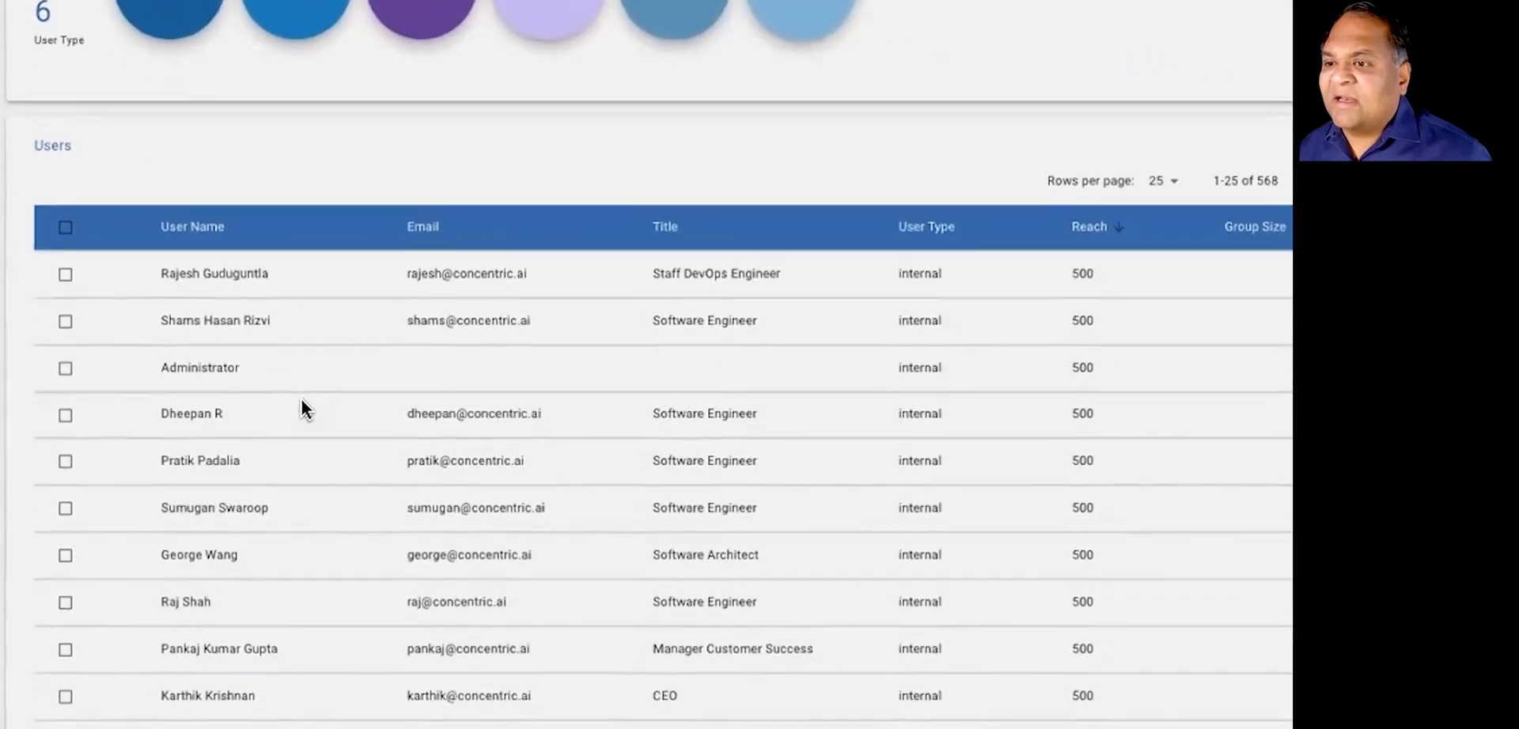
{"action": "scroll", "scroll_direction": "down", "scroll_amount": 3}
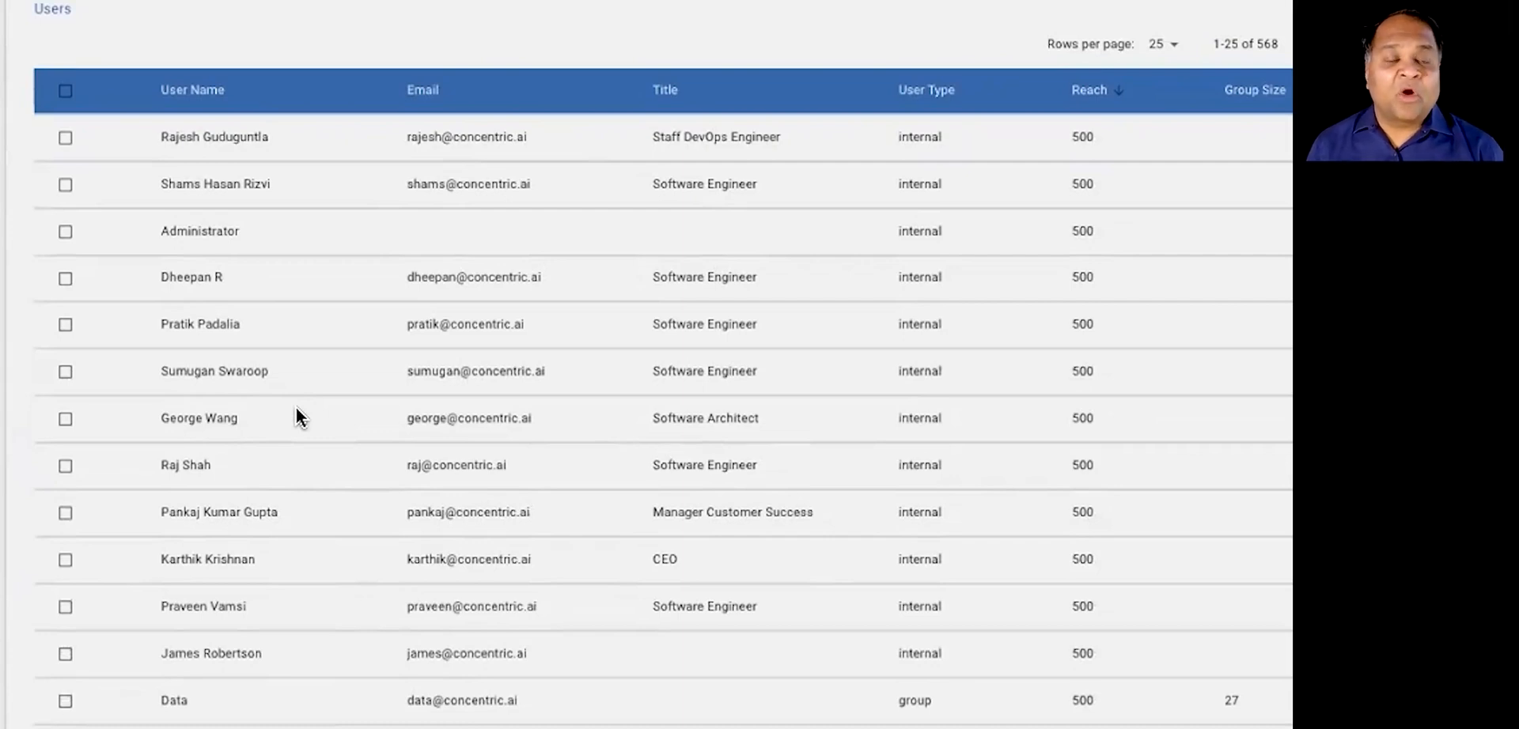
{"action": "mouse_move", "coordinate": [227, 576]}
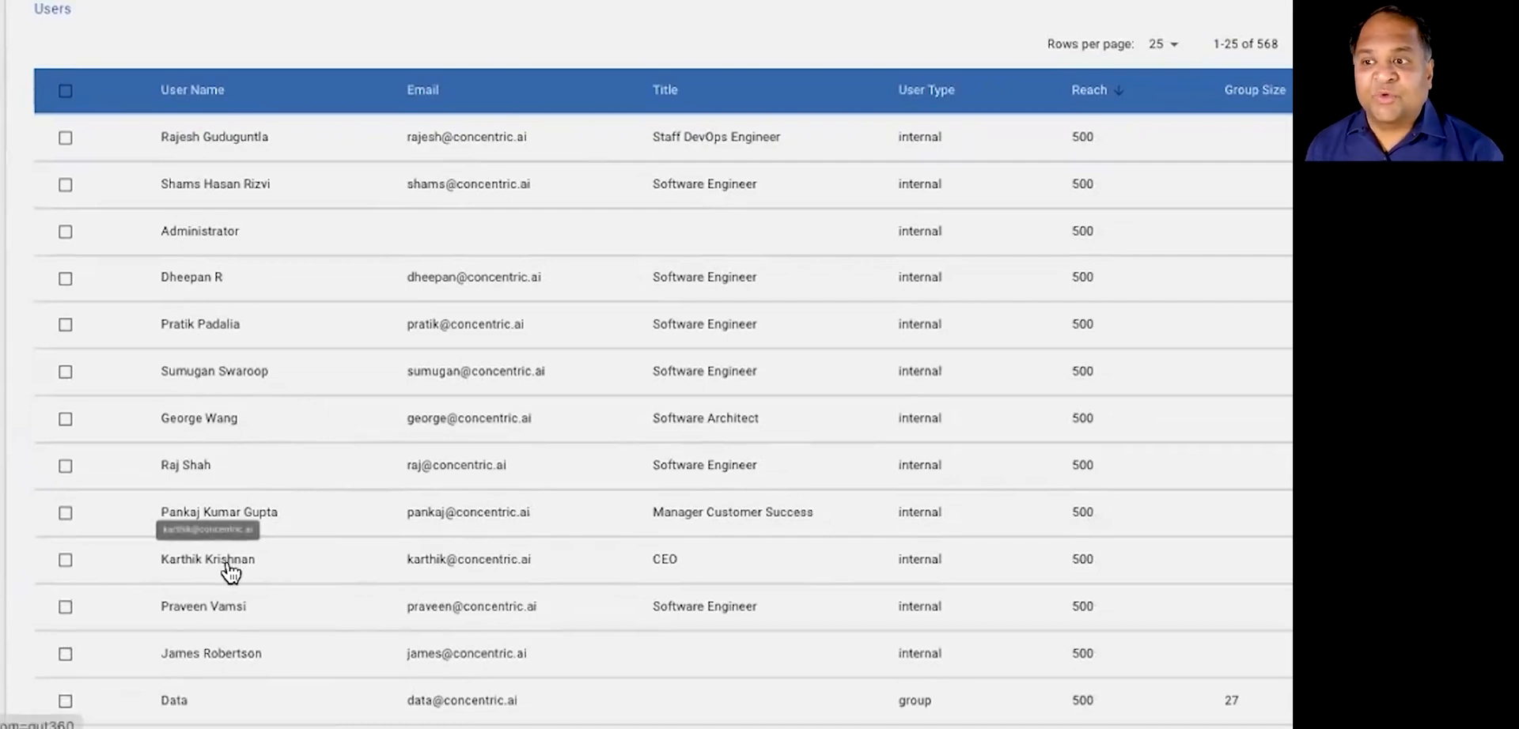
Step: Open the CEO's User 360 view and scroll to Activity Events showing views, modifications and viewed files
{"action": "left_click", "coordinate": [209, 559]}
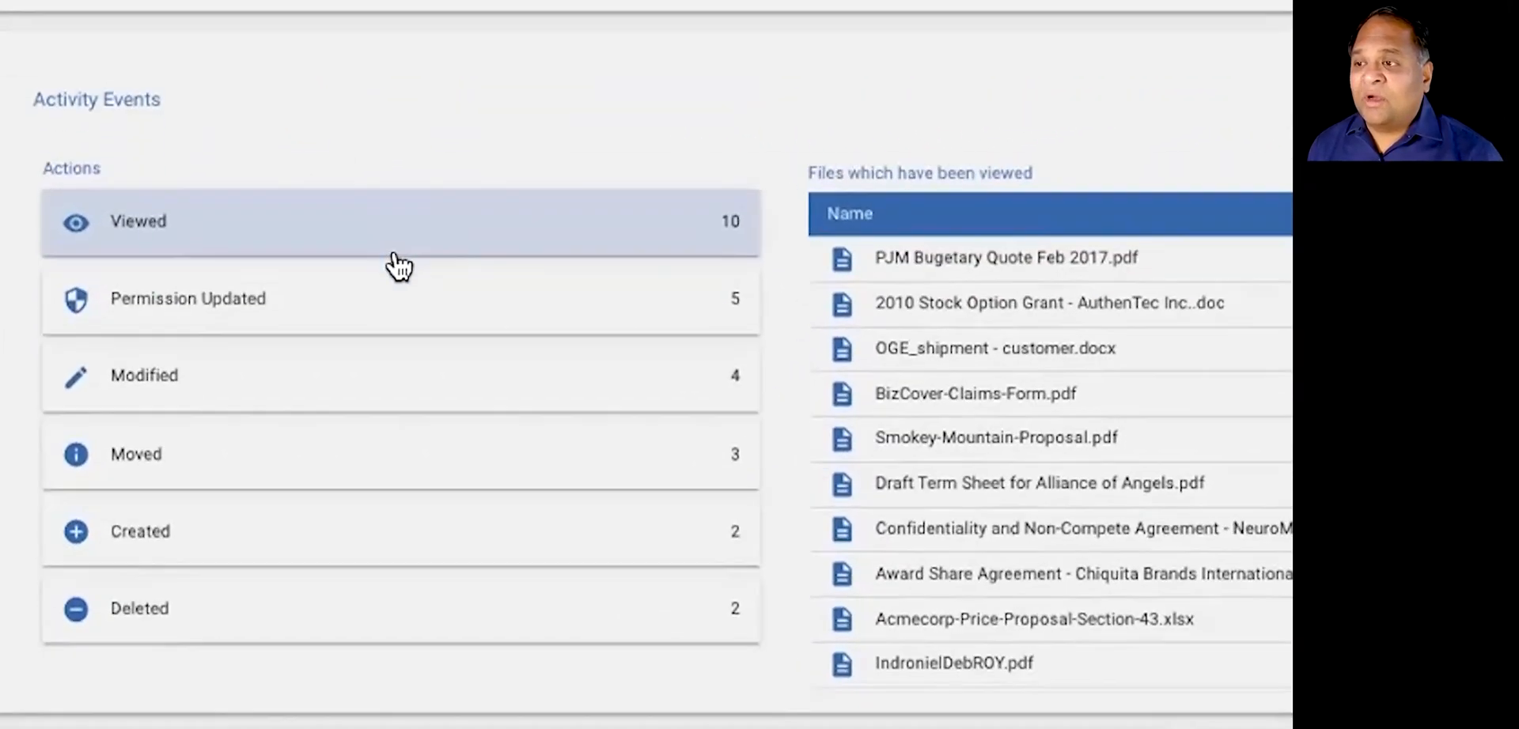
{"action": "mouse_move", "coordinate": [301, 325]}
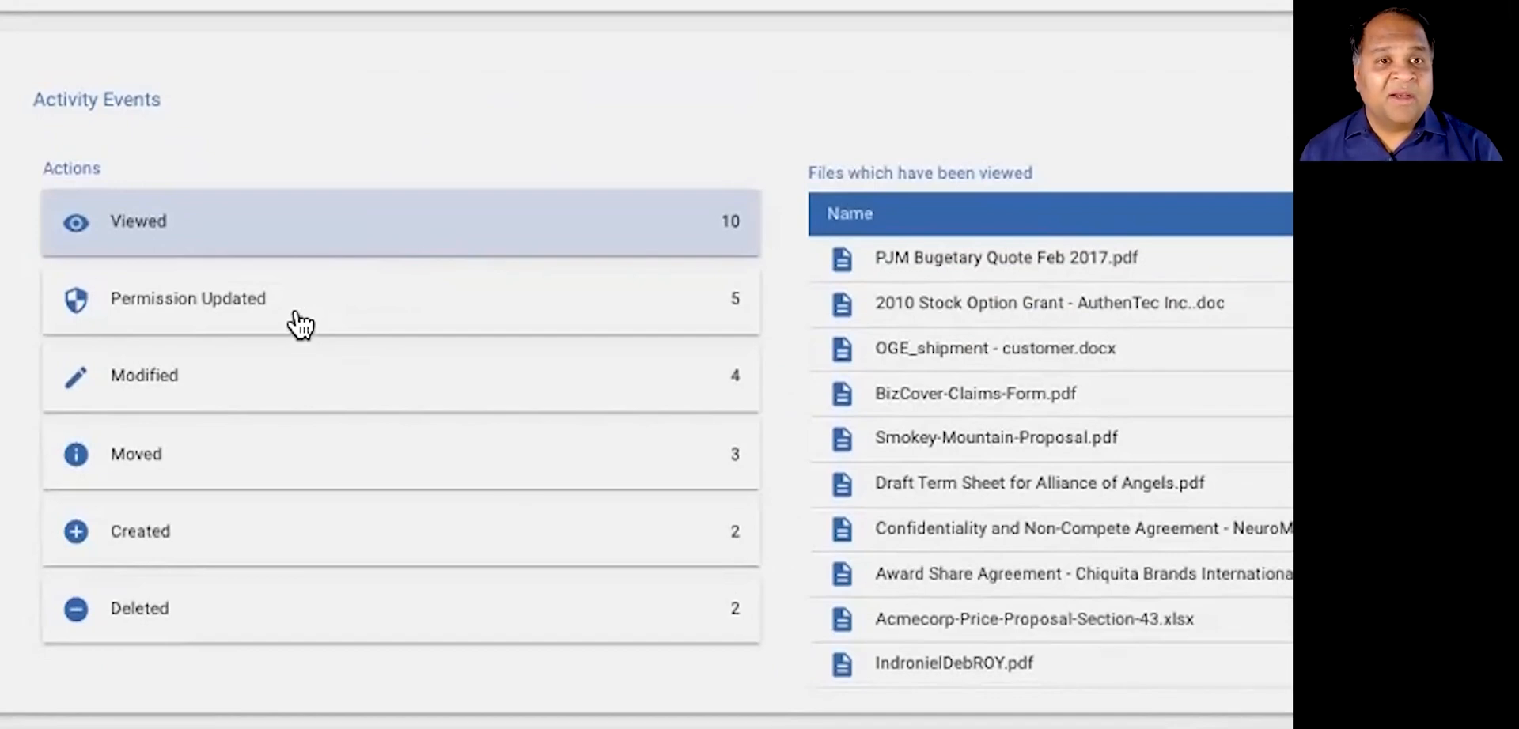
{"action": "scroll", "scroll_direction": "down", "scroll_amount": 3}
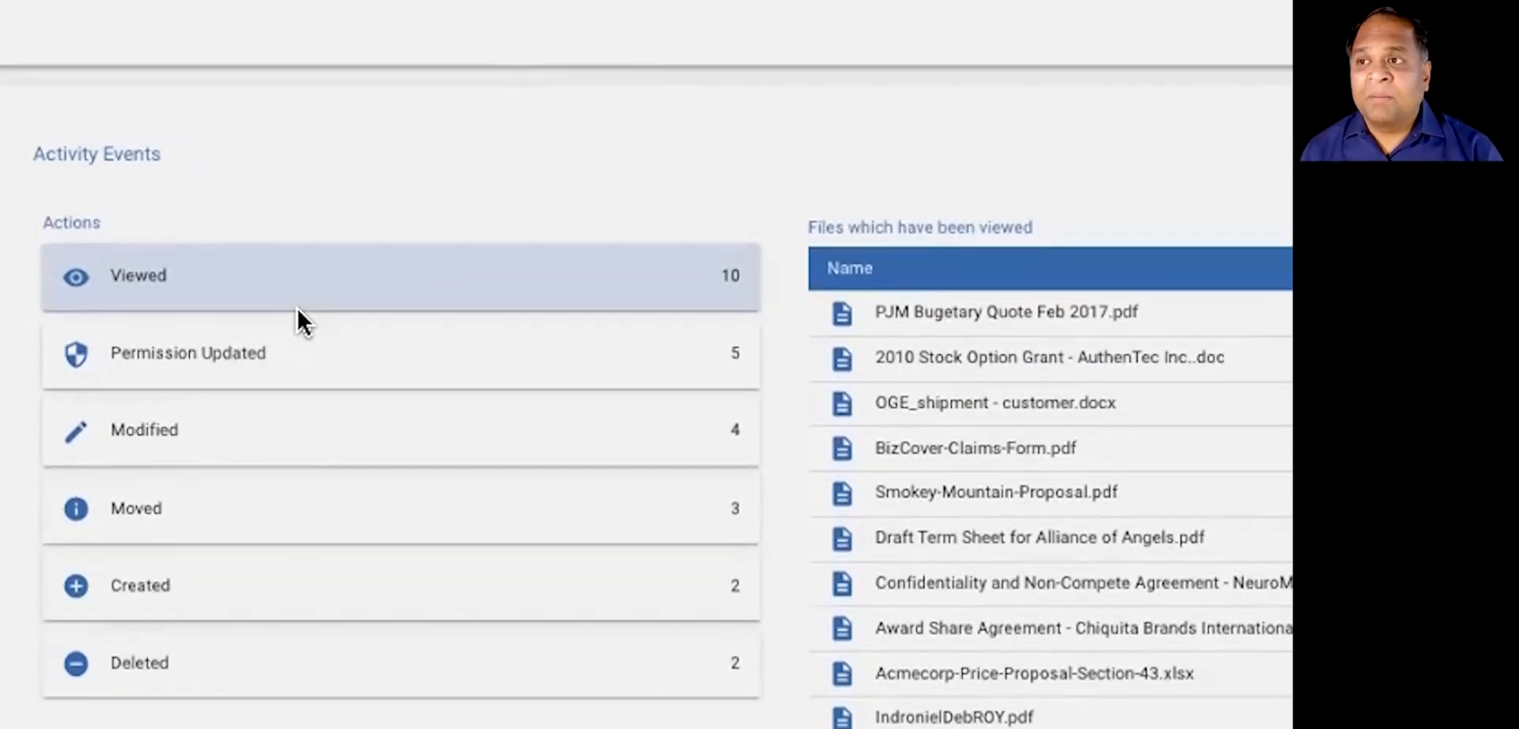
{"action": "mouse_move", "coordinate": [317, 335]}
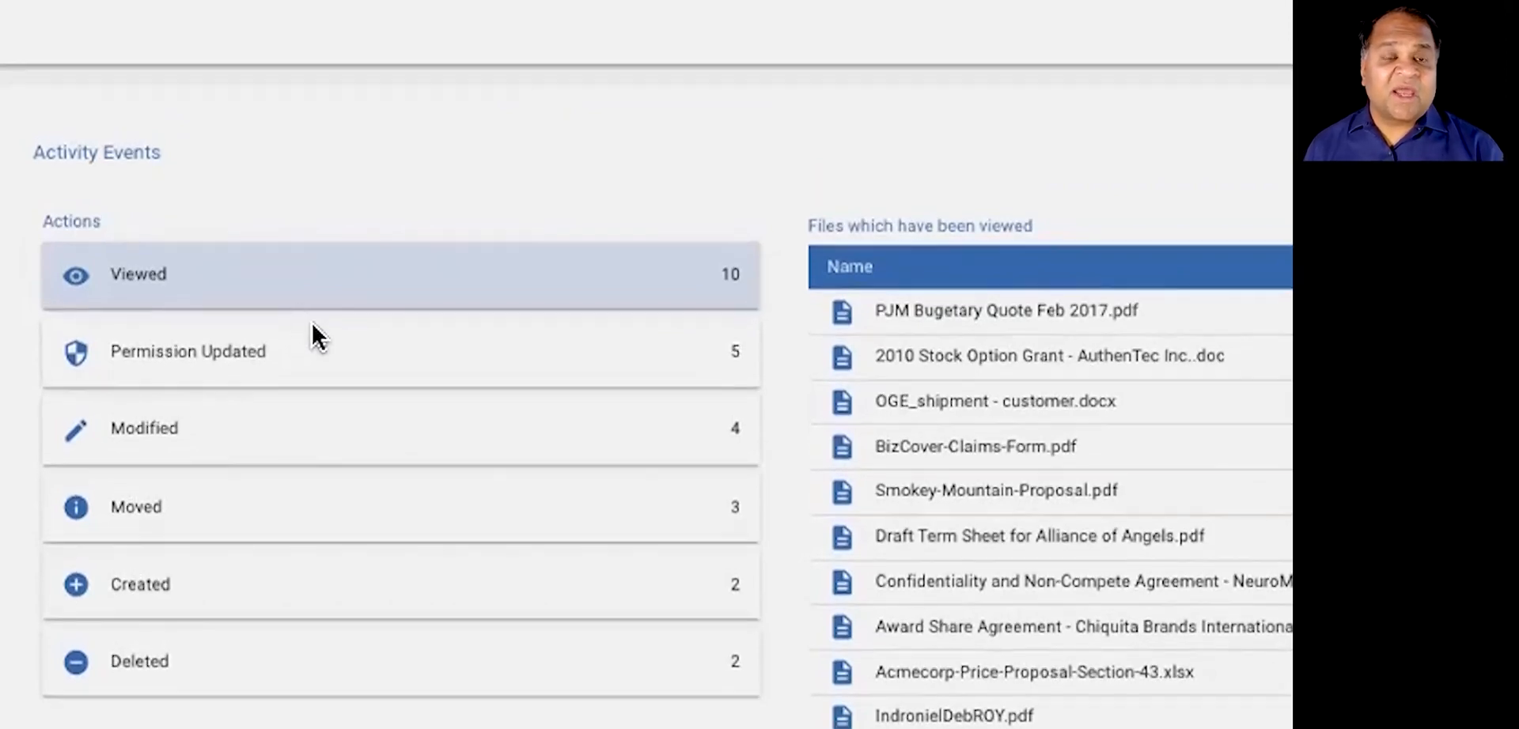
{"action": "mouse_move", "coordinate": [821, 57]}
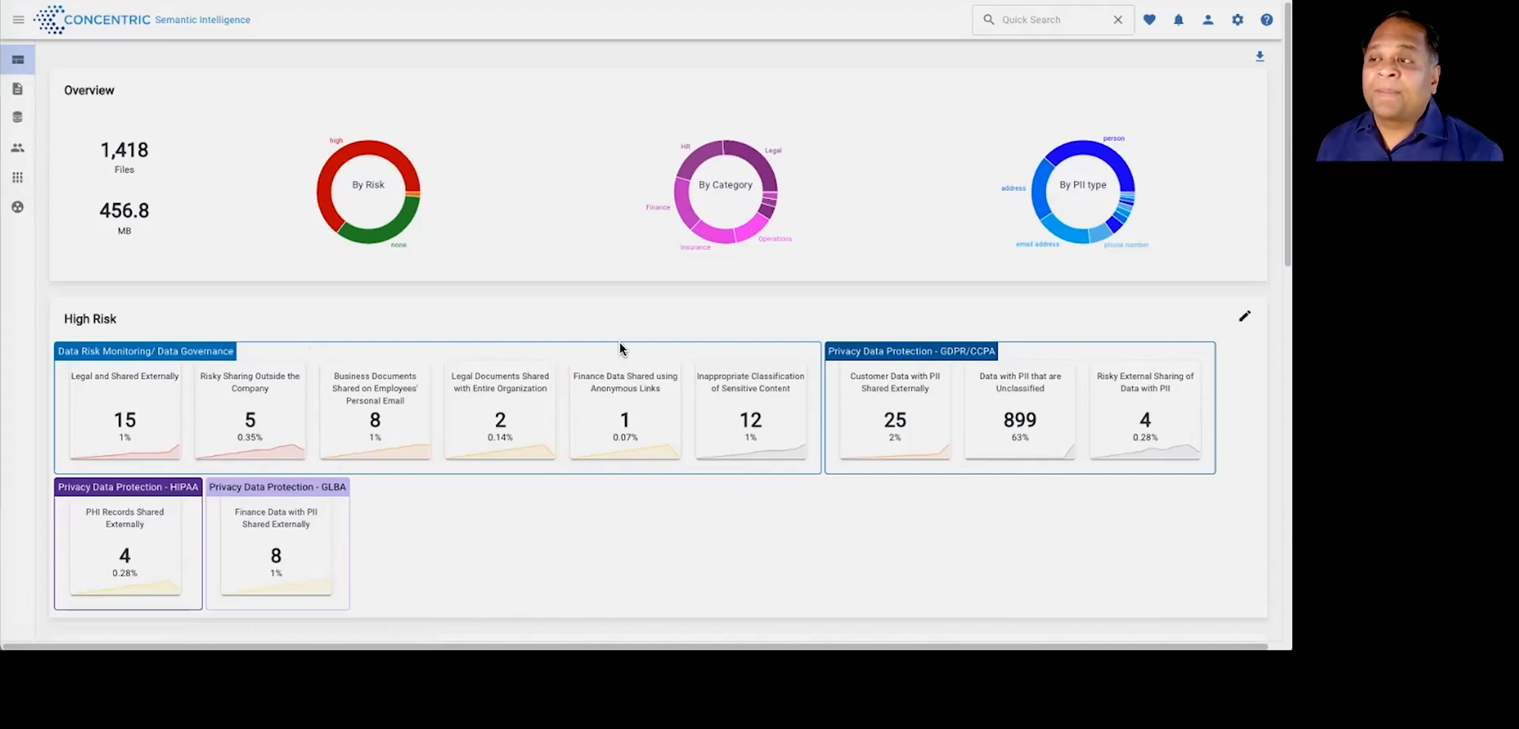
{"action": "left_click", "coordinate": [17, 207]}
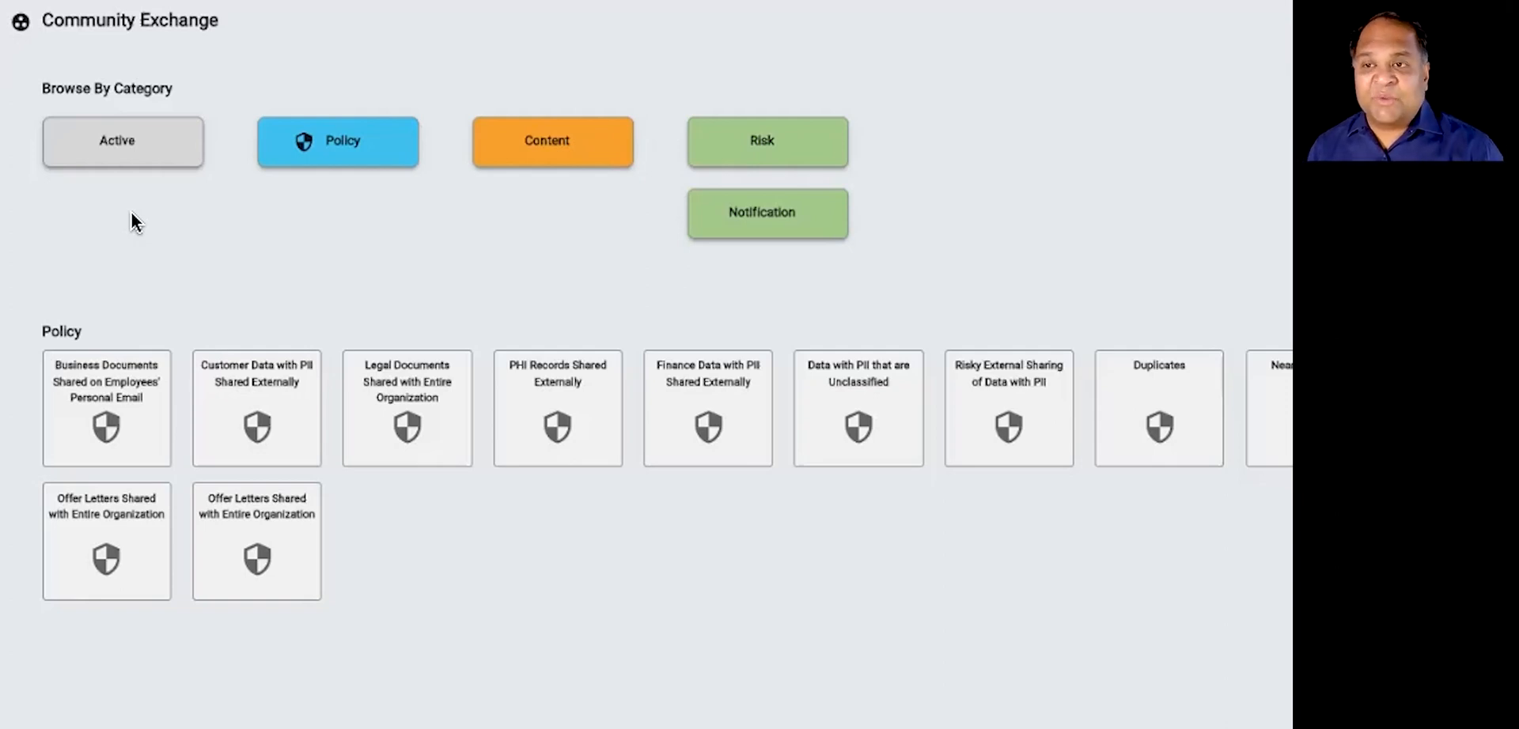
{"action": "mouse_move", "coordinate": [555, 177]}
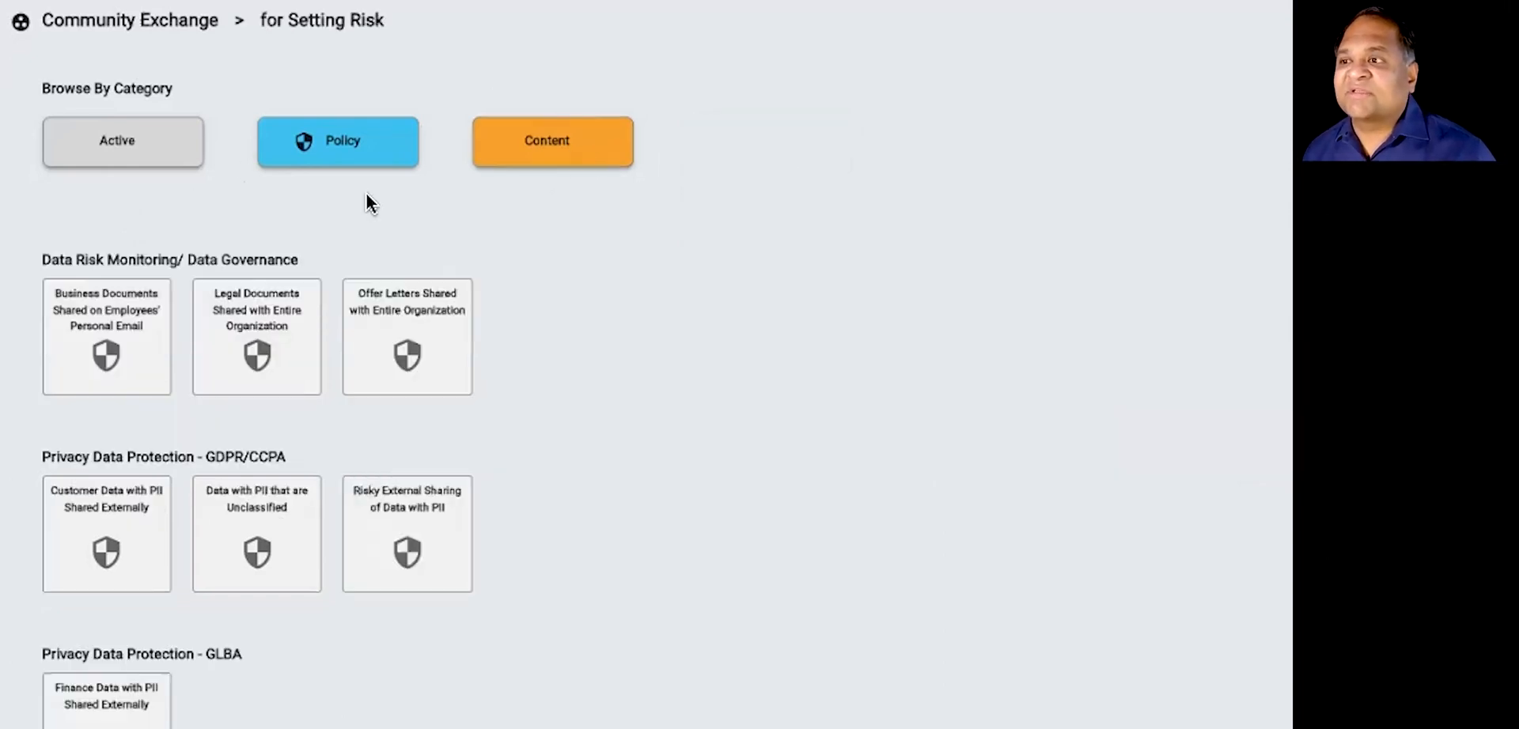
Step: Scroll through Risk policy tiles grouped by Data Governance, GDPR/CCPA, GLBA, HIPAA and Redundant Data
{"action": "scroll", "scroll_direction": "down", "scroll_amount": 3}
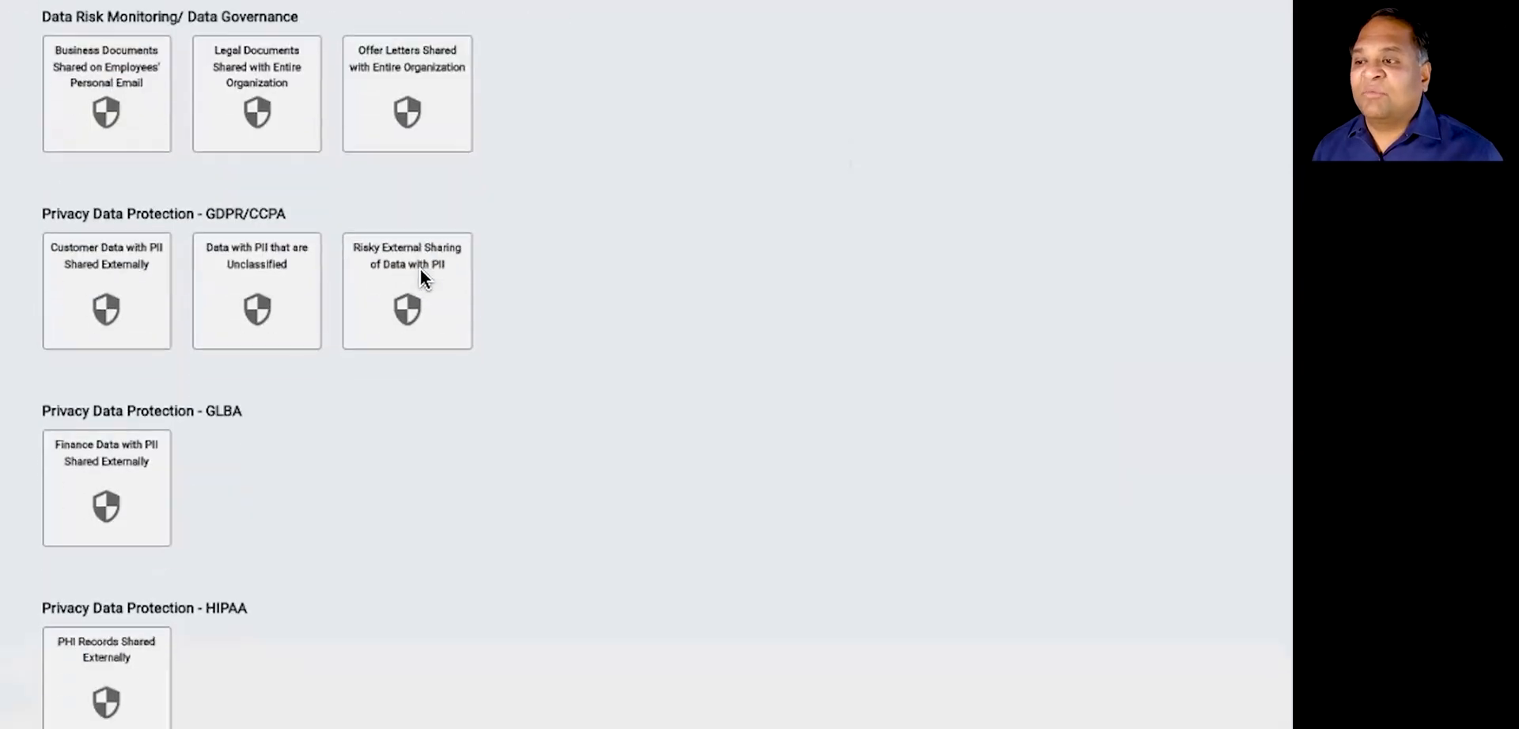
{"action": "scroll", "scroll_direction": "down", "scroll_amount": 3}
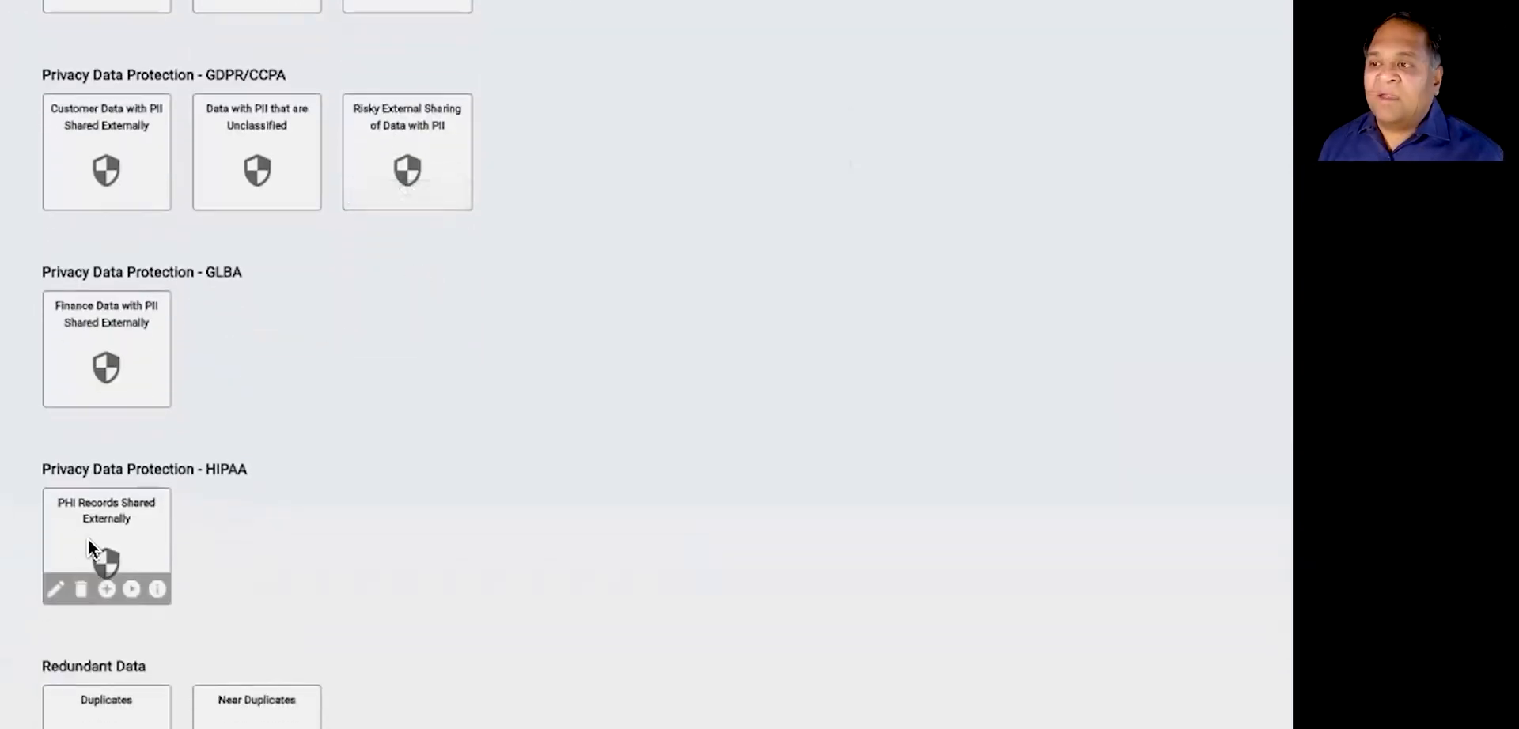
{"action": "mouse_move", "coordinate": [152, 548]}
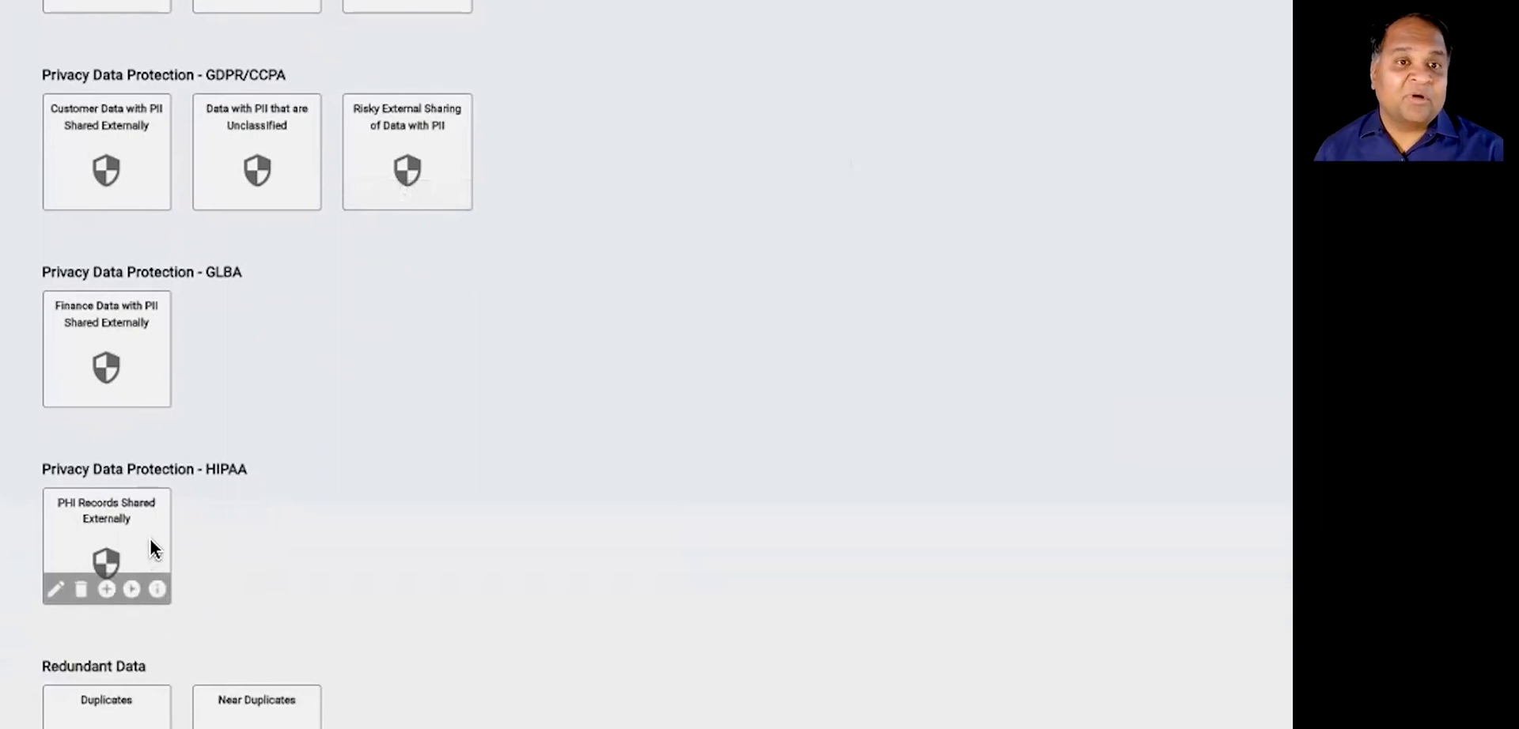